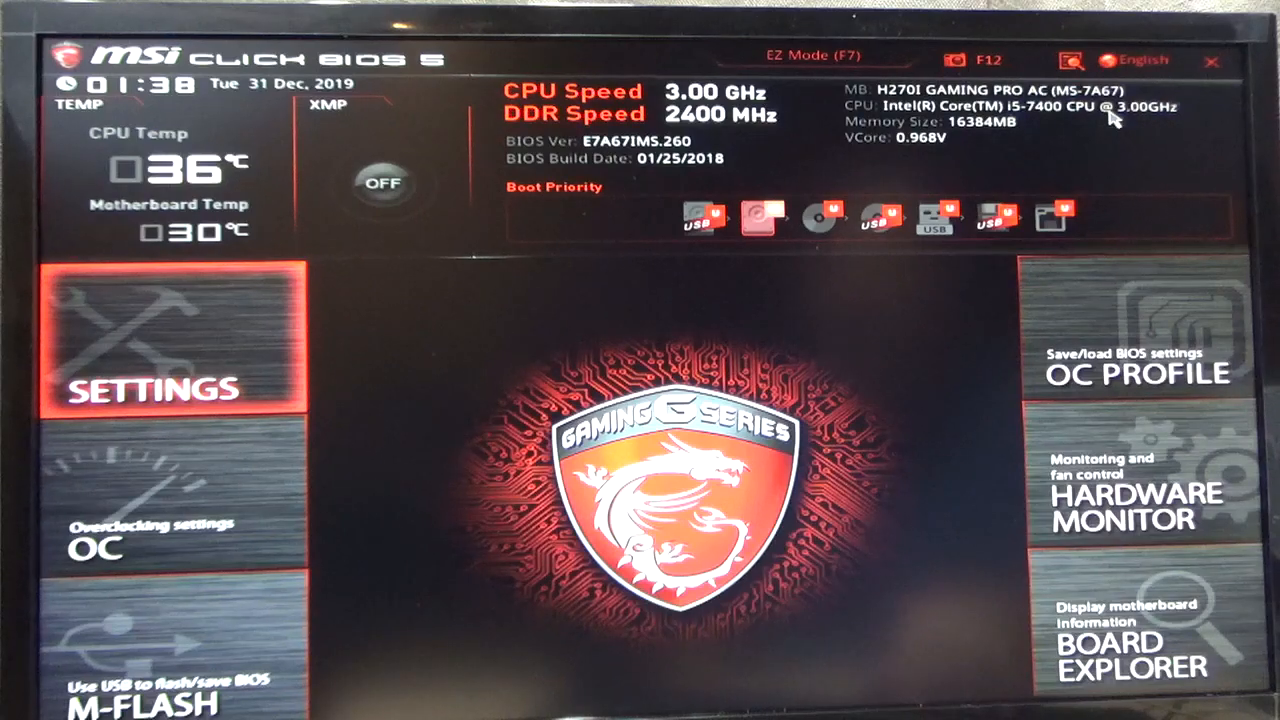
Navigate Settings > Advanced to reach the Integrated Peripherals page.
click(155, 340)
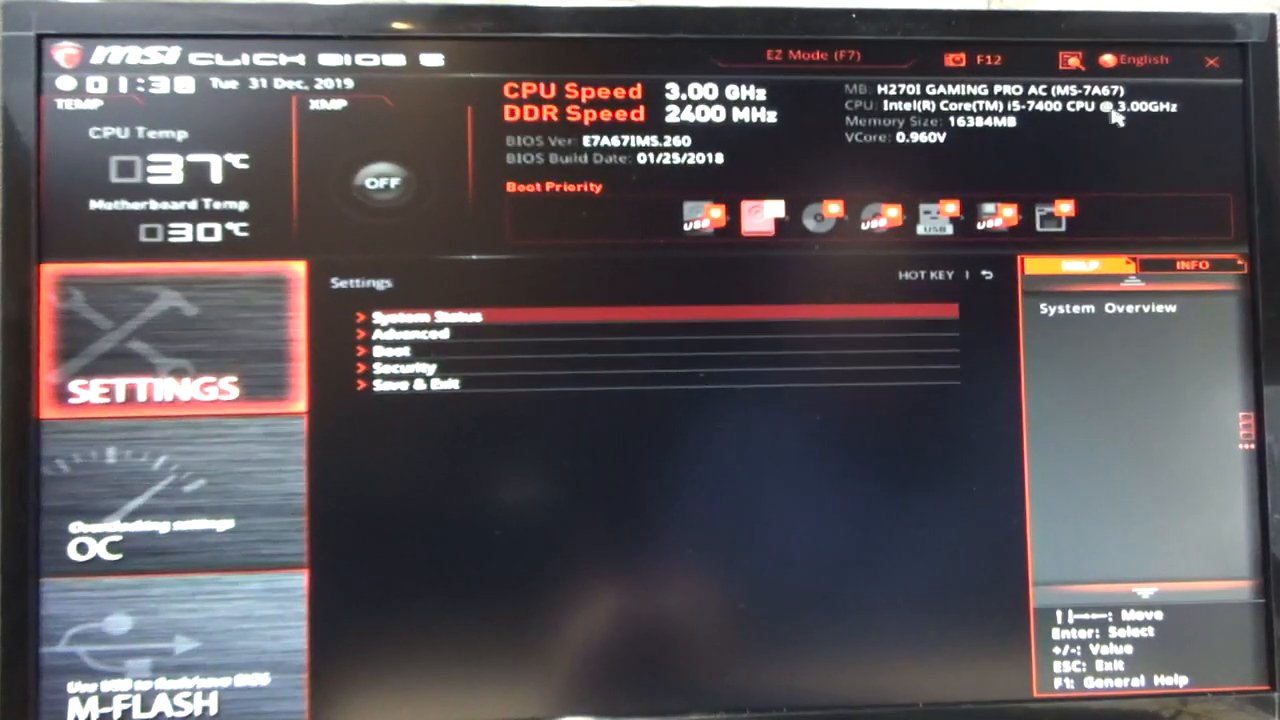
click(406, 332)
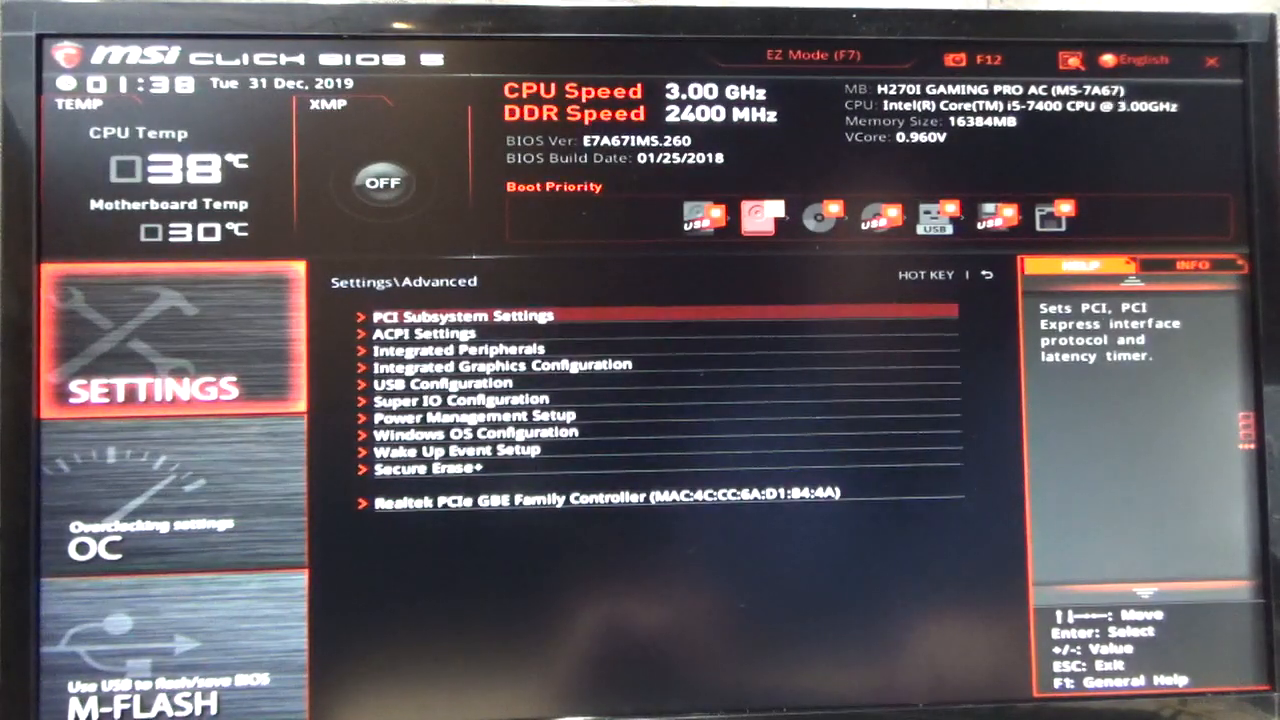
click(463, 316)
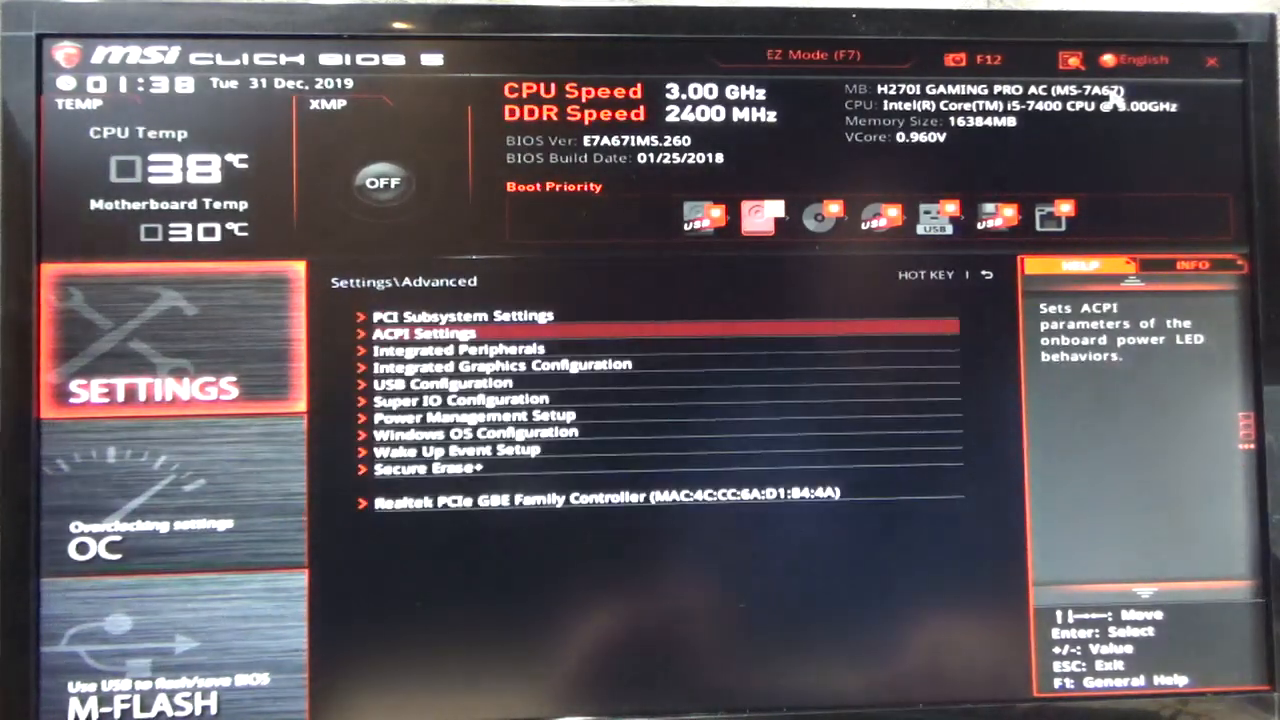
click(423, 332)
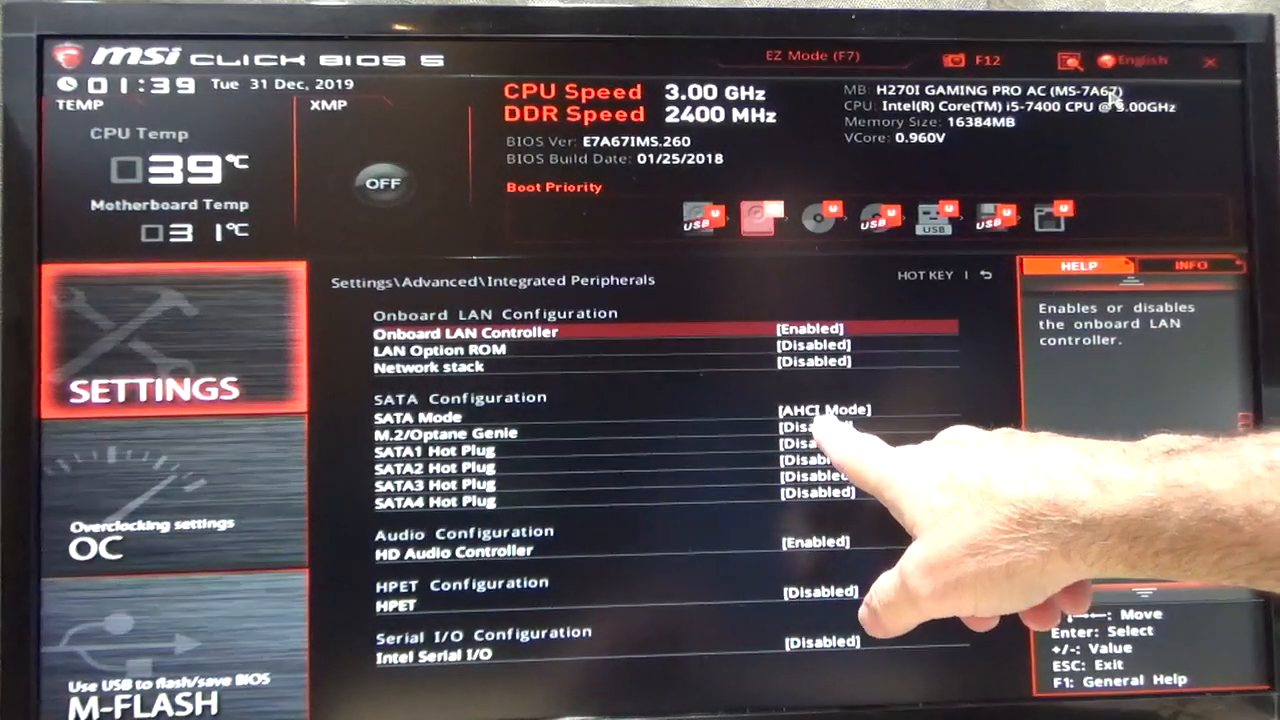
mouse_move(860, 480)
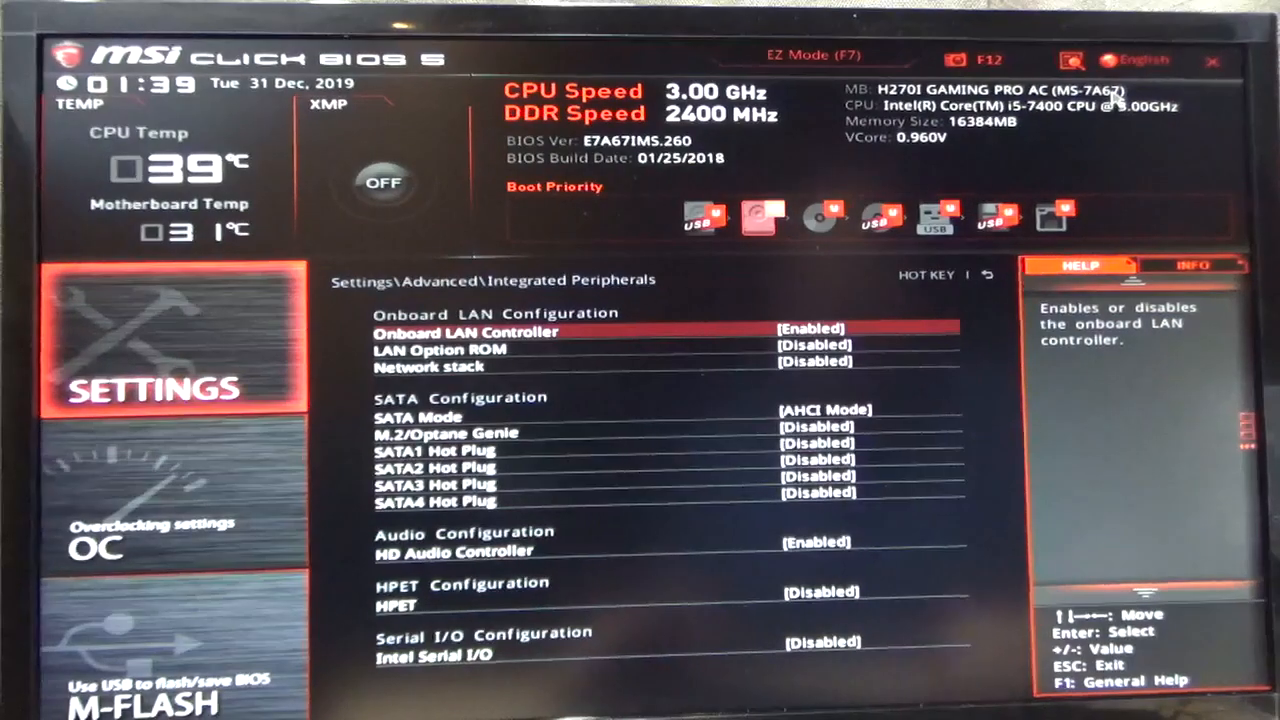
Set SATA Mode to AHCI and keep SATA Hot Plug and Intel Serial I/O disabled.
click(418, 417)
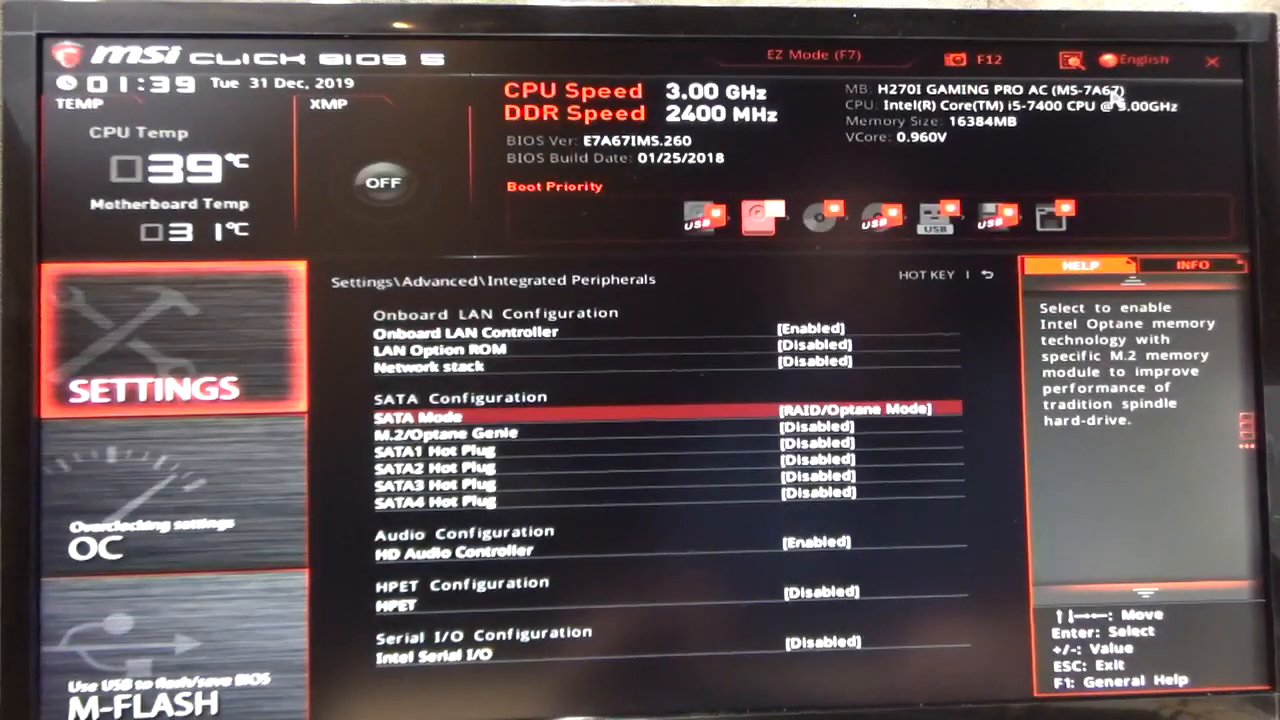
click(853, 408)
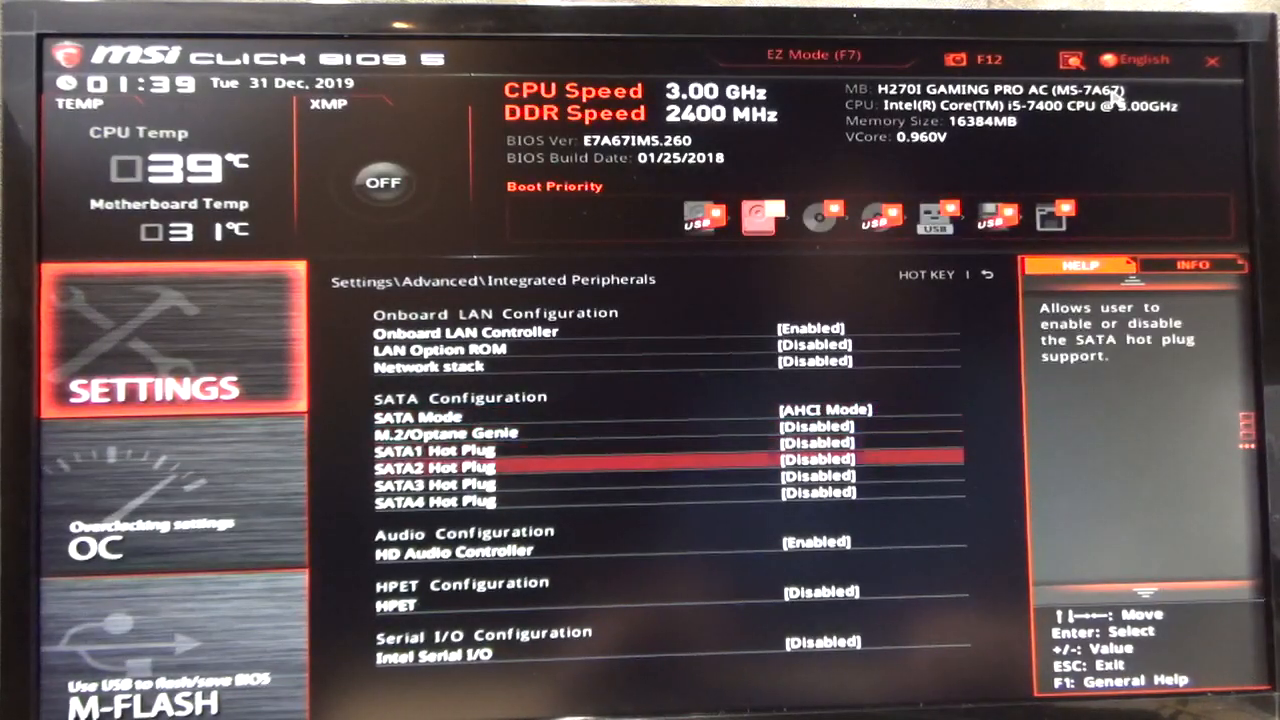
key(up)
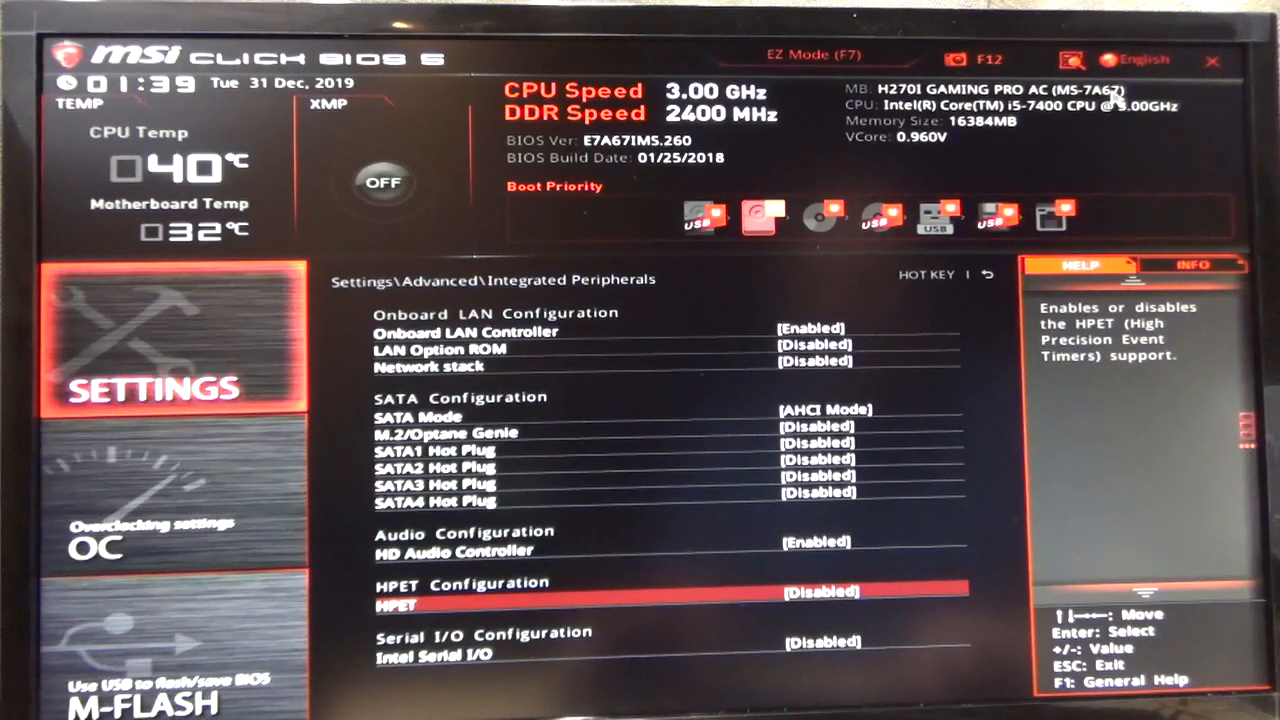
click(433, 656)
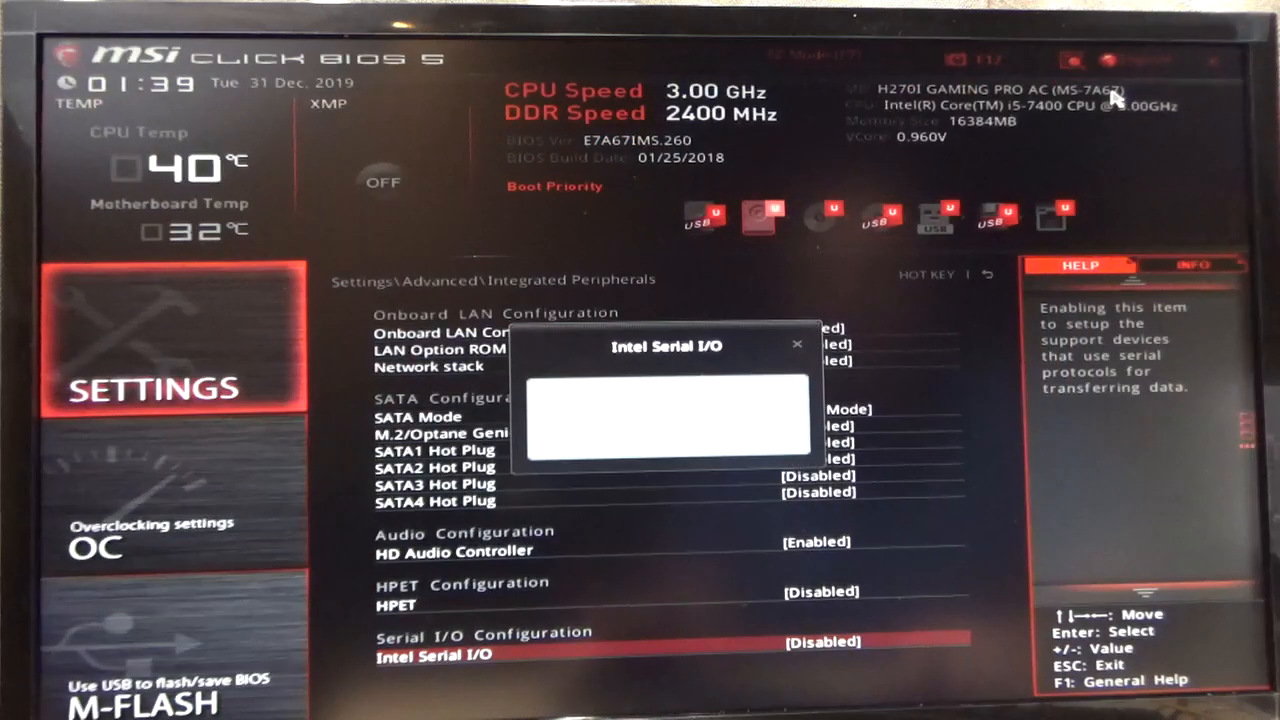
click(798, 344)
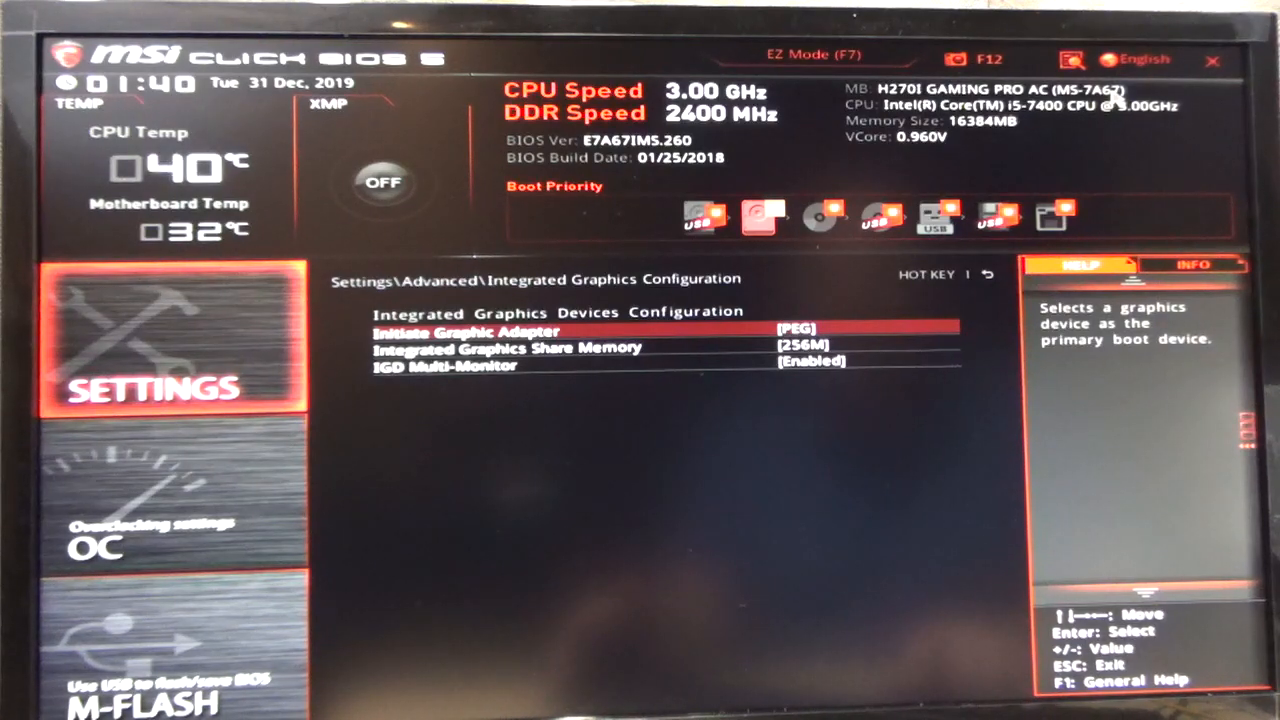
Keep PEG as the Initiate Graphic Adapter in Integrated Graphics Configuration.
click(795, 330)
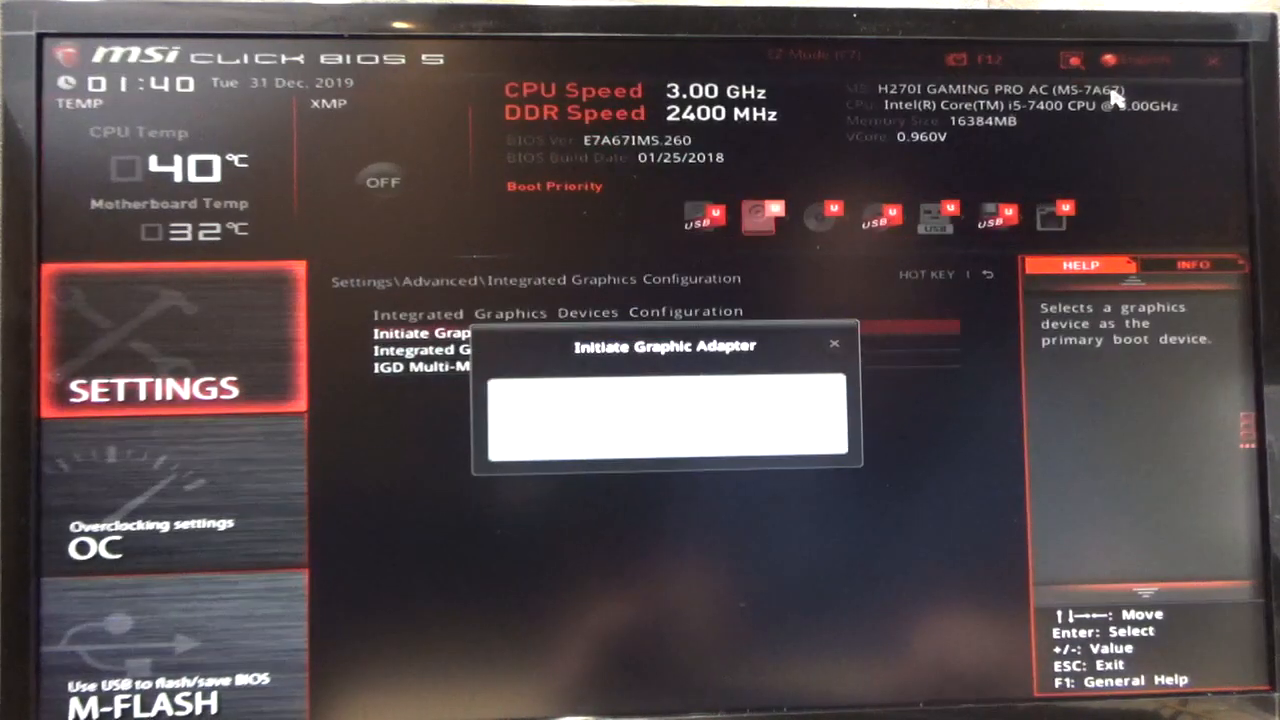
click(834, 344)
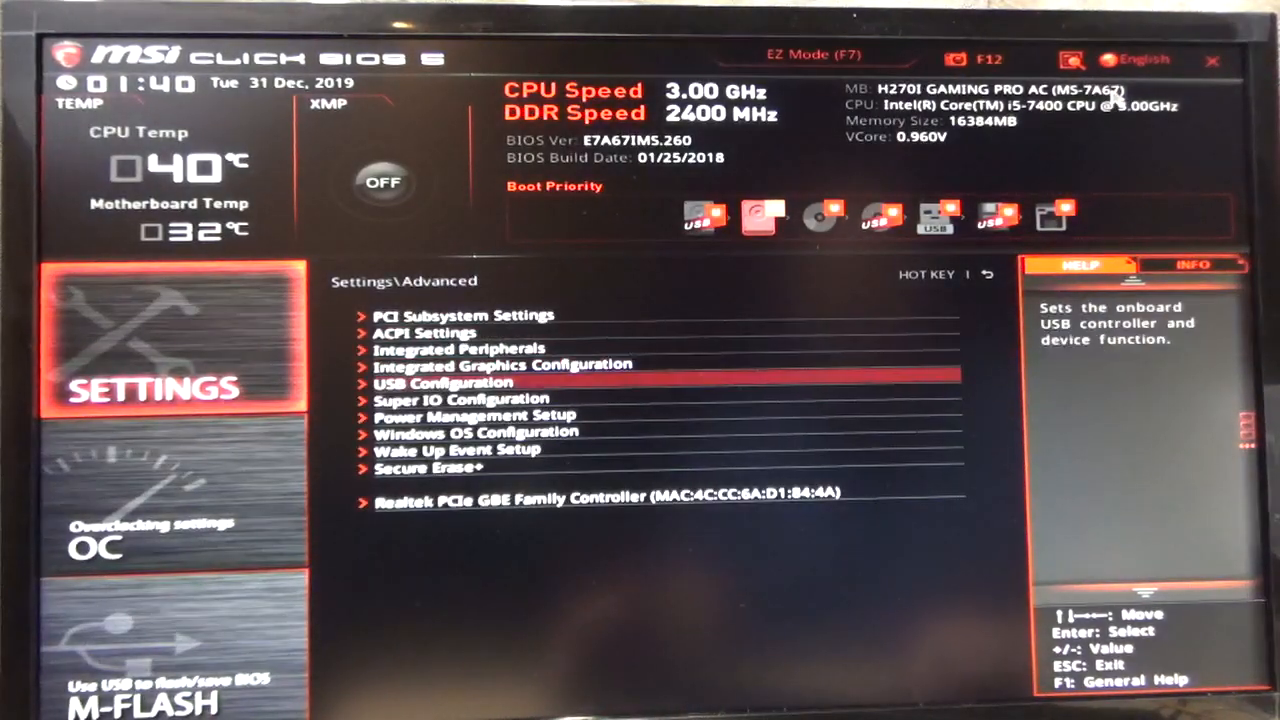
click(443, 384)
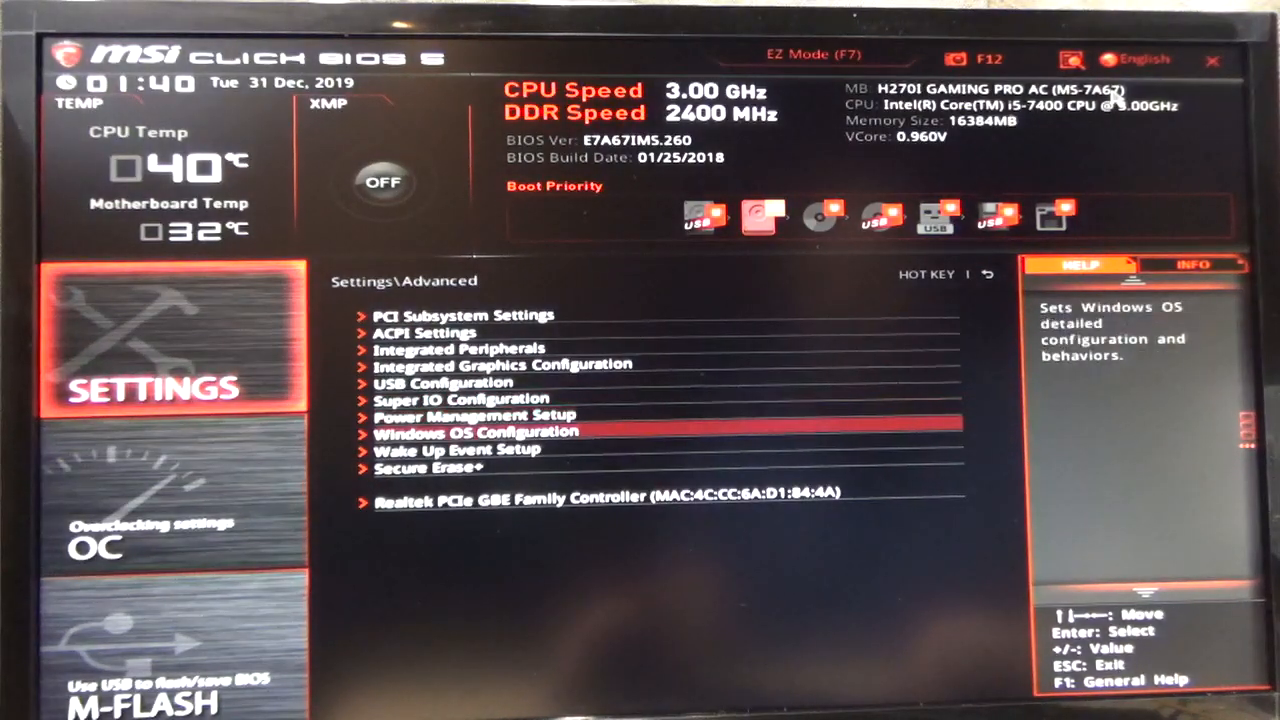
Check that Windows OS Configuration Fast Boot and Wake Up Event Setup are disabled.
click(474, 432)
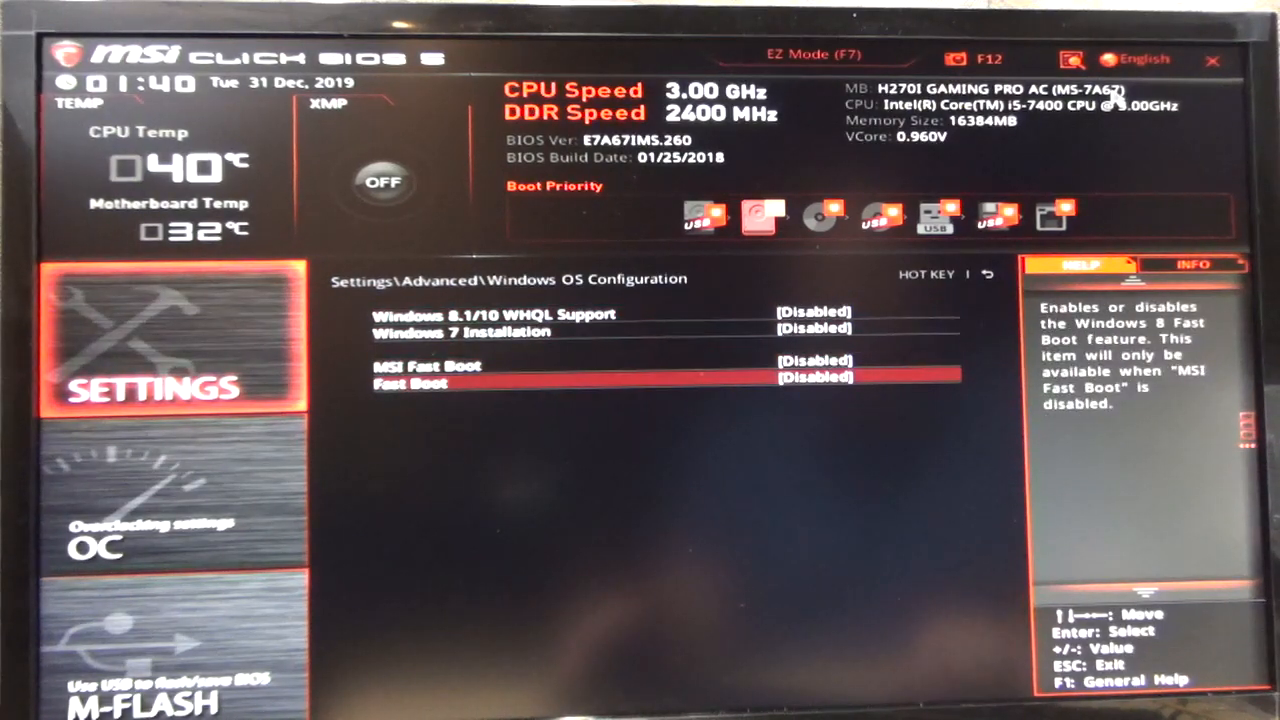
key(Up)
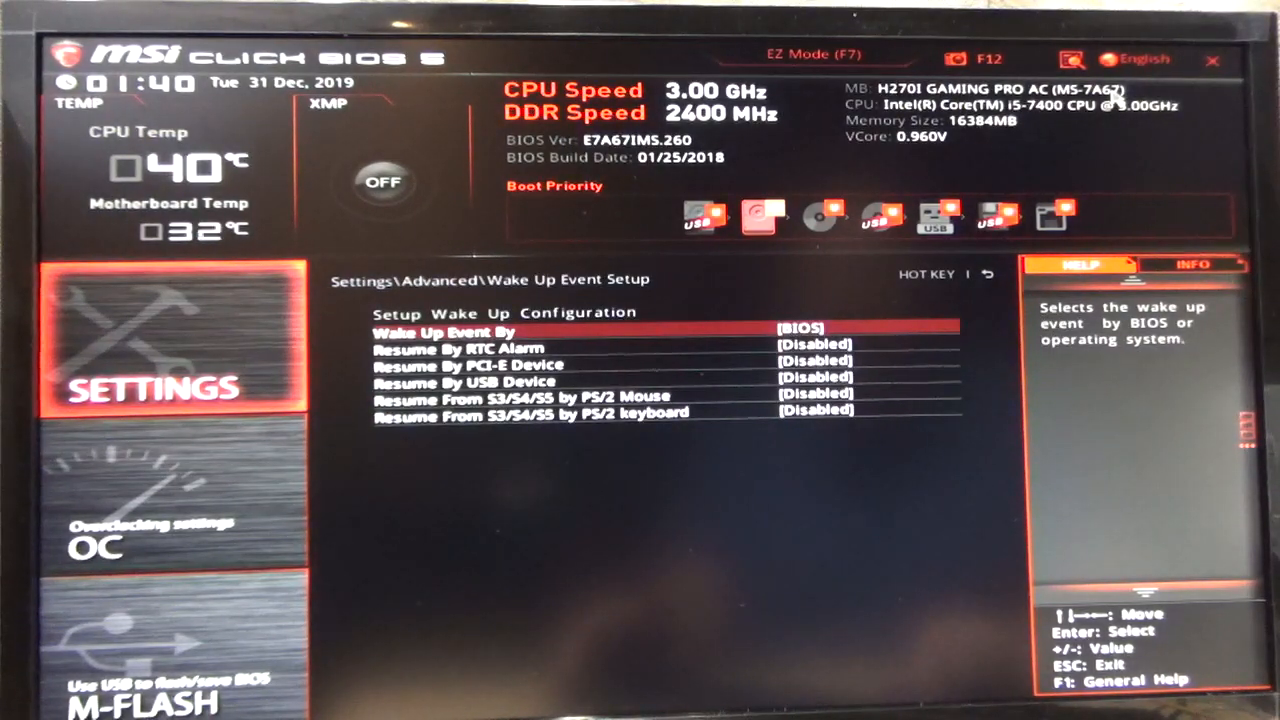
key(Escape)
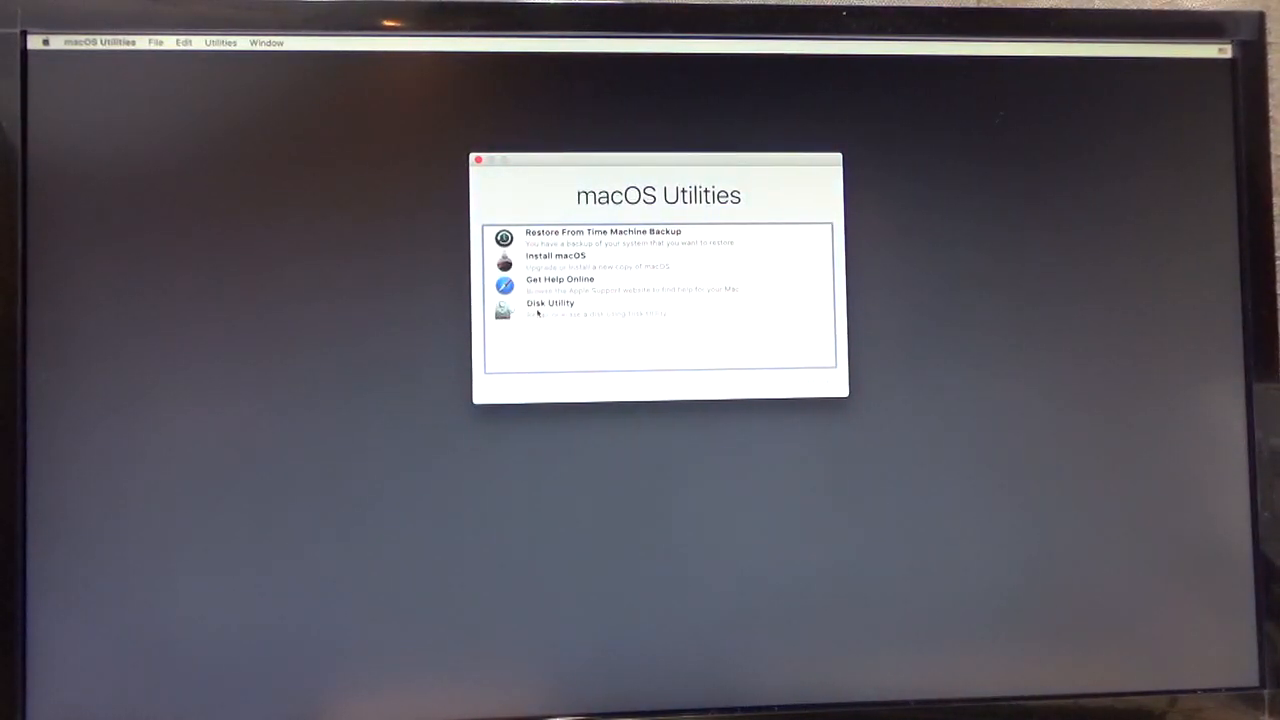
Launch Disk Utility and switch the sidebar to Show All Devices.
click(550, 308)
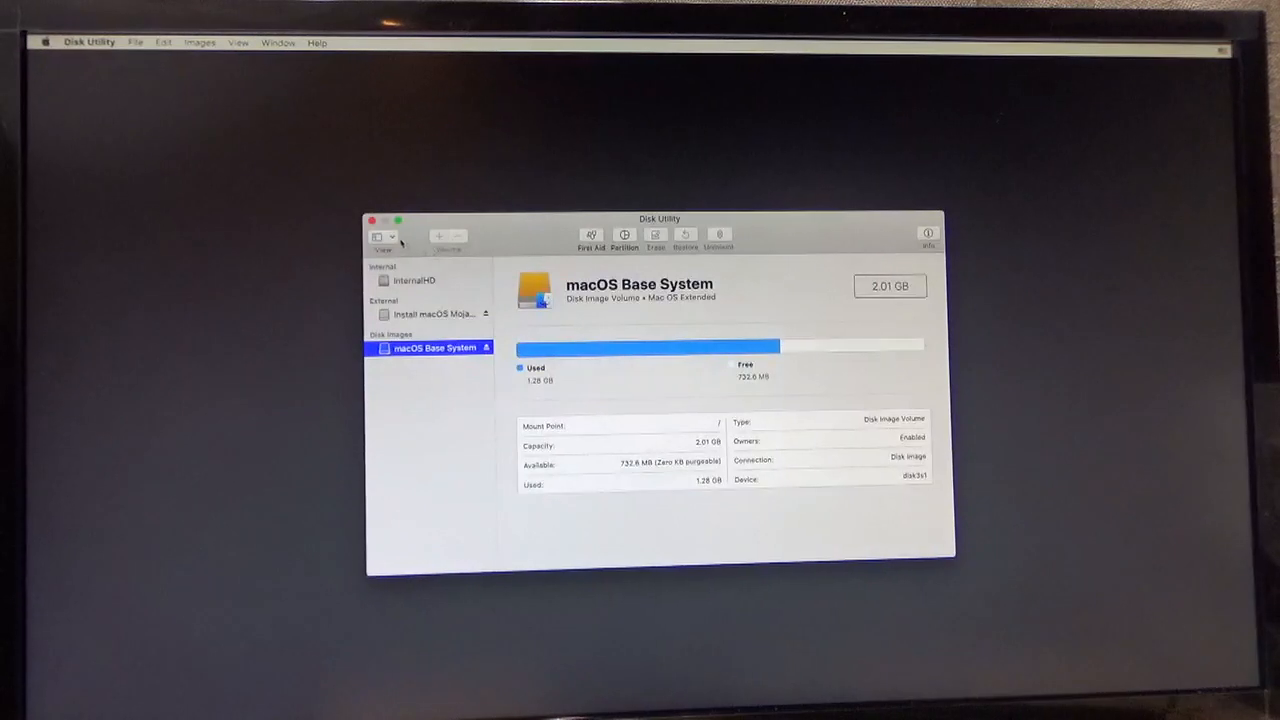
click(380, 237)
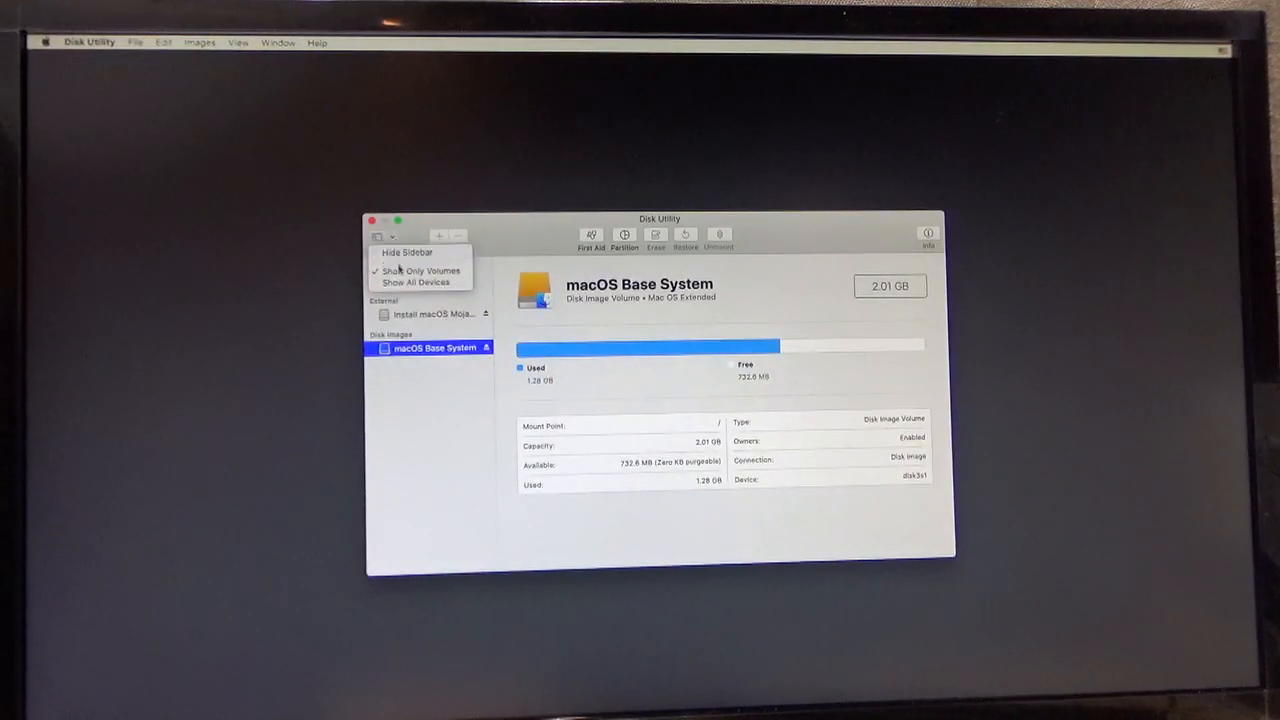
click(418, 282)
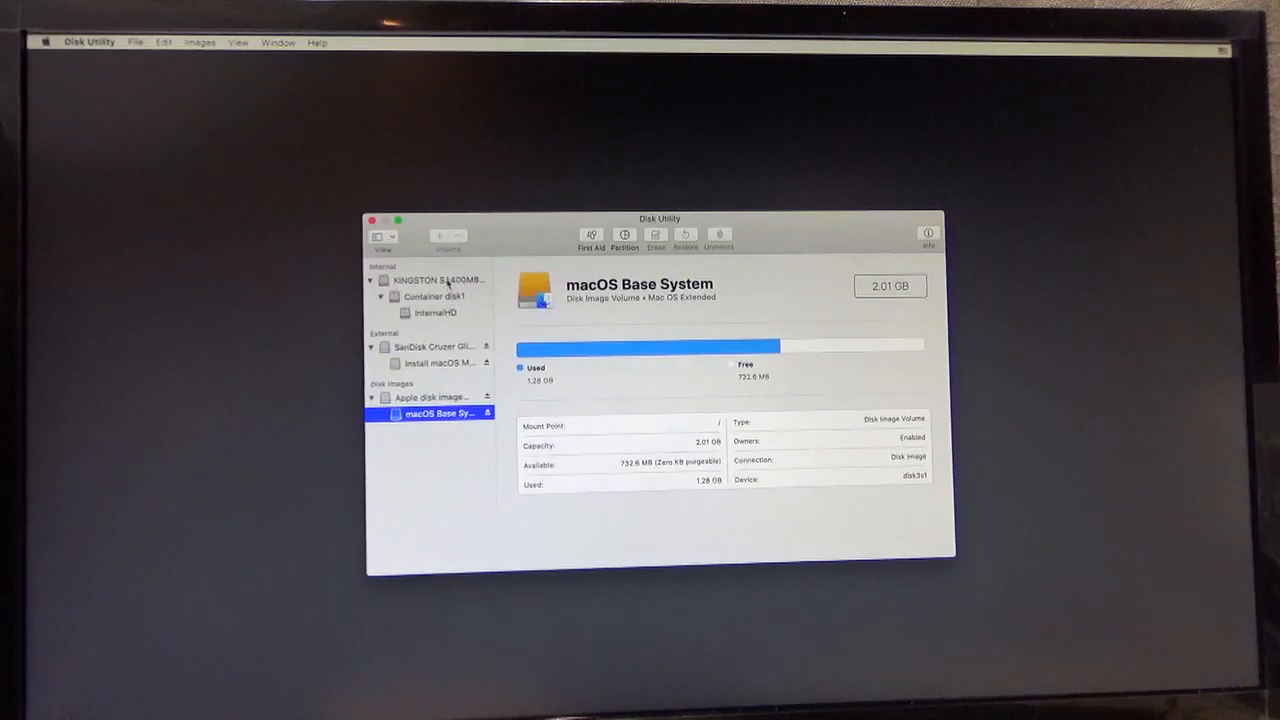
Inspect the listed drives, ending on the KINGSTON SA400M8240G internal SSD.
click(430, 279)
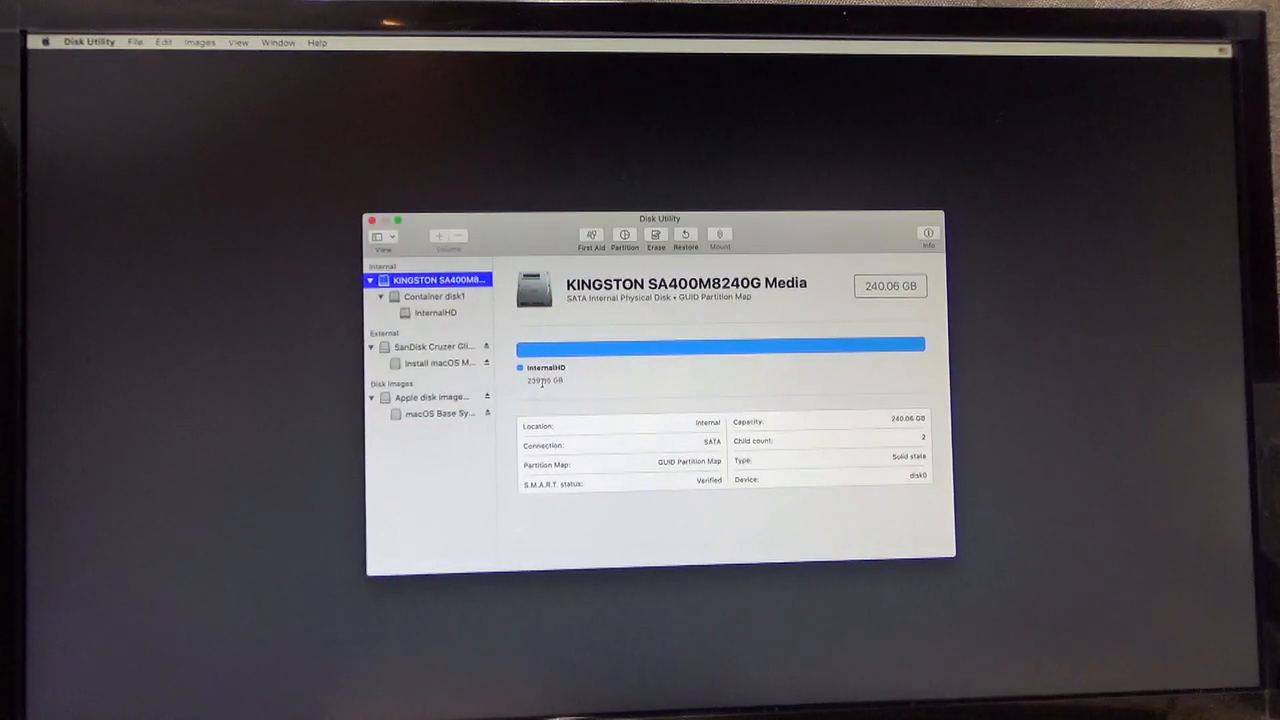
click(432, 346)
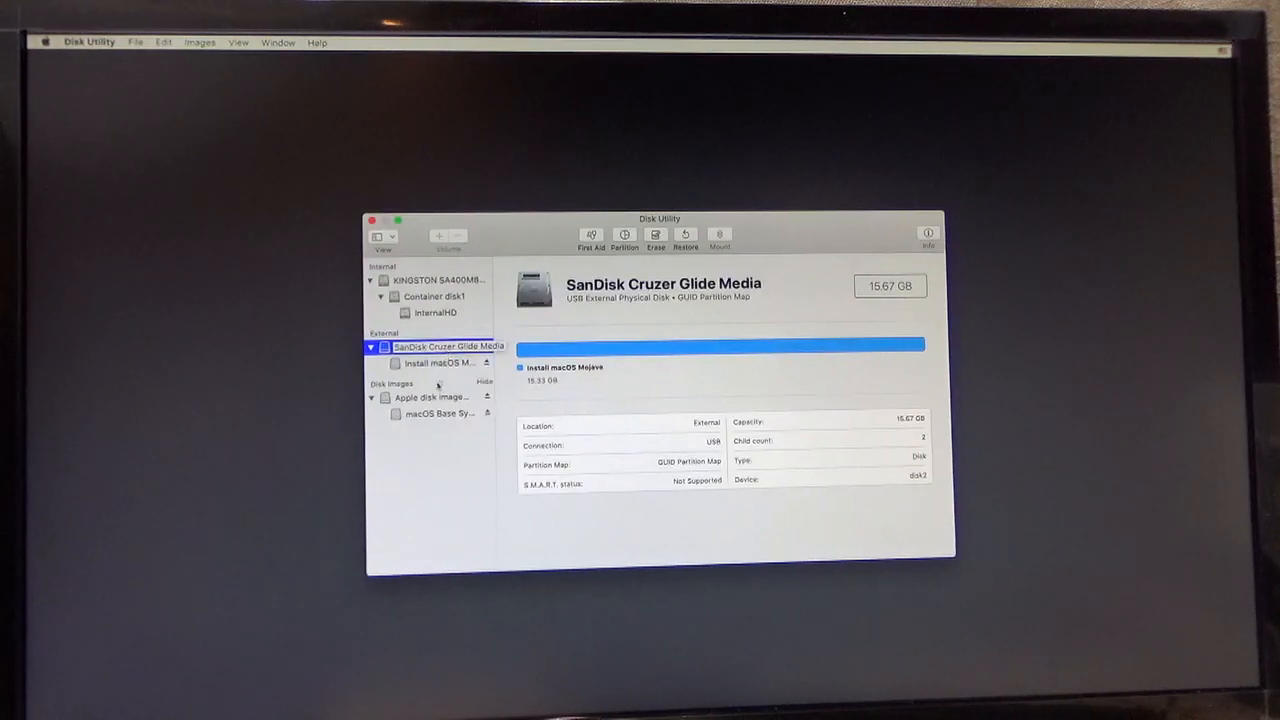
click(432, 397)
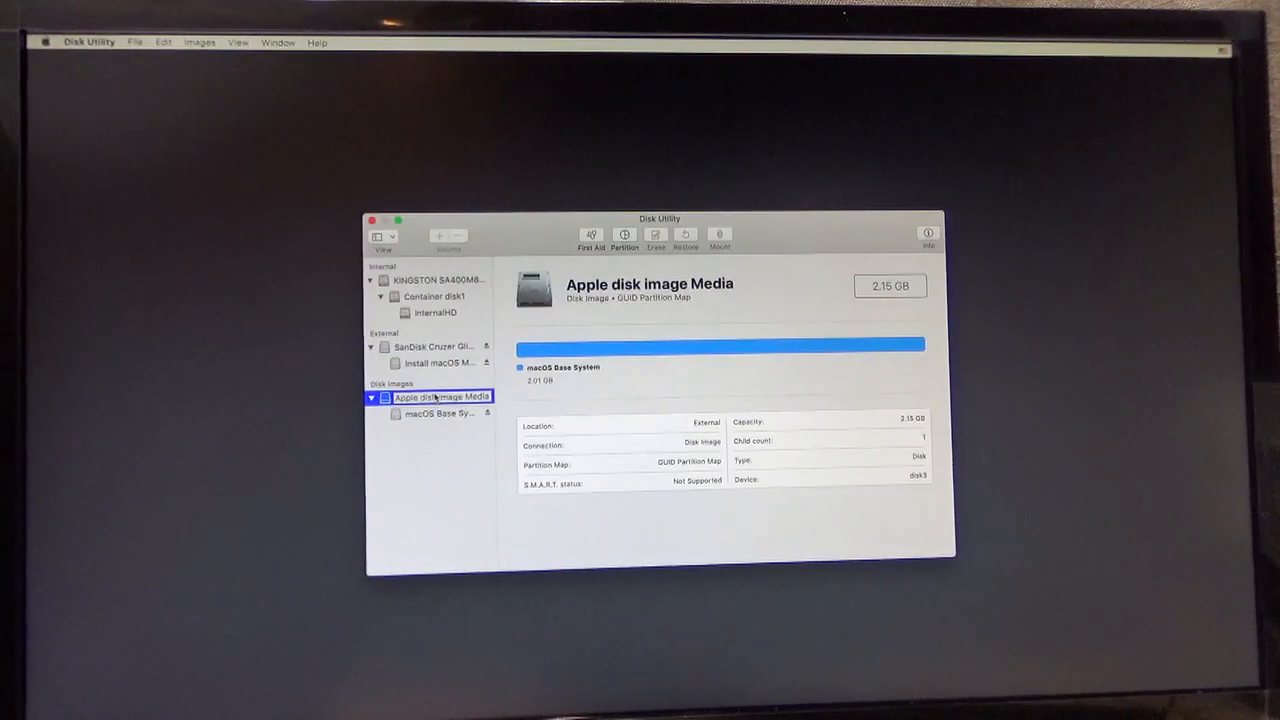
click(433, 279)
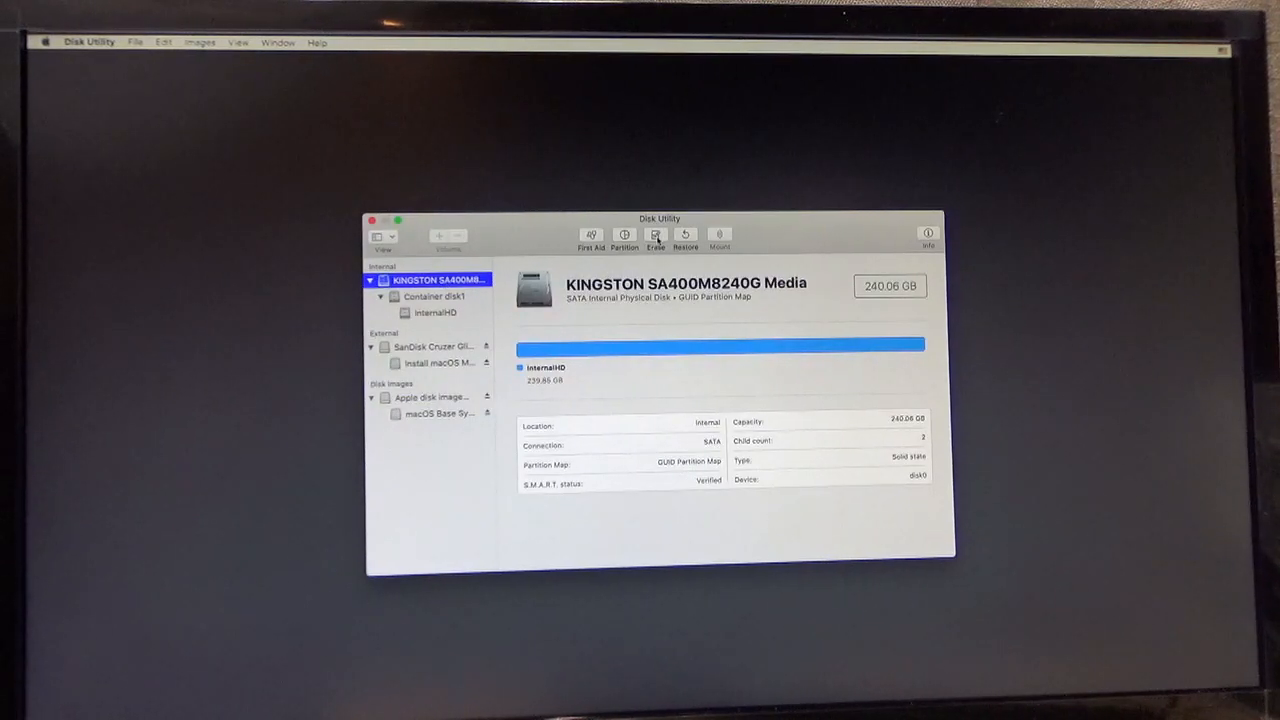
Erase the Kingston SSD as InternalHD, Mac OS Extended (Journaled), GUID Partition Map, then quit.
click(655, 236)
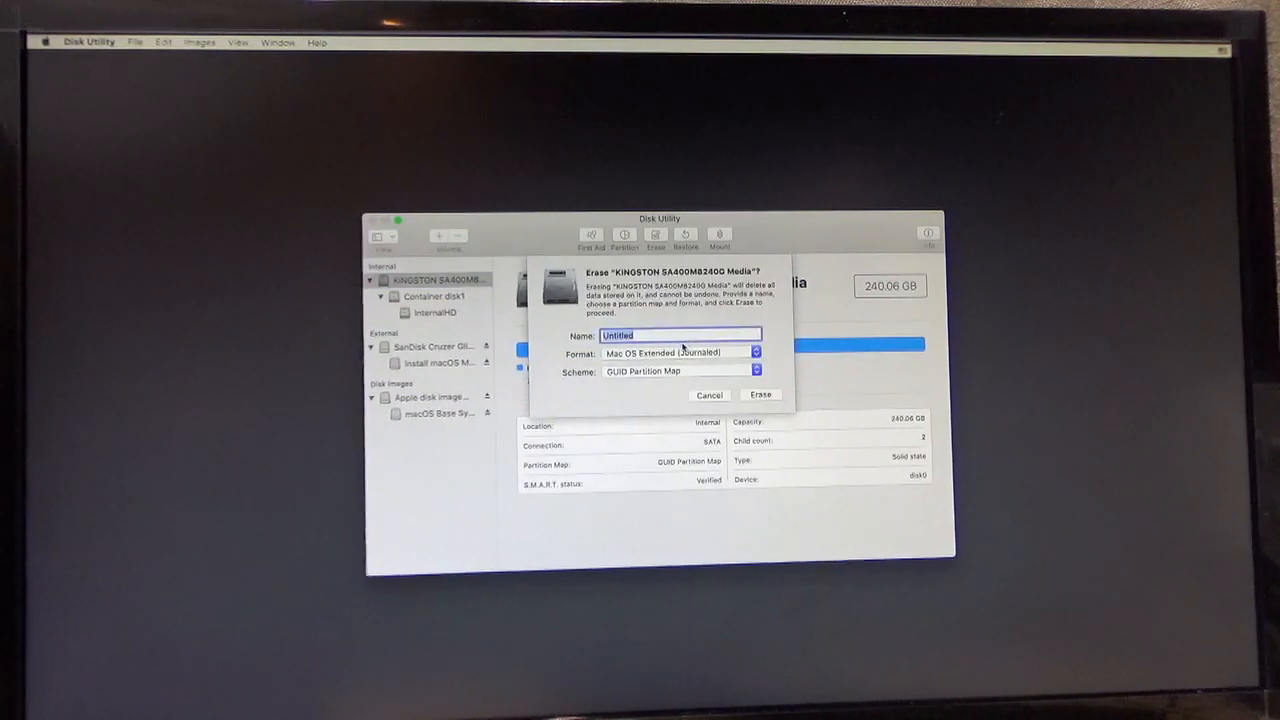
mouse_move(722, 368)
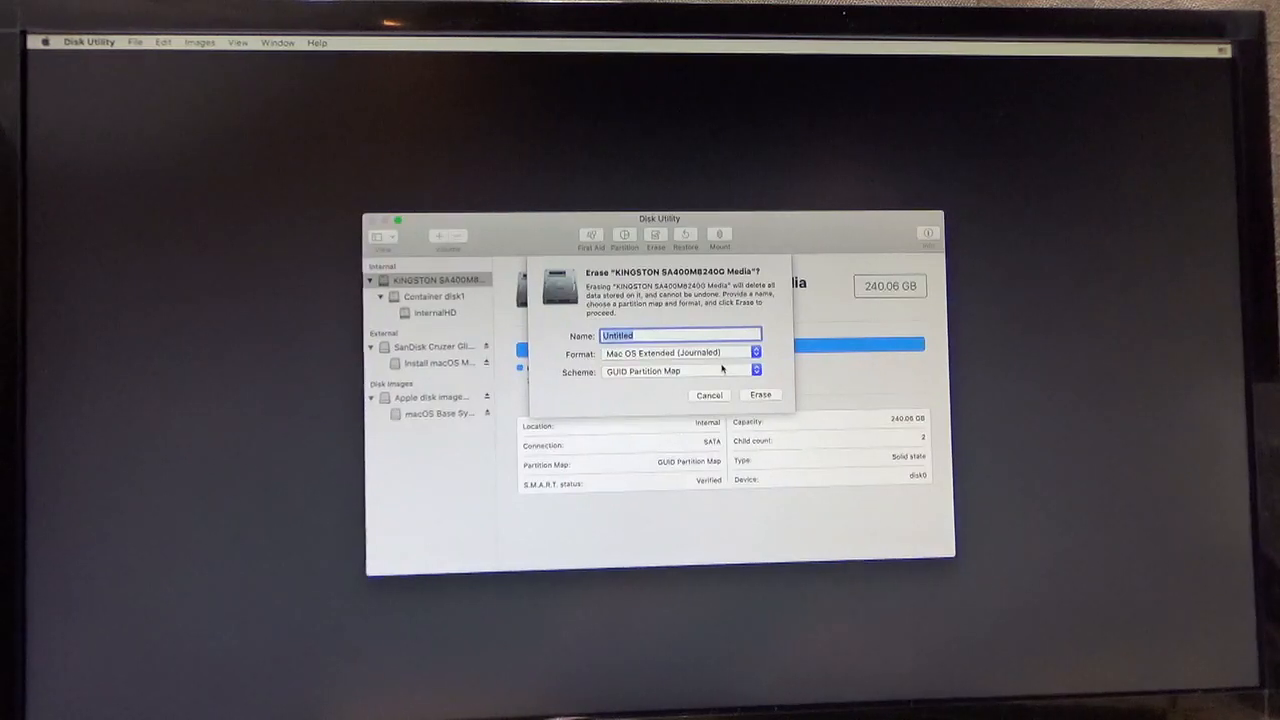
text(InternalHD)
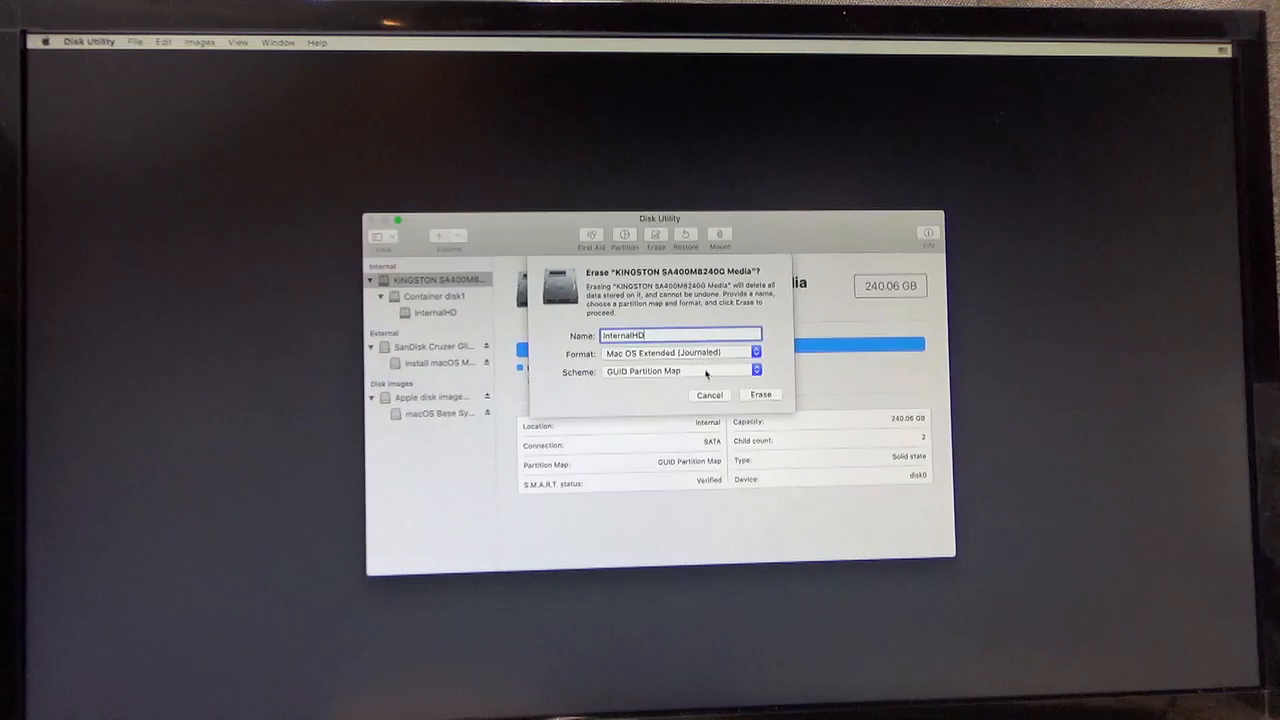
click(679, 371)
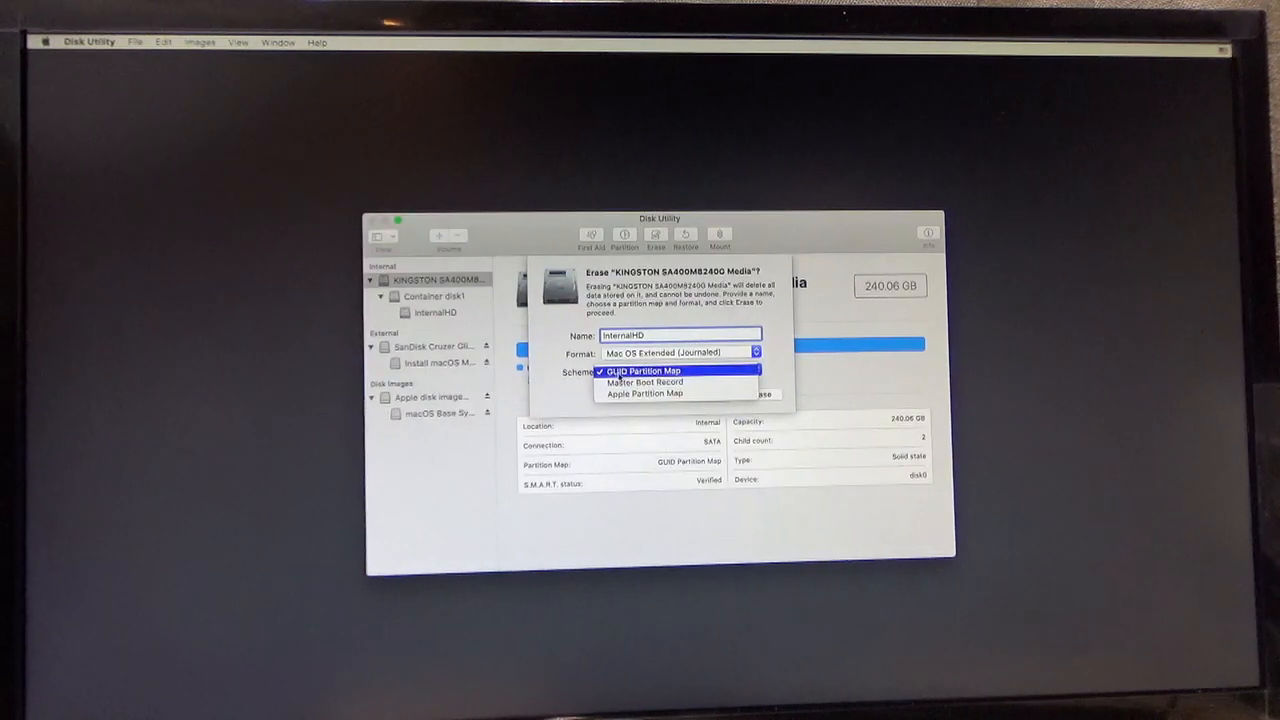
click(643, 371)
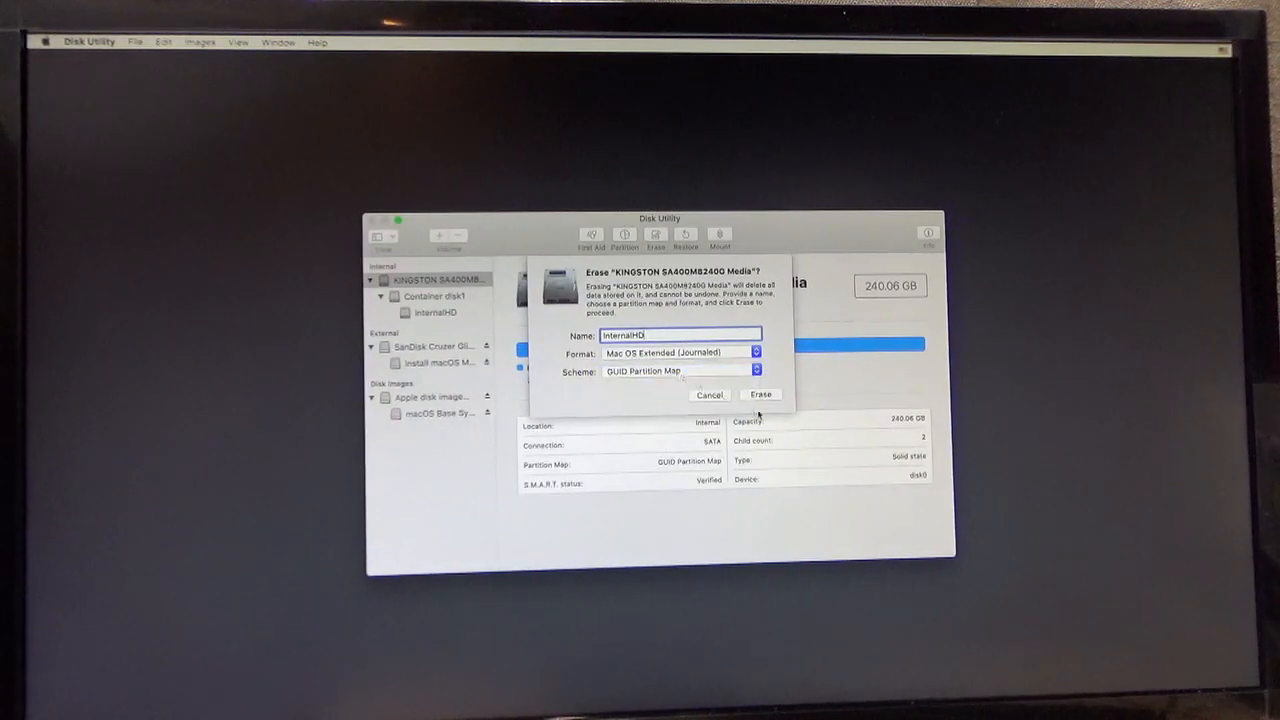
click(760, 394)
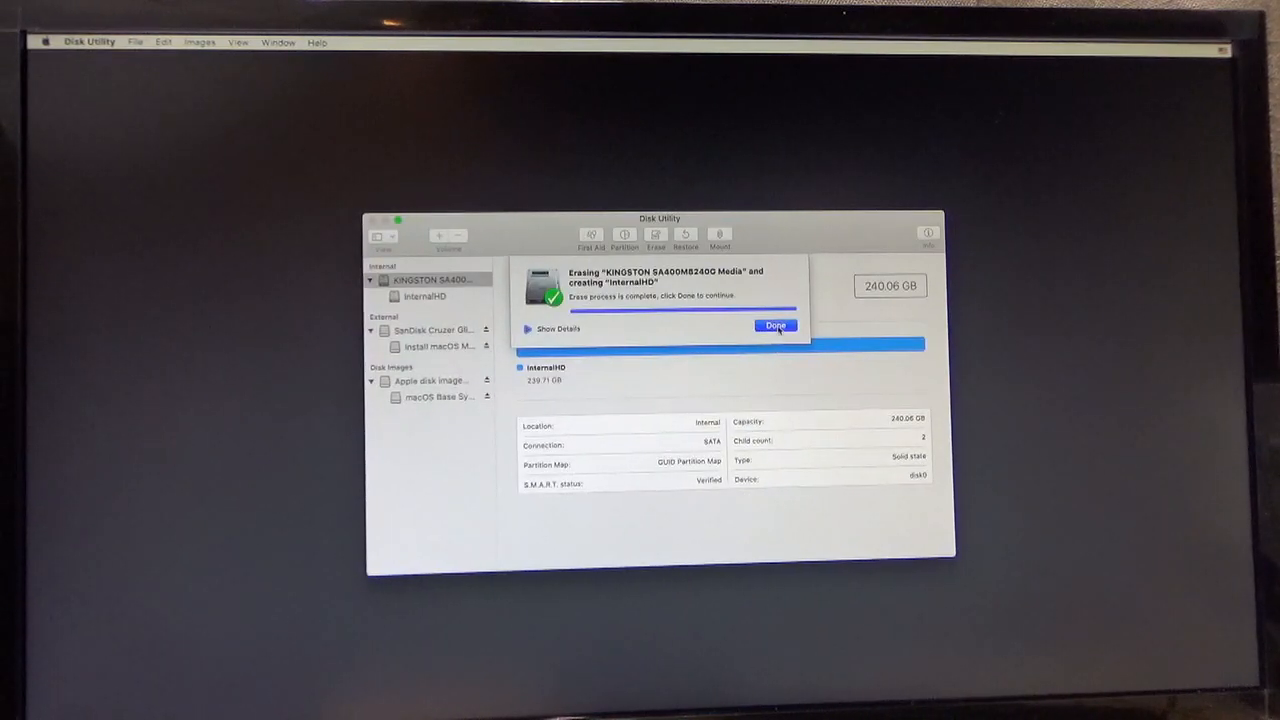
click(775, 325)
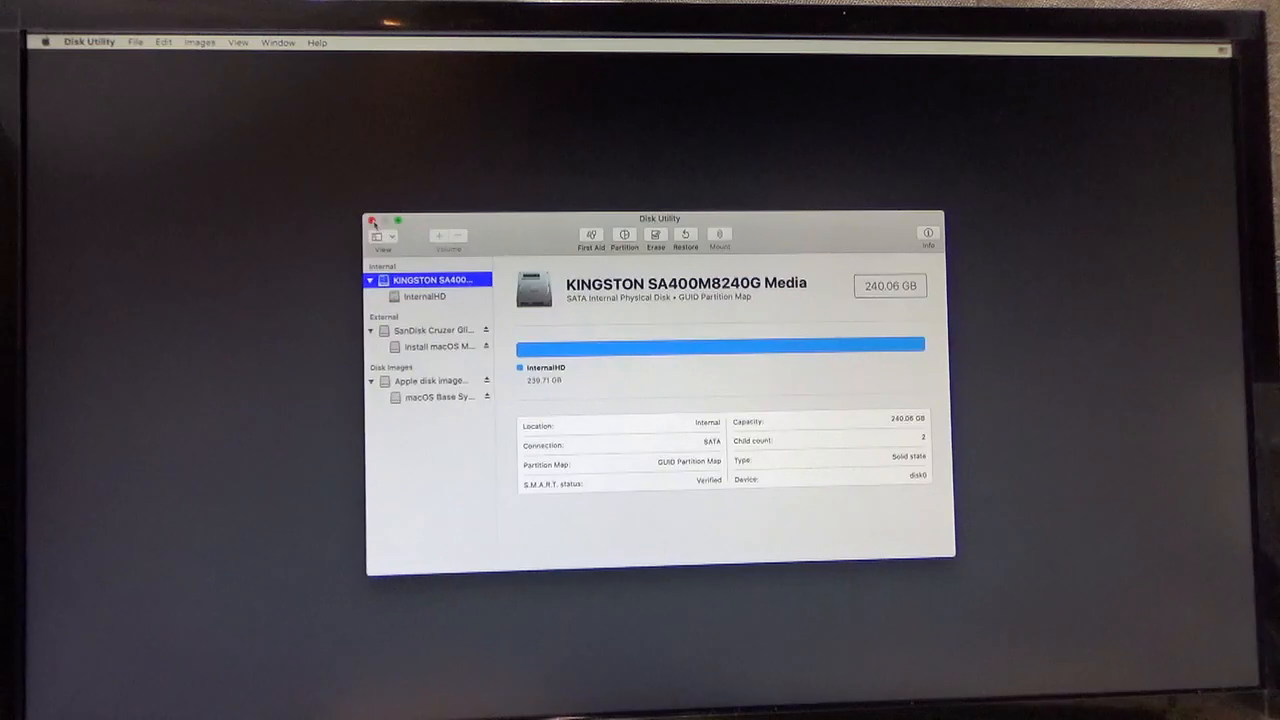
click(372, 219)
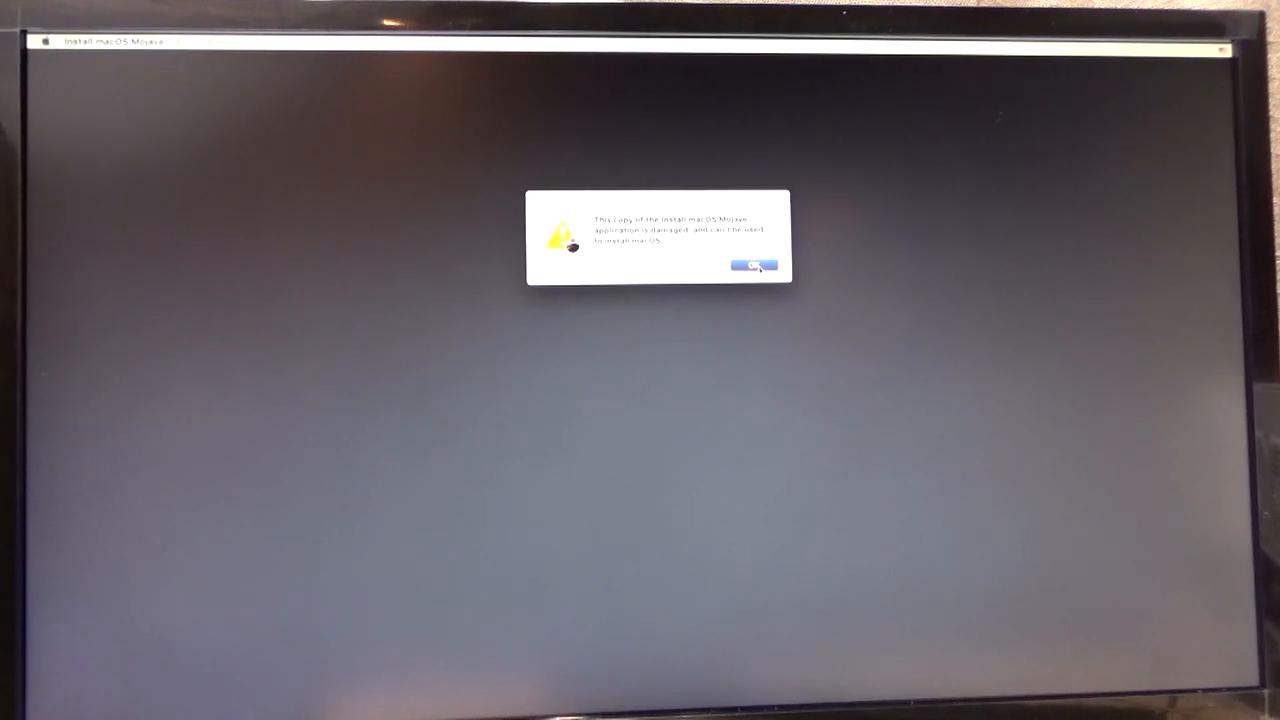
Dismiss the damaged-installer alert and launch Terminal from the Utilities menu.
click(754, 265)
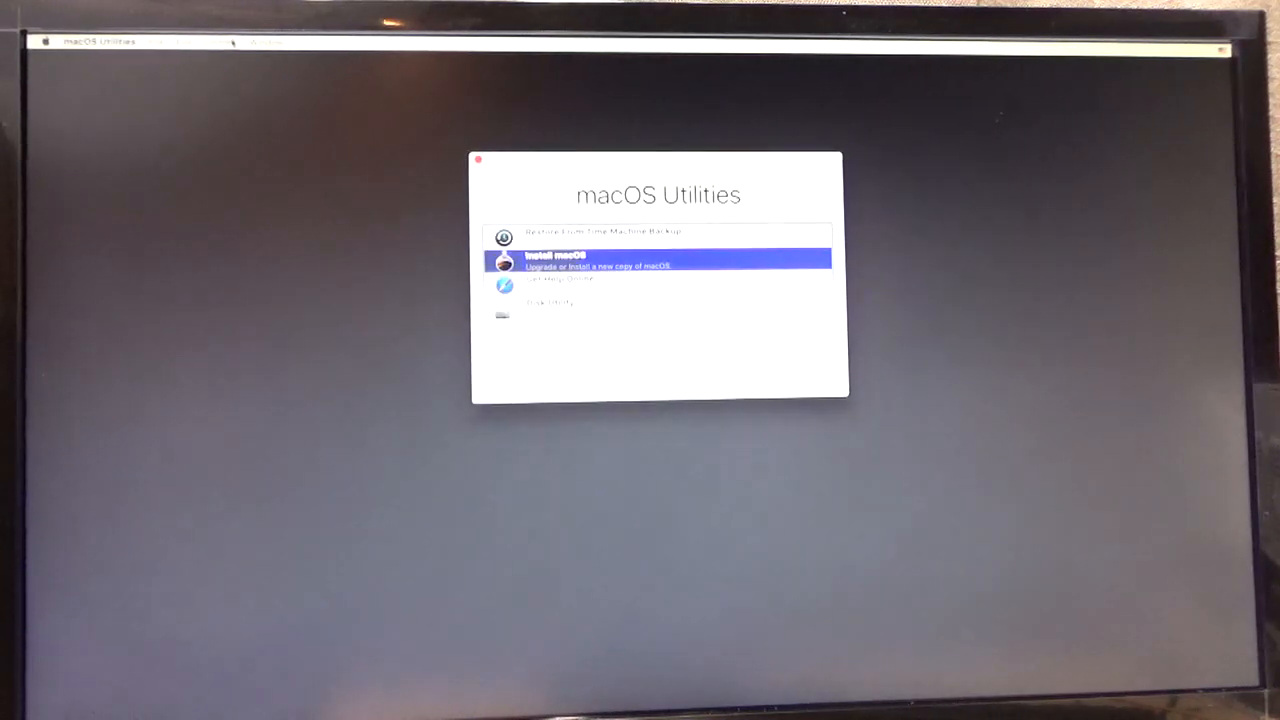
click(220, 42)
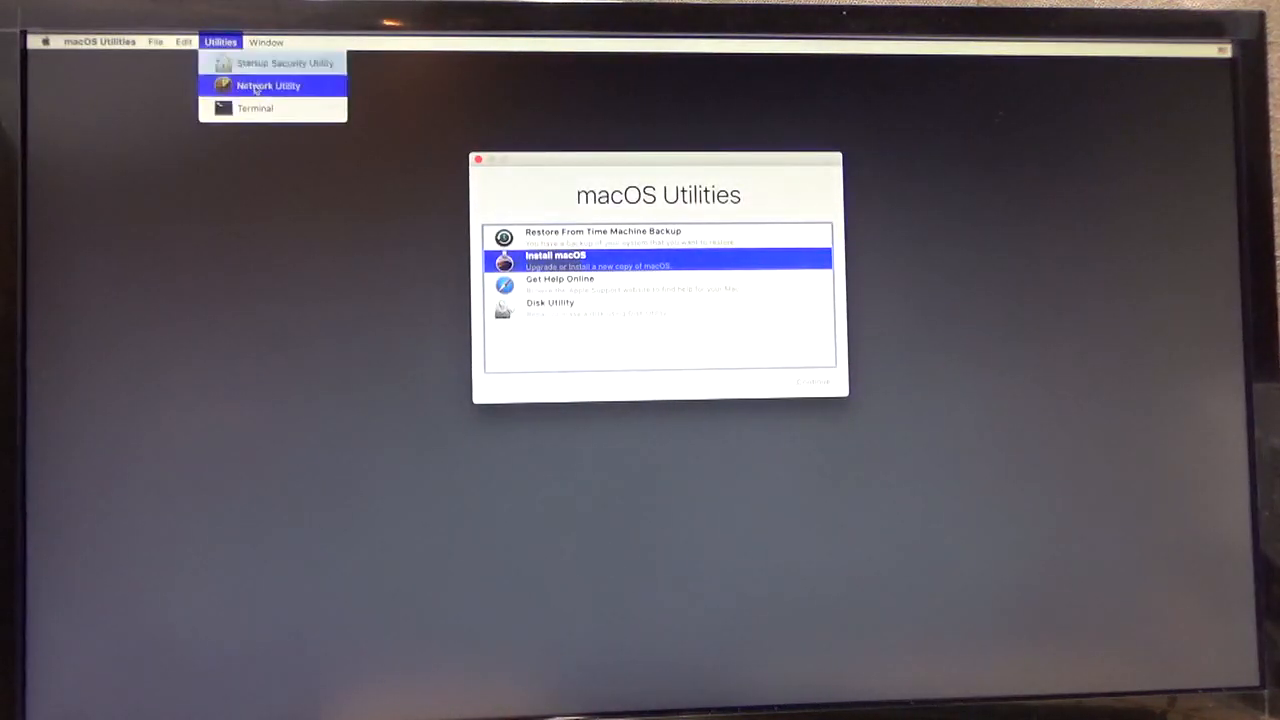
click(357, 112)
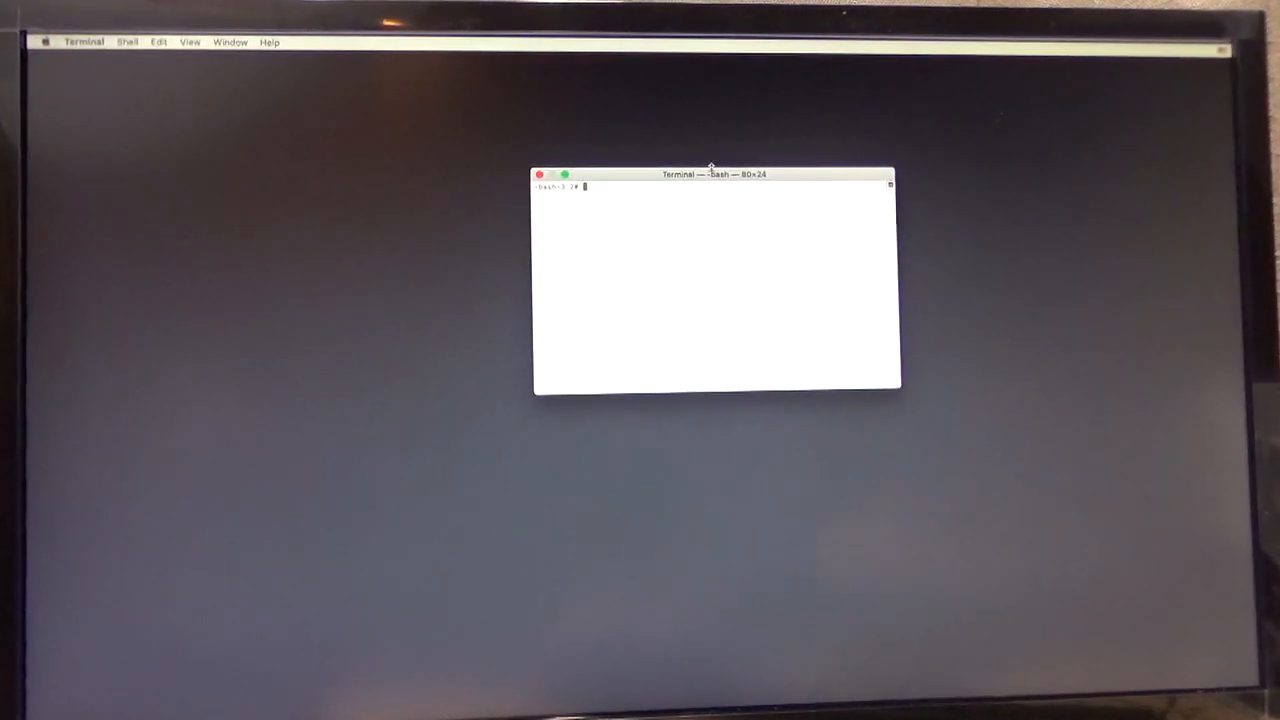
Check the current system date, then set the clock back with a date MMDDhhmmYY command.
text(date)
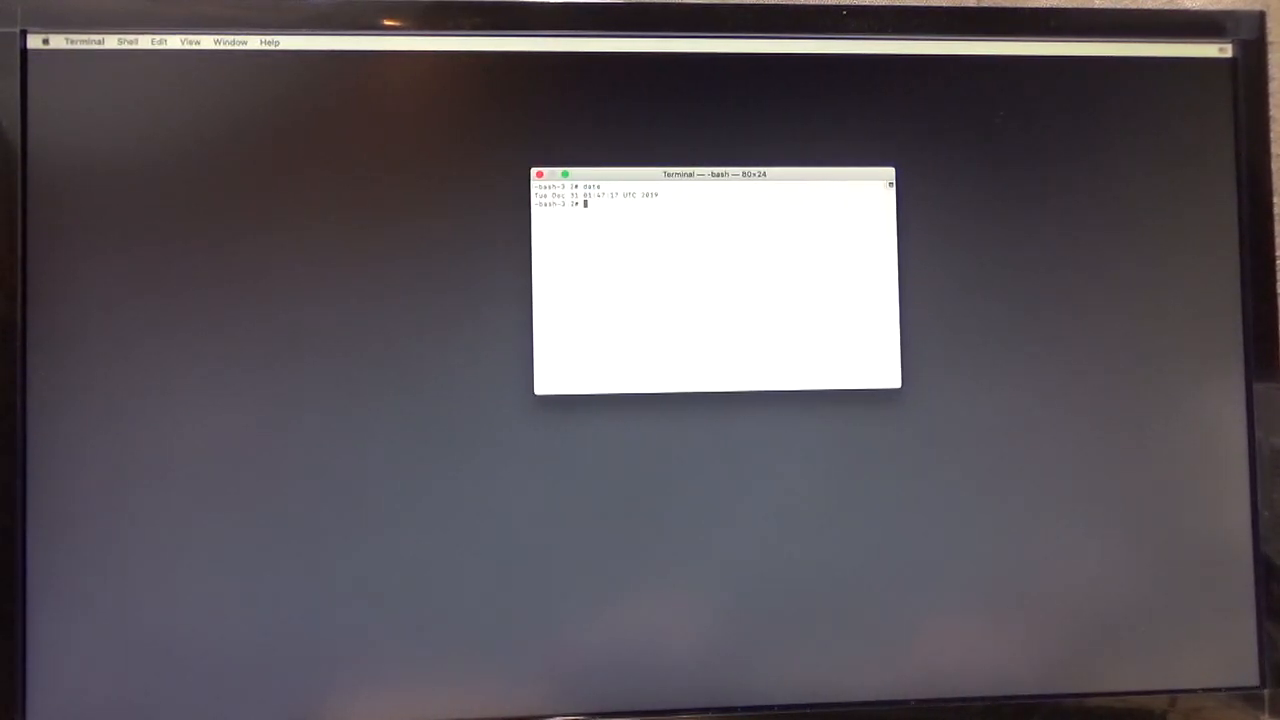
text(d)
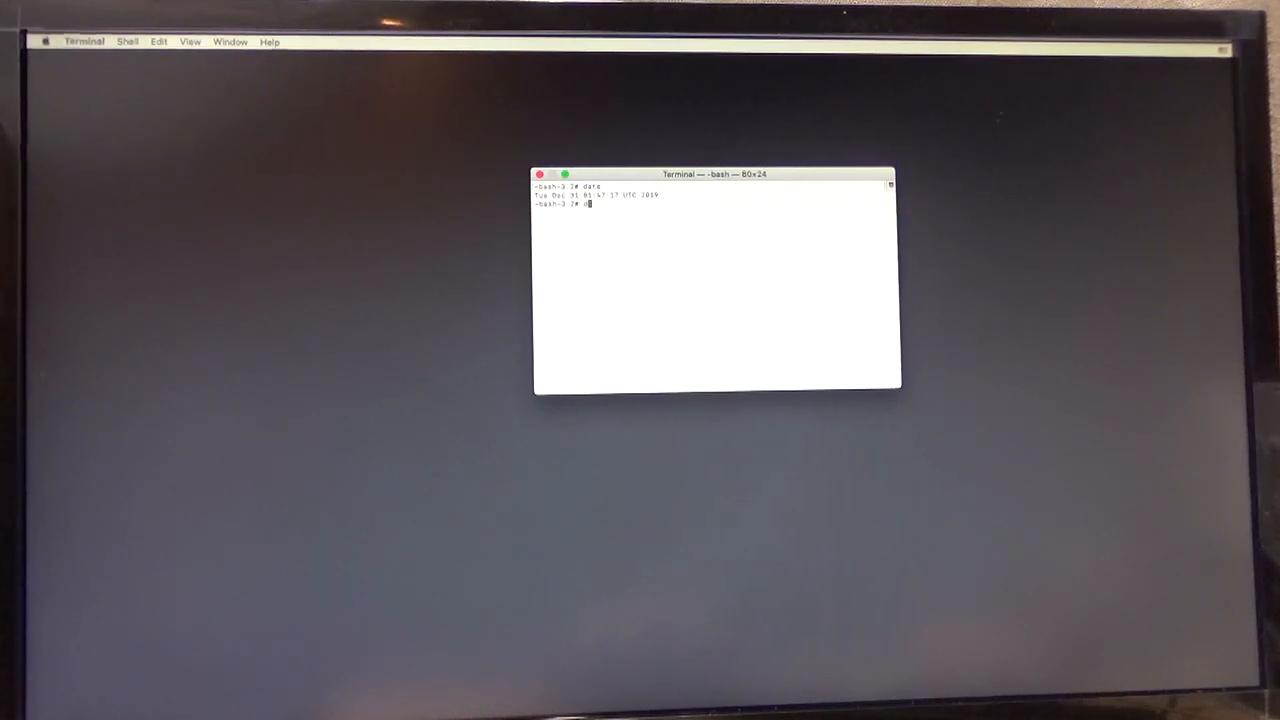
text(date)
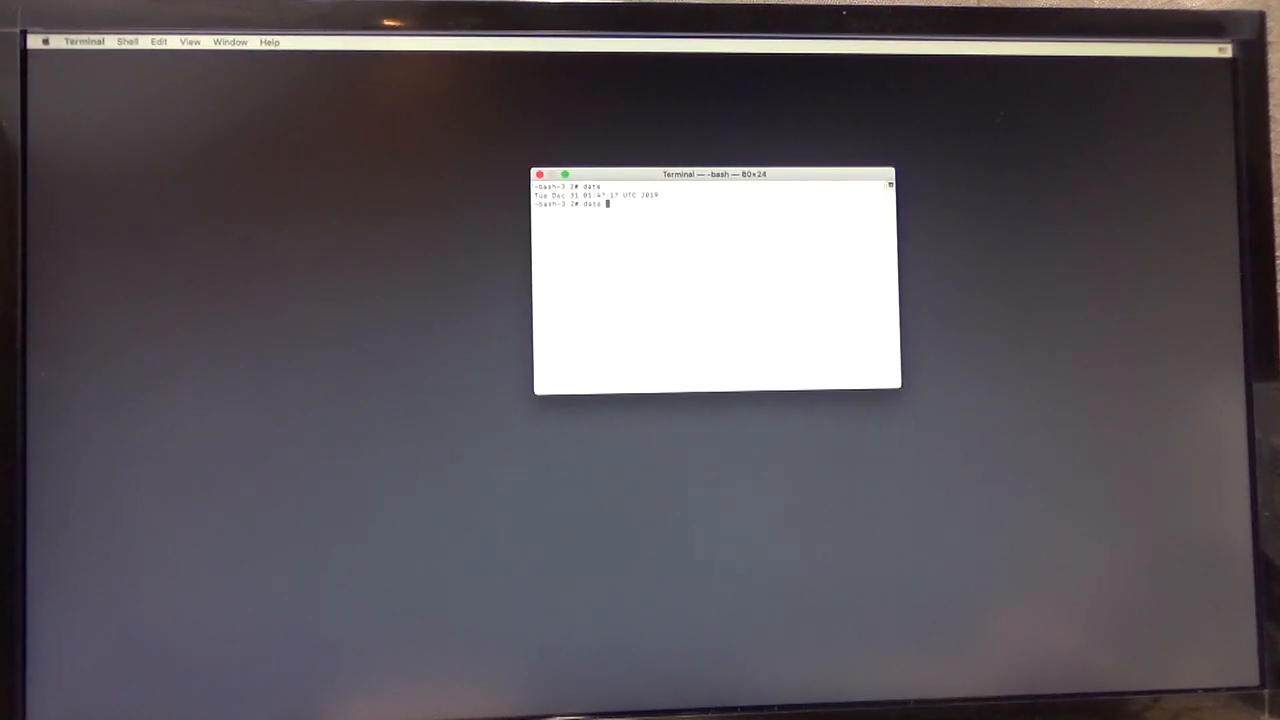
text(1231)
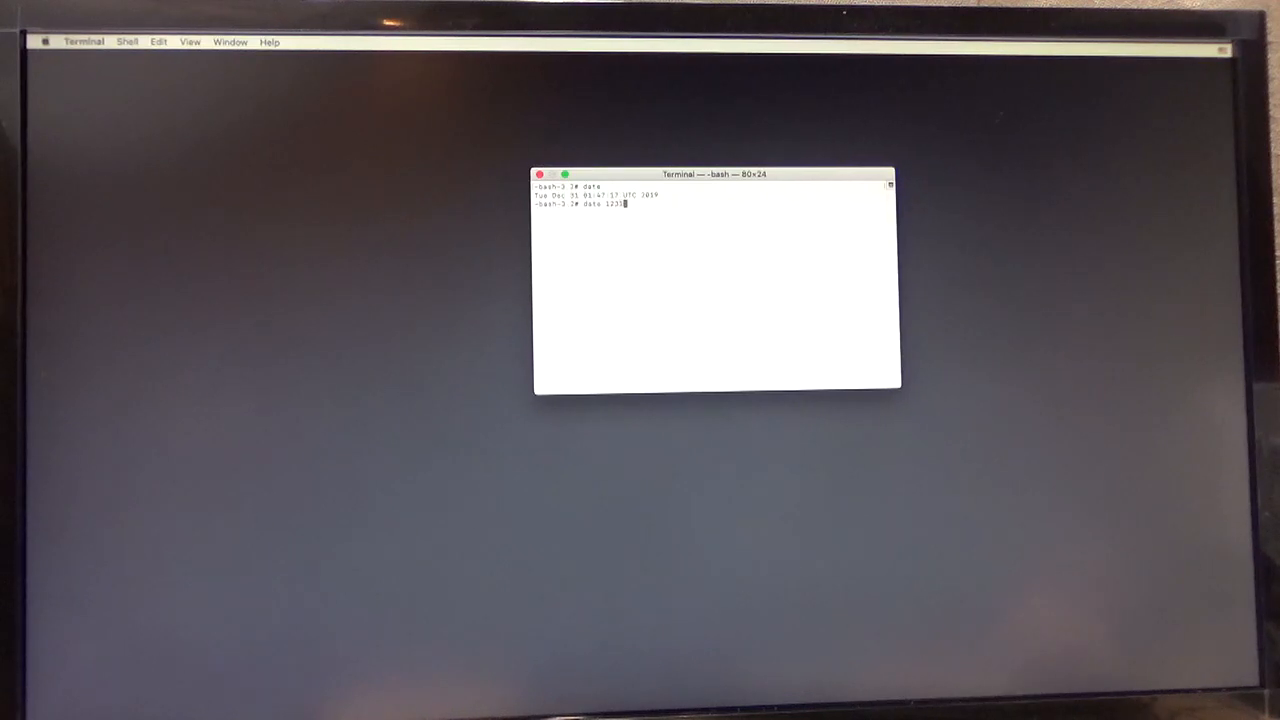
text(0)
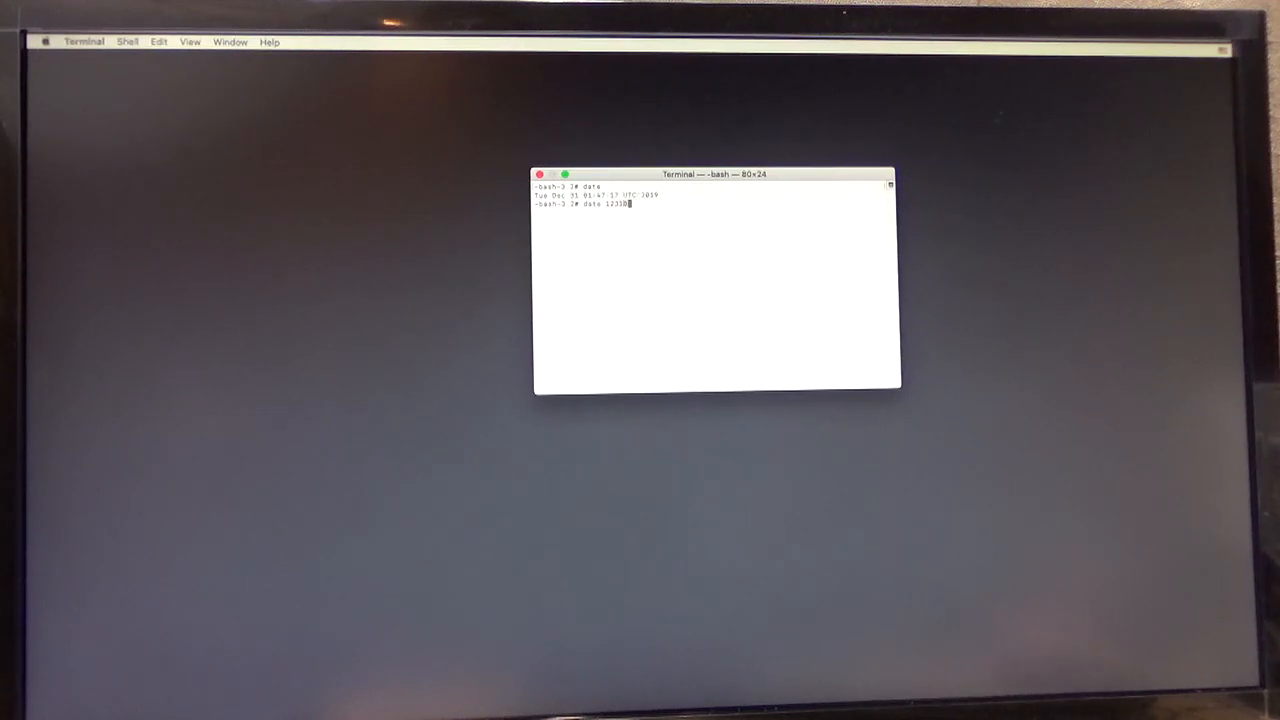
text(4)
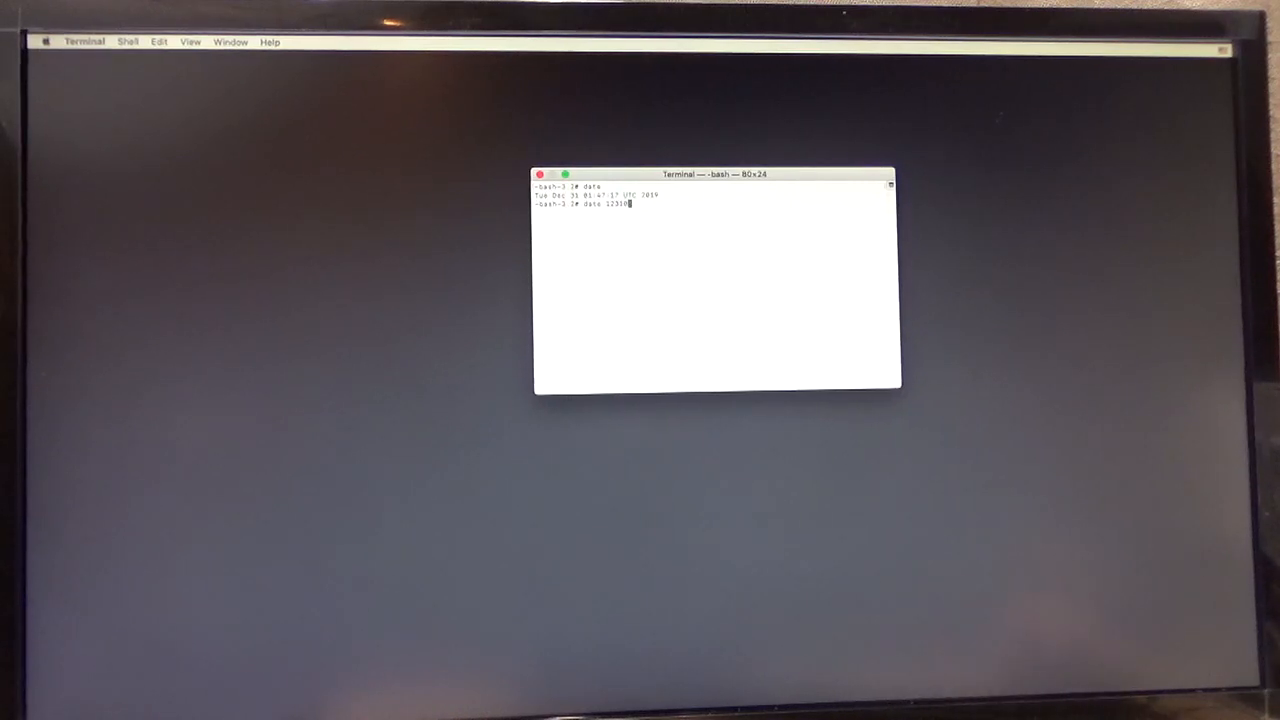
text(147)
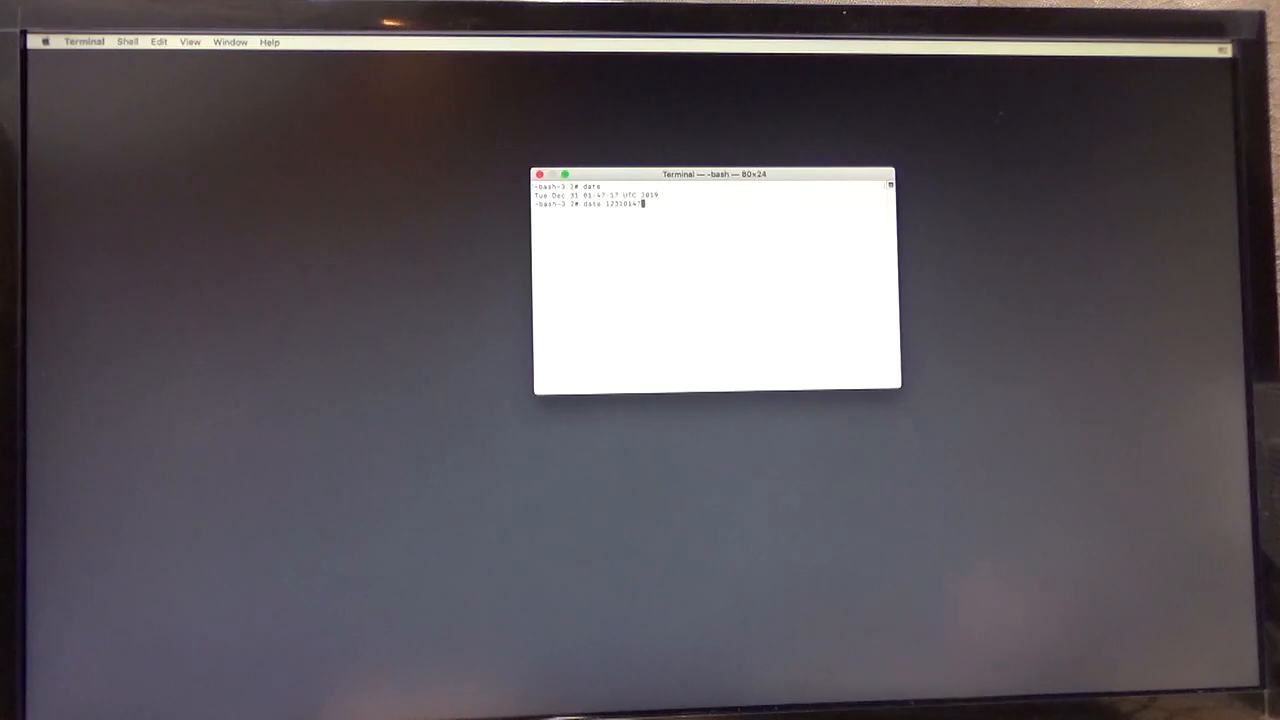
text(1)
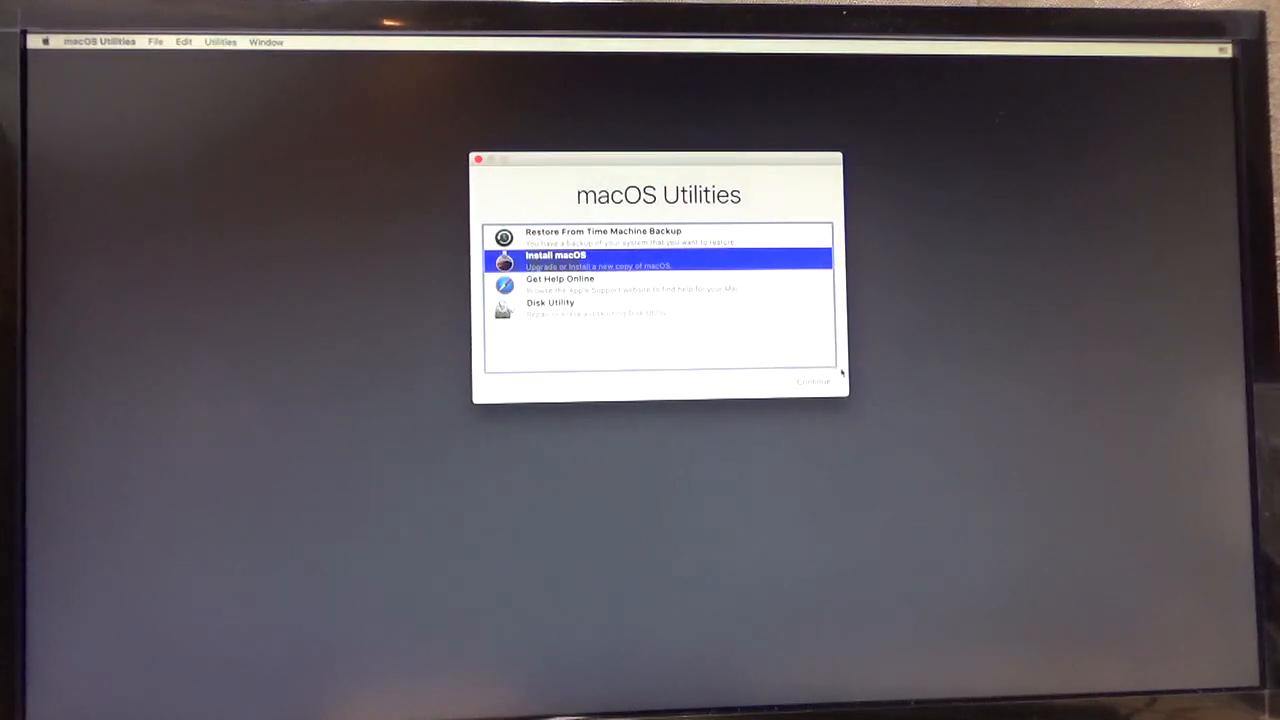
Accept the Mojave licence and install macOS onto the InternalHD disk.
click(812, 381)
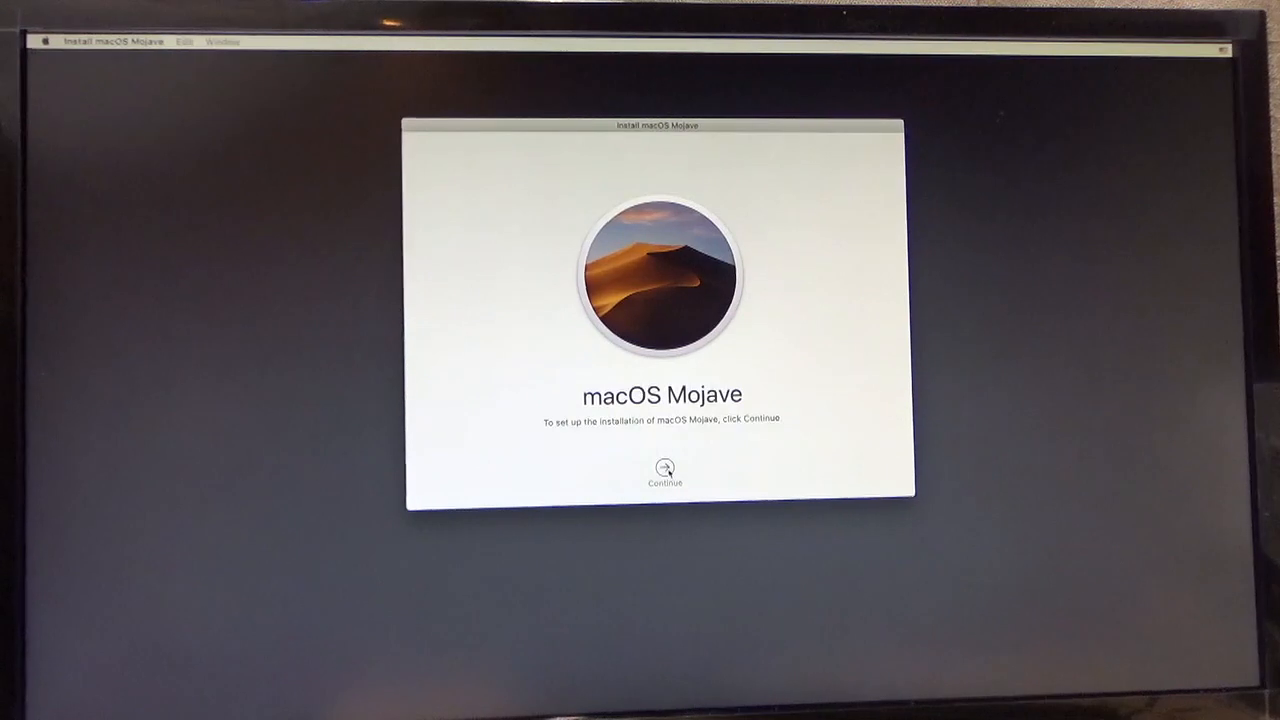
click(665, 469)
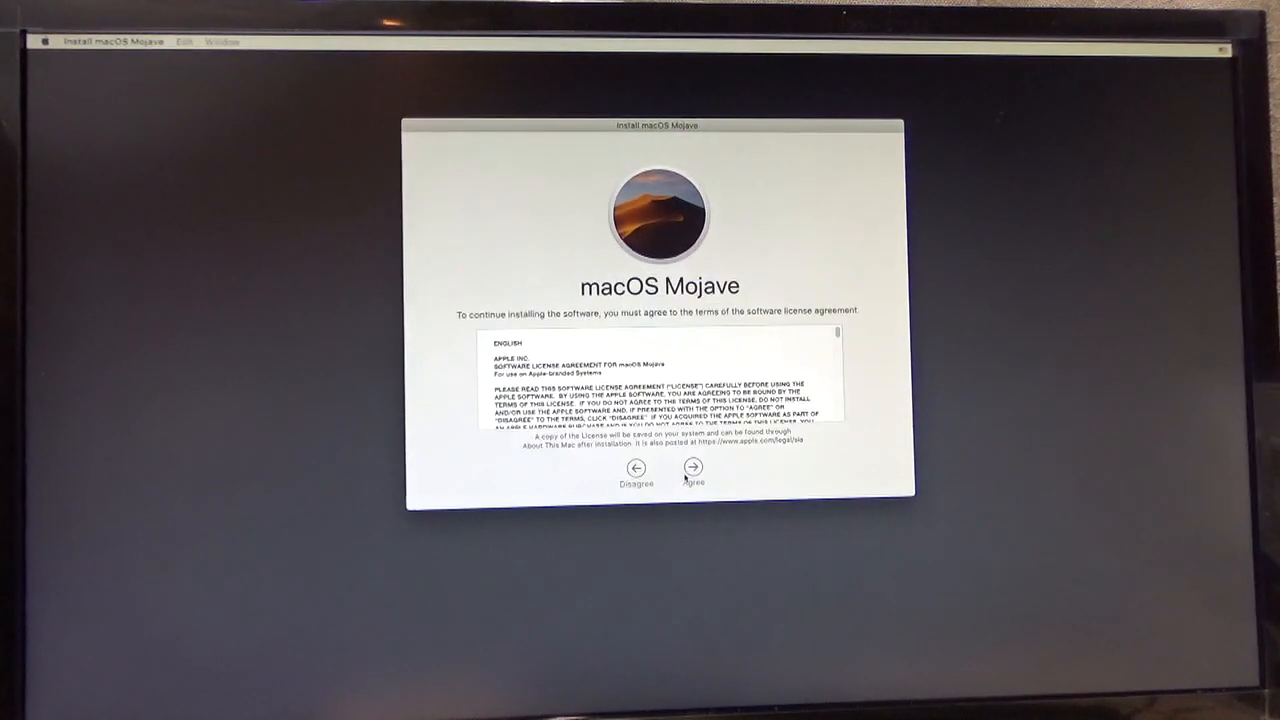
click(692, 467)
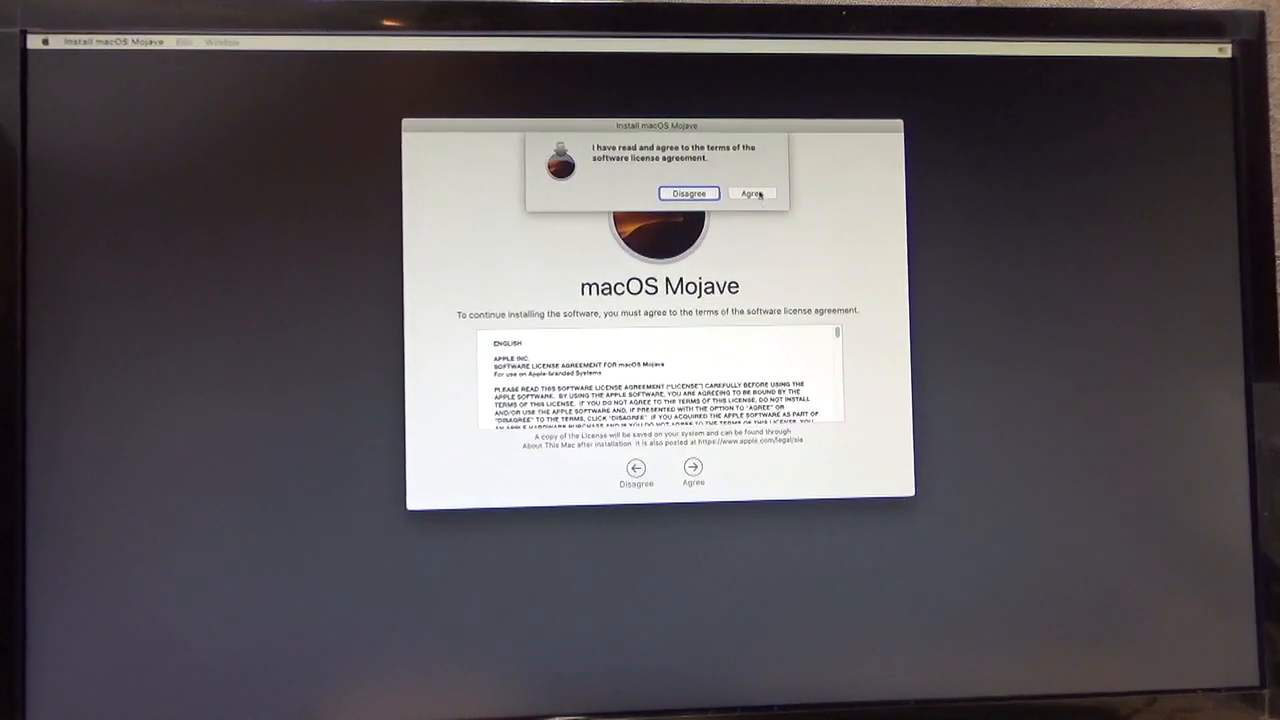
click(752, 193)
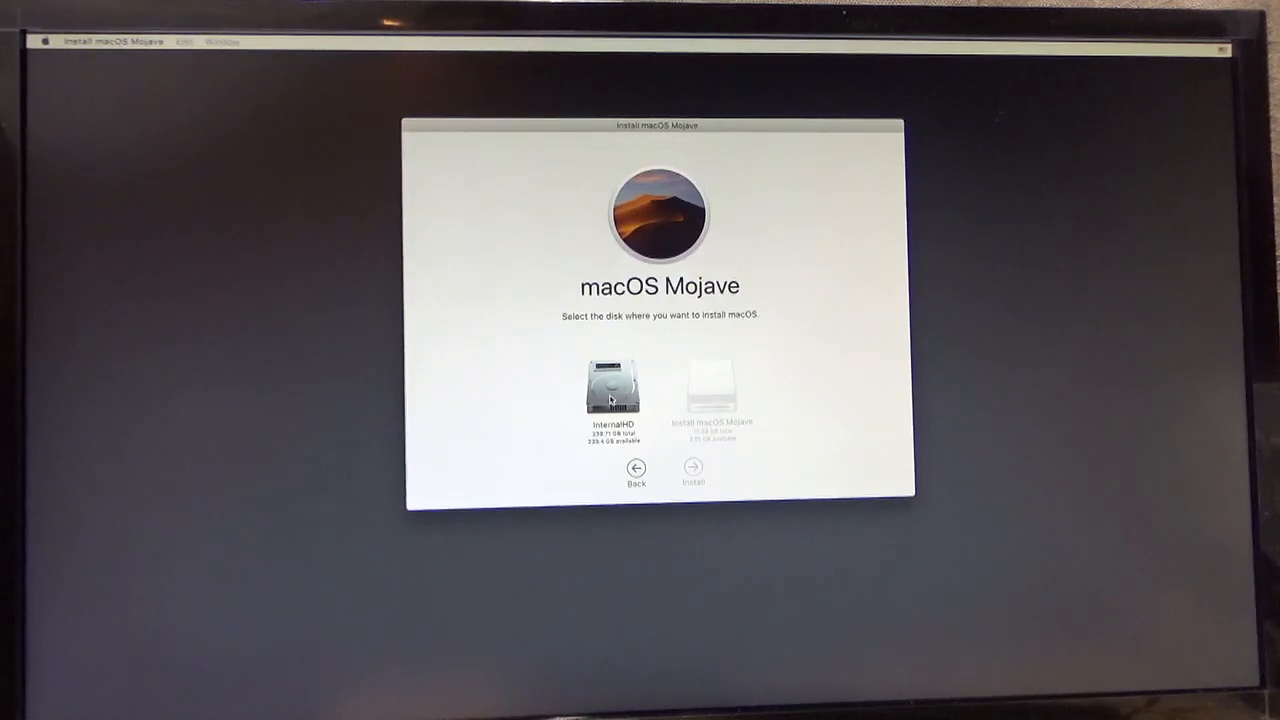
click(611, 390)
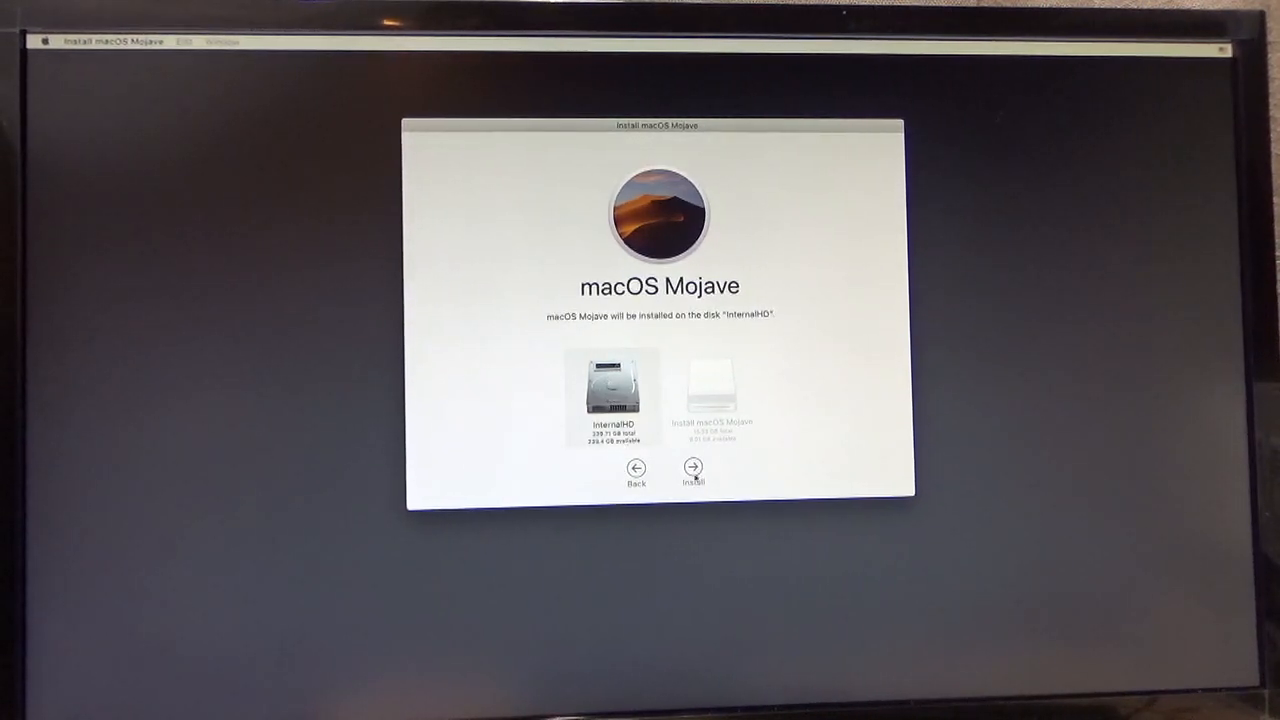
click(693, 468)
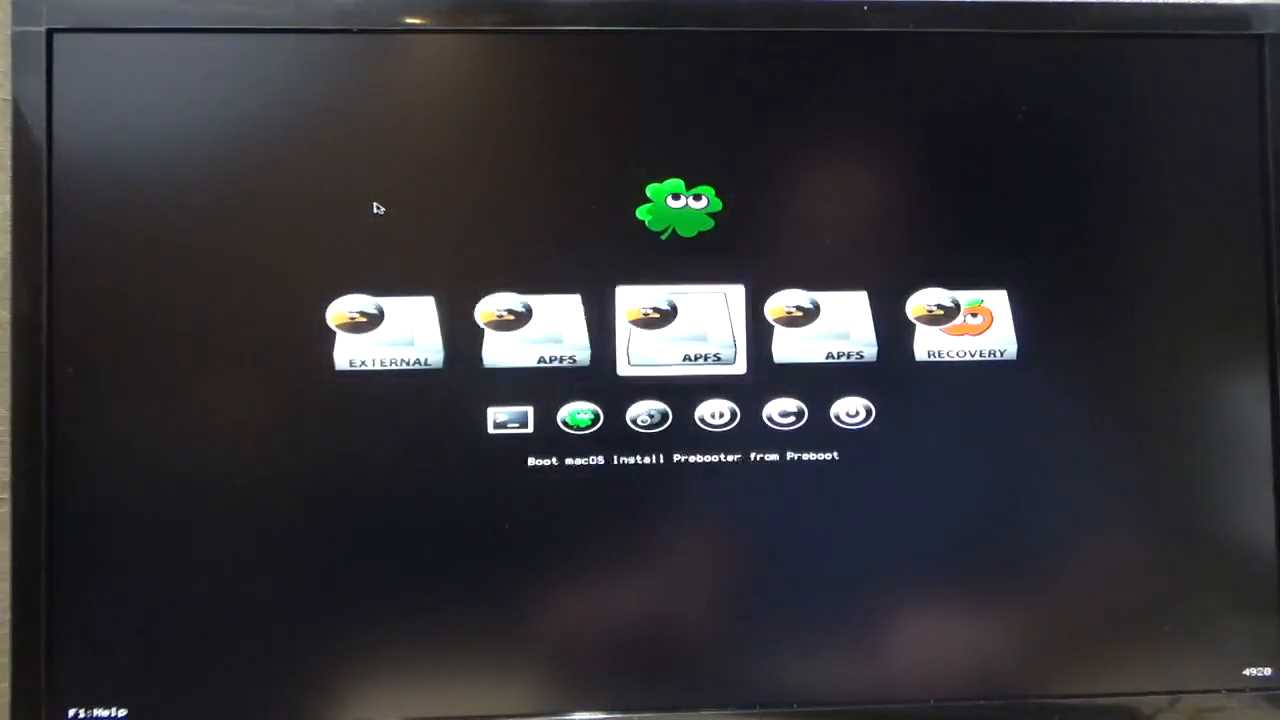
Select and boot the 'Boot macOS from InternalHD' APFS entry.
key(right)
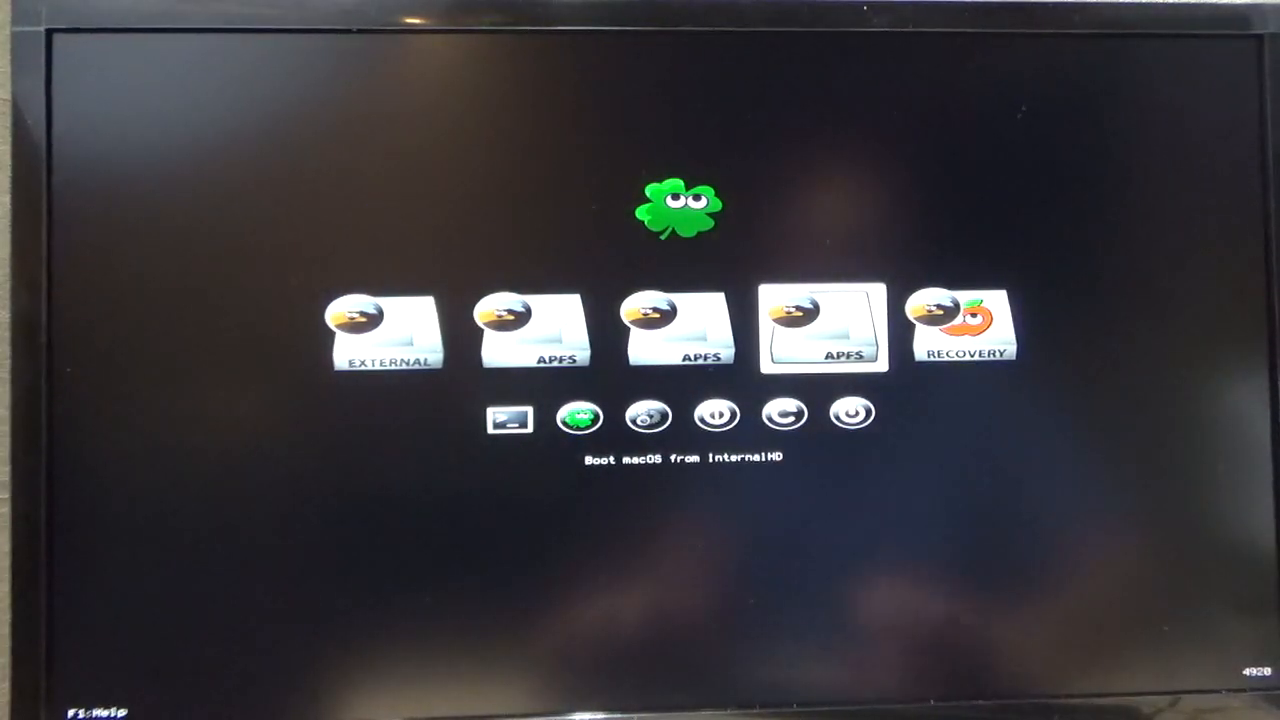
click(843, 327)
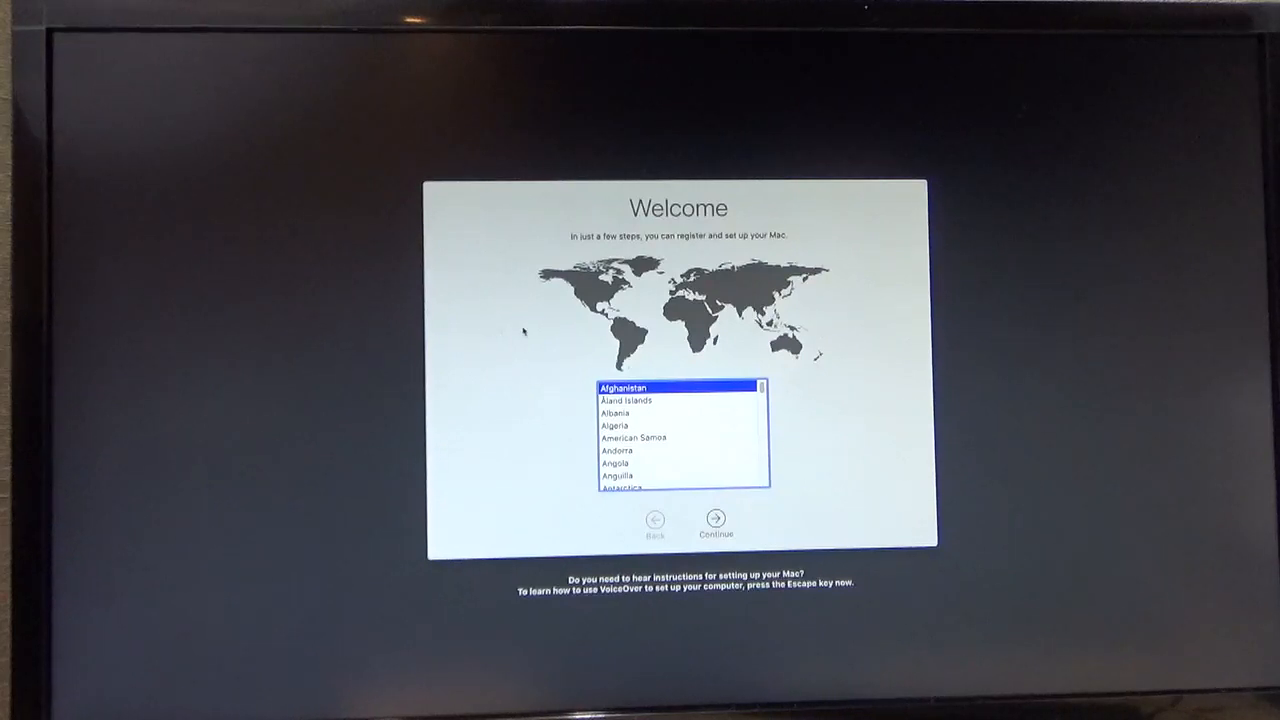
Scroll the country list to United States and continue past Welcome.
scroll(down, 3)
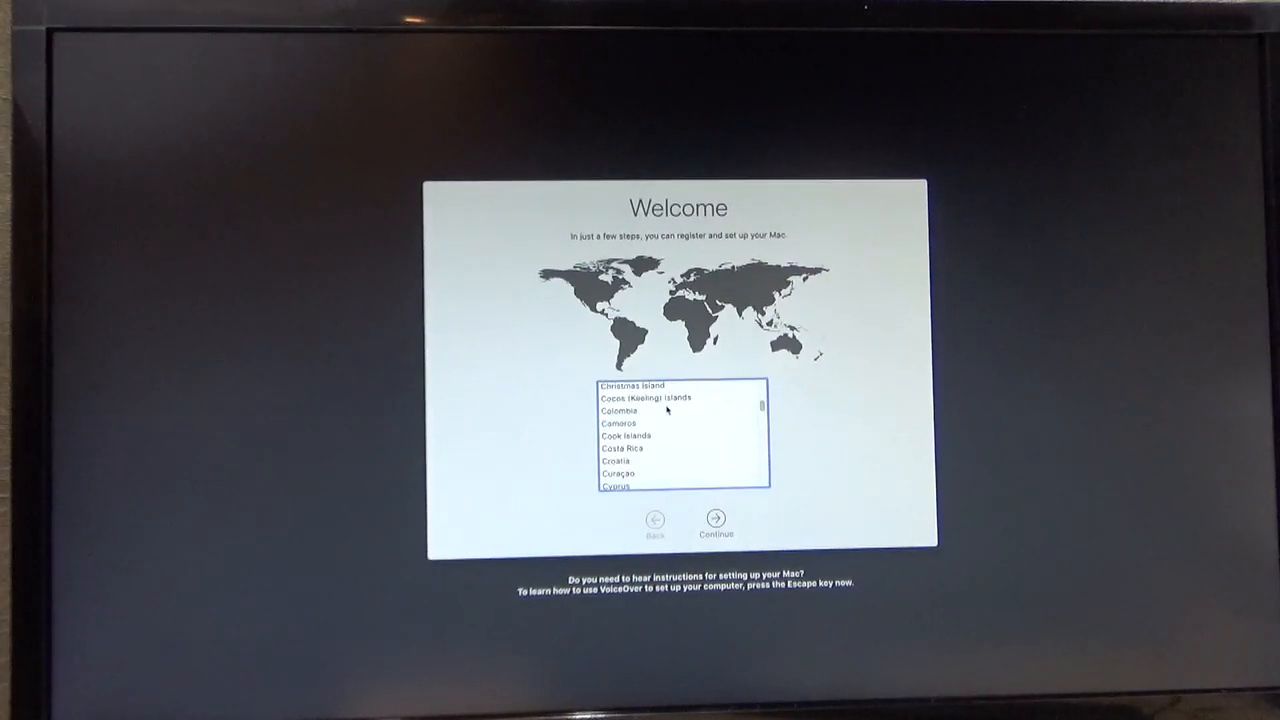
scroll(down, 3)
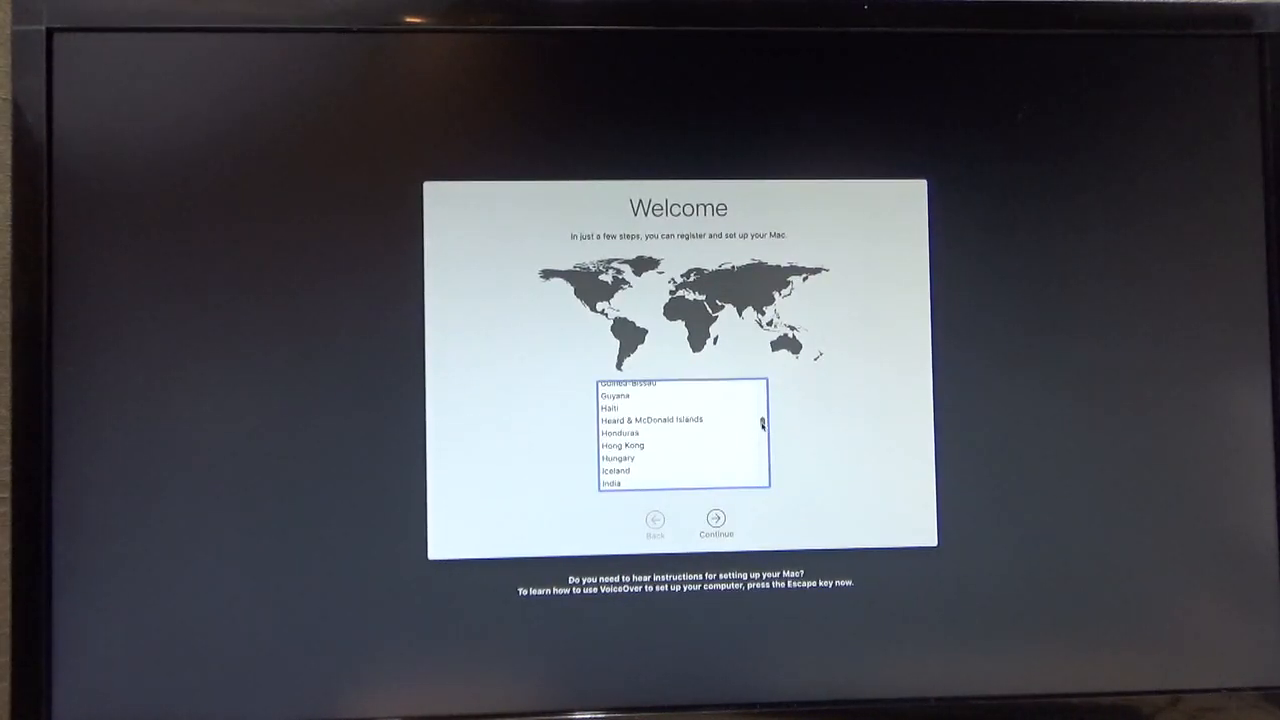
scroll(down, 3)
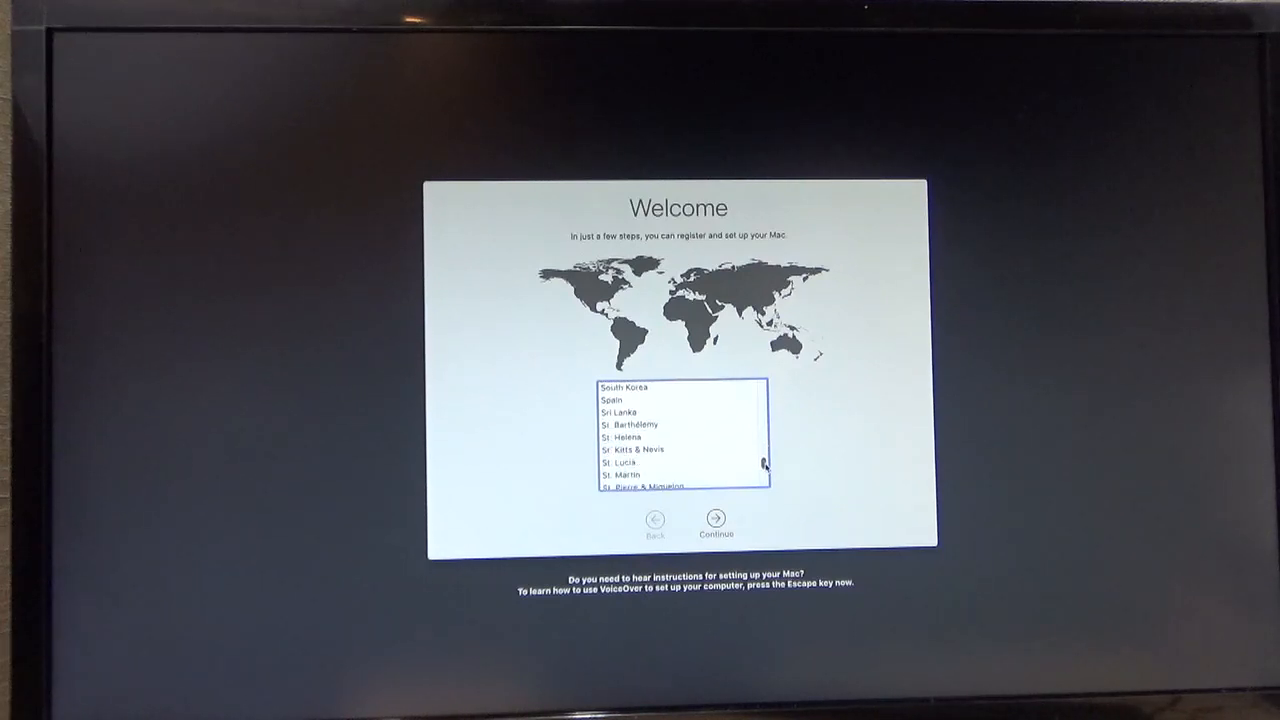
scroll(down, 3)
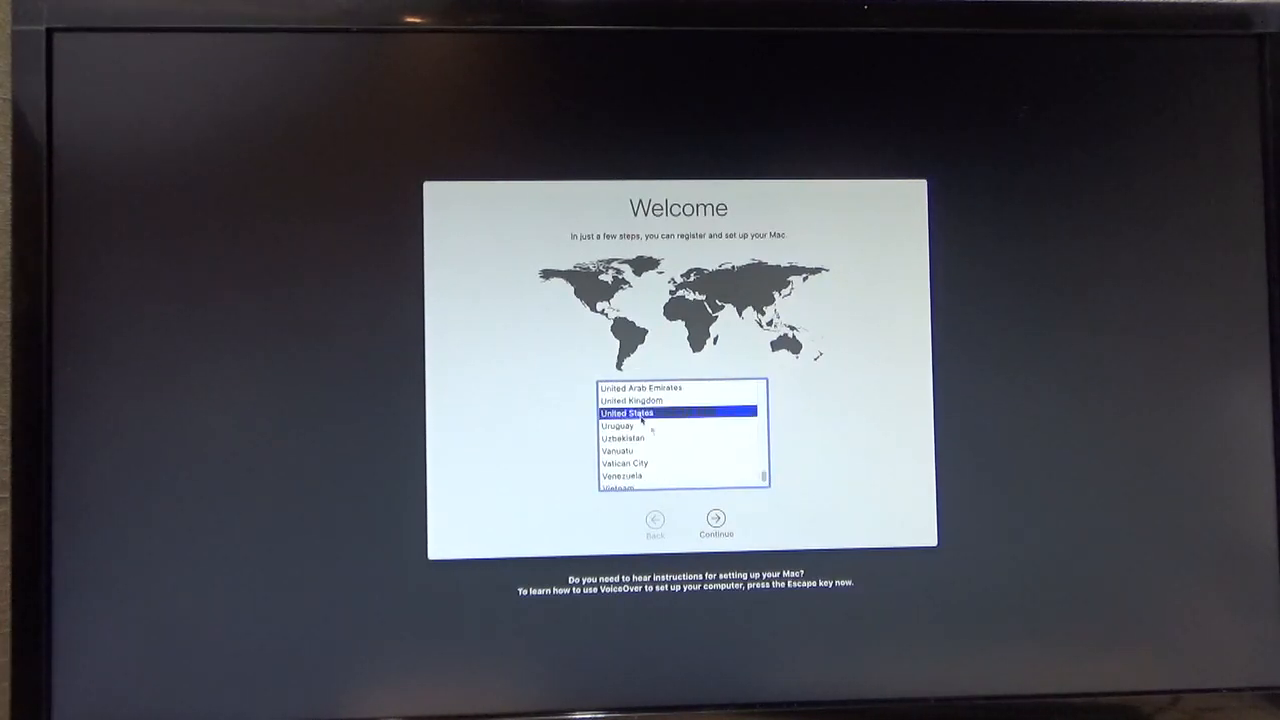
click(715, 519)
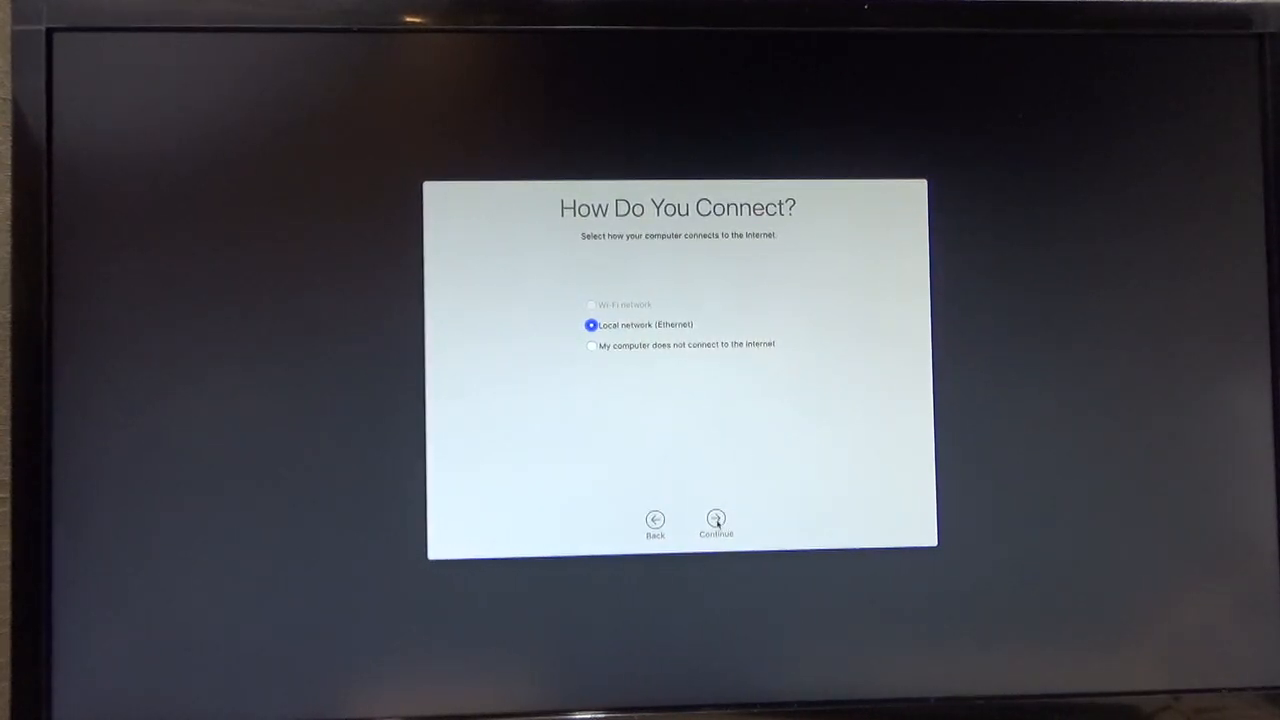
Connect via local Ethernet with DHCP and move past the Data & Privacy notice.
click(715, 518)
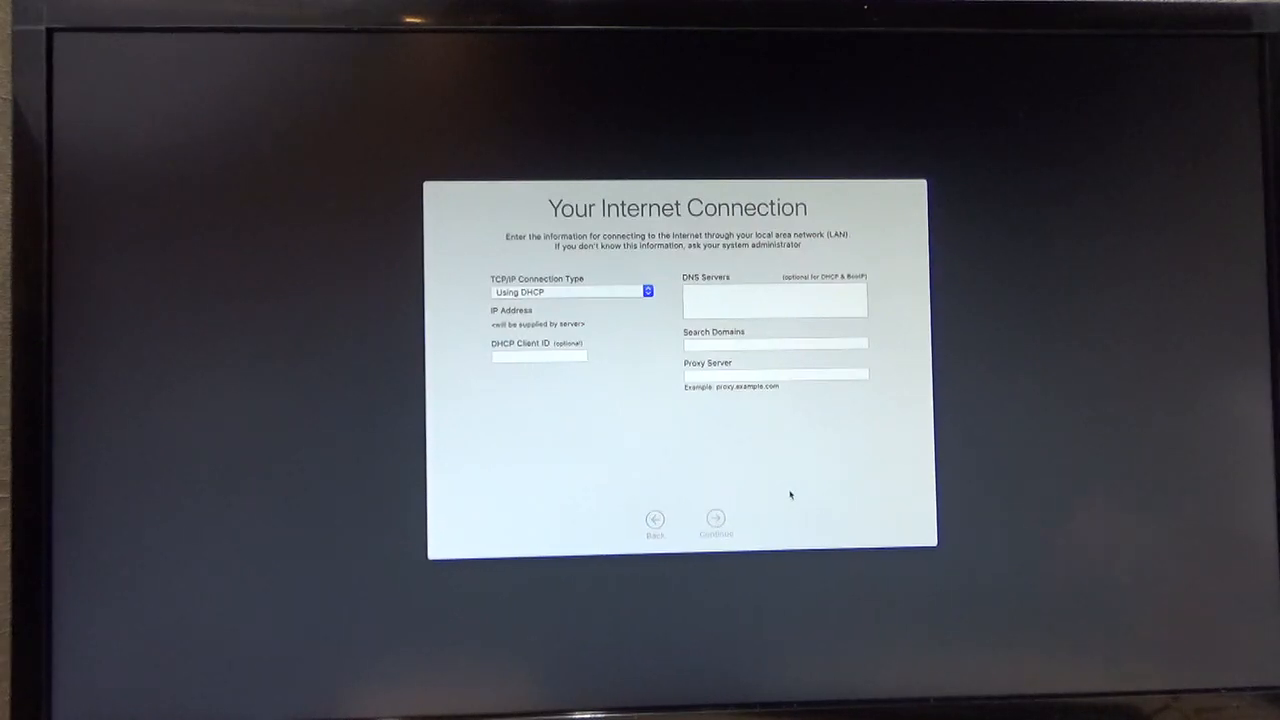
click(715, 518)
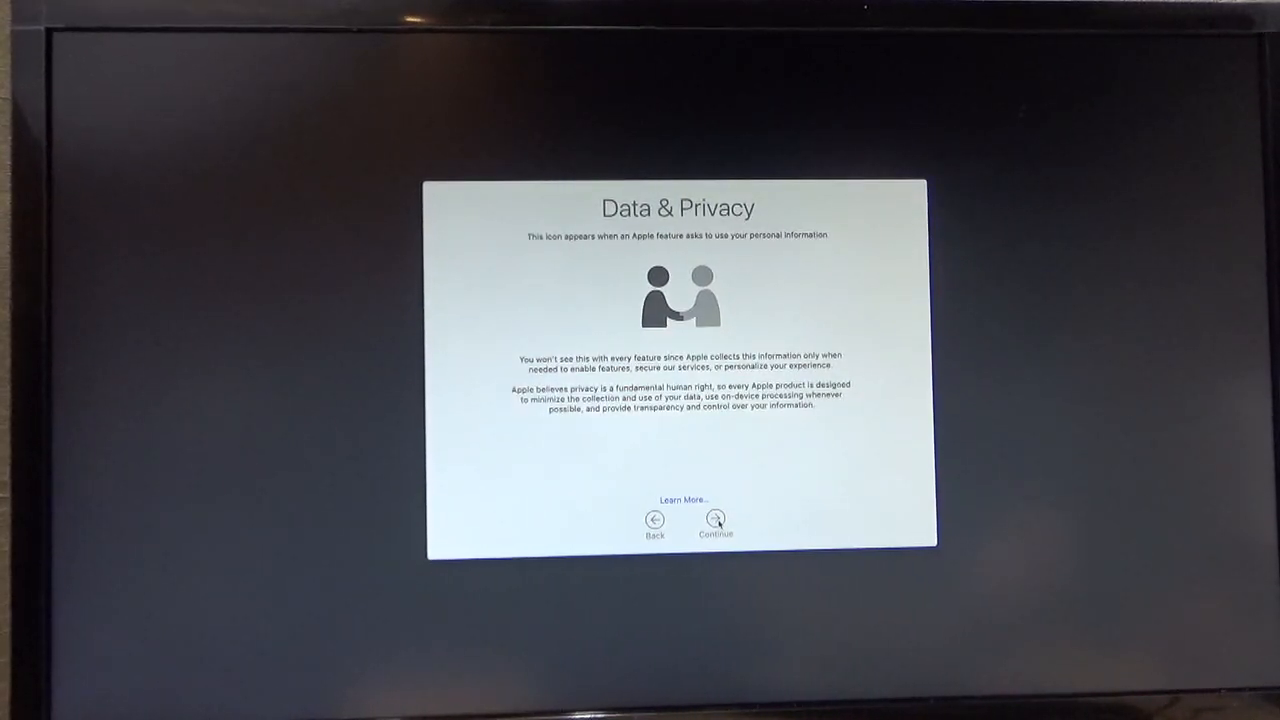
click(714, 519)
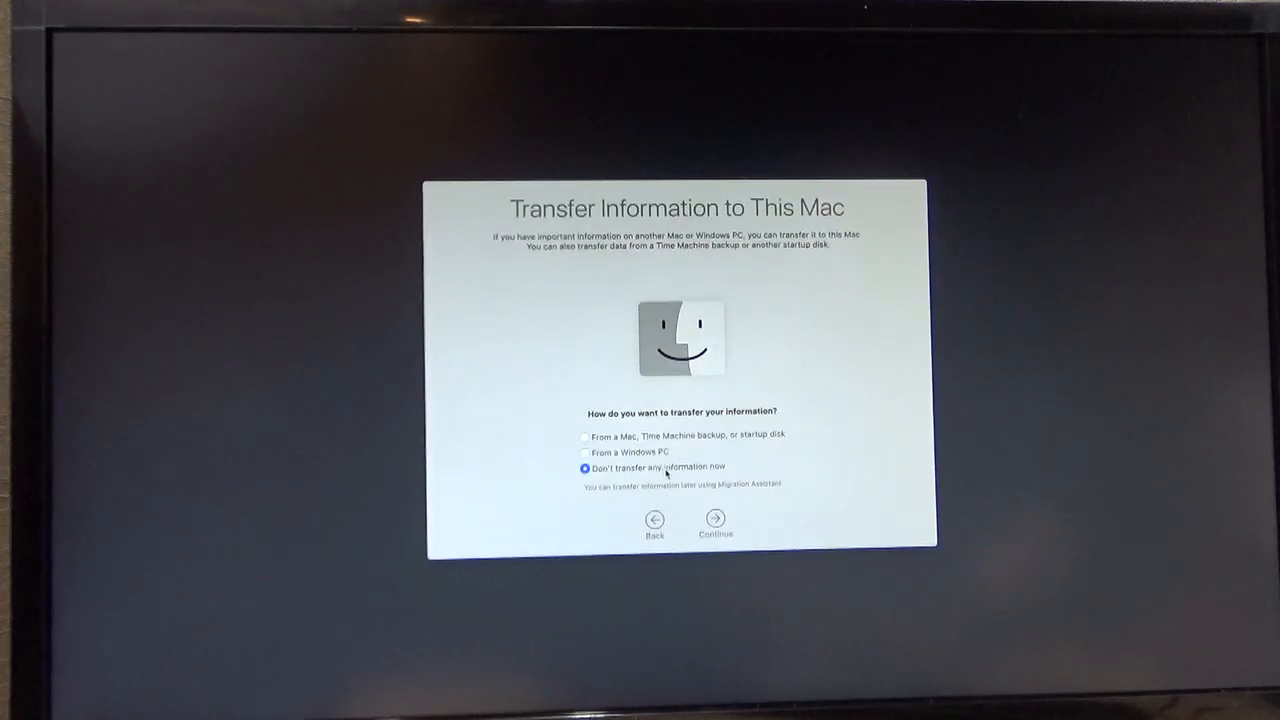
Skip transferring any information and agree to the macOS software licence.
click(715, 519)
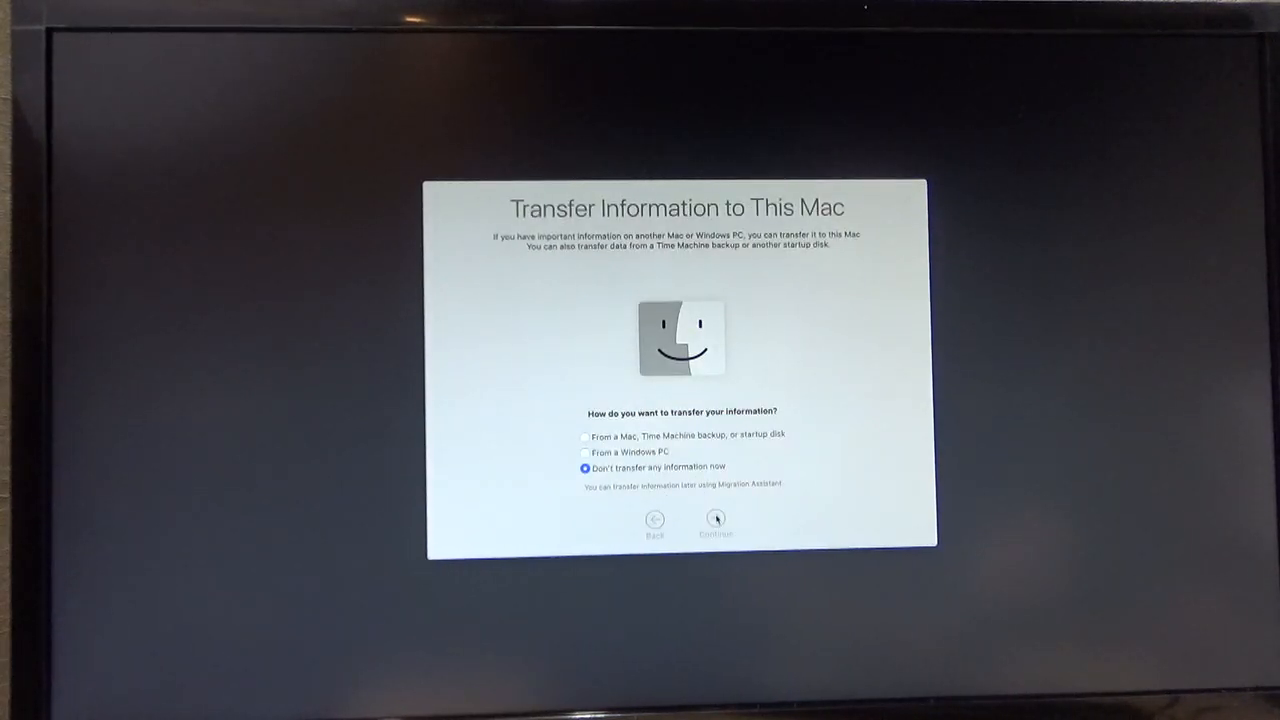
click(715, 519)
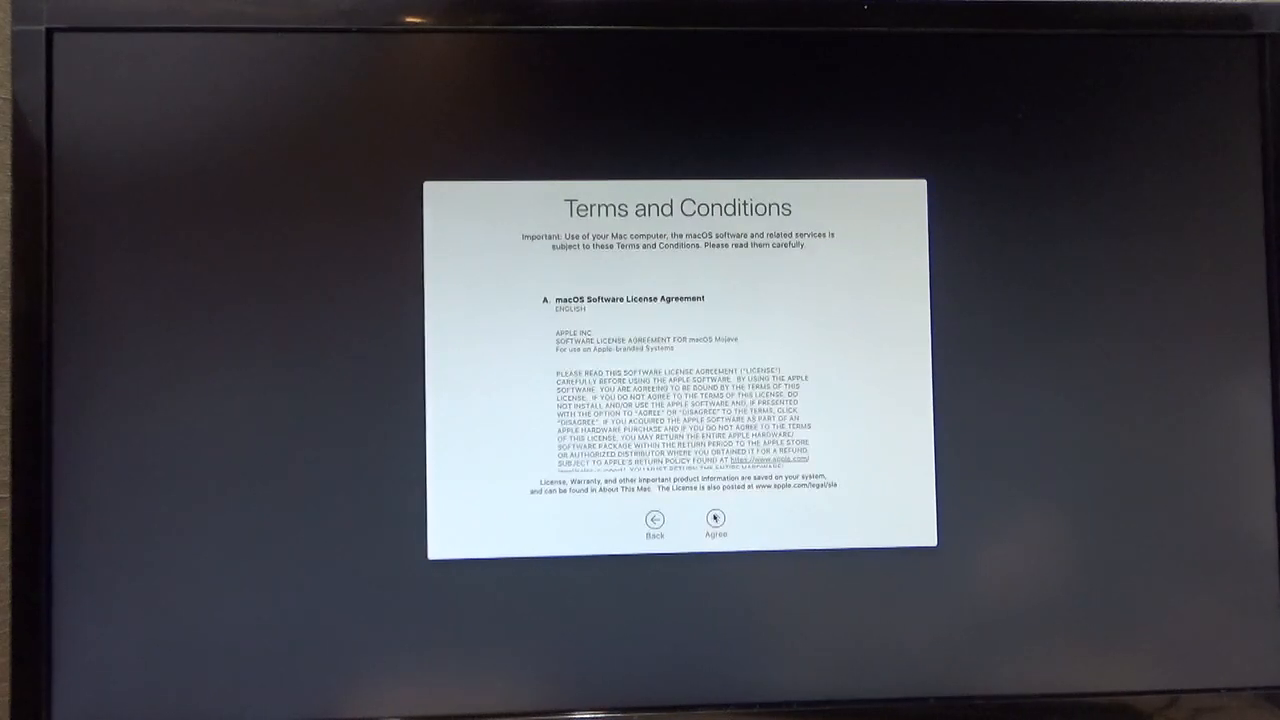
click(715, 520)
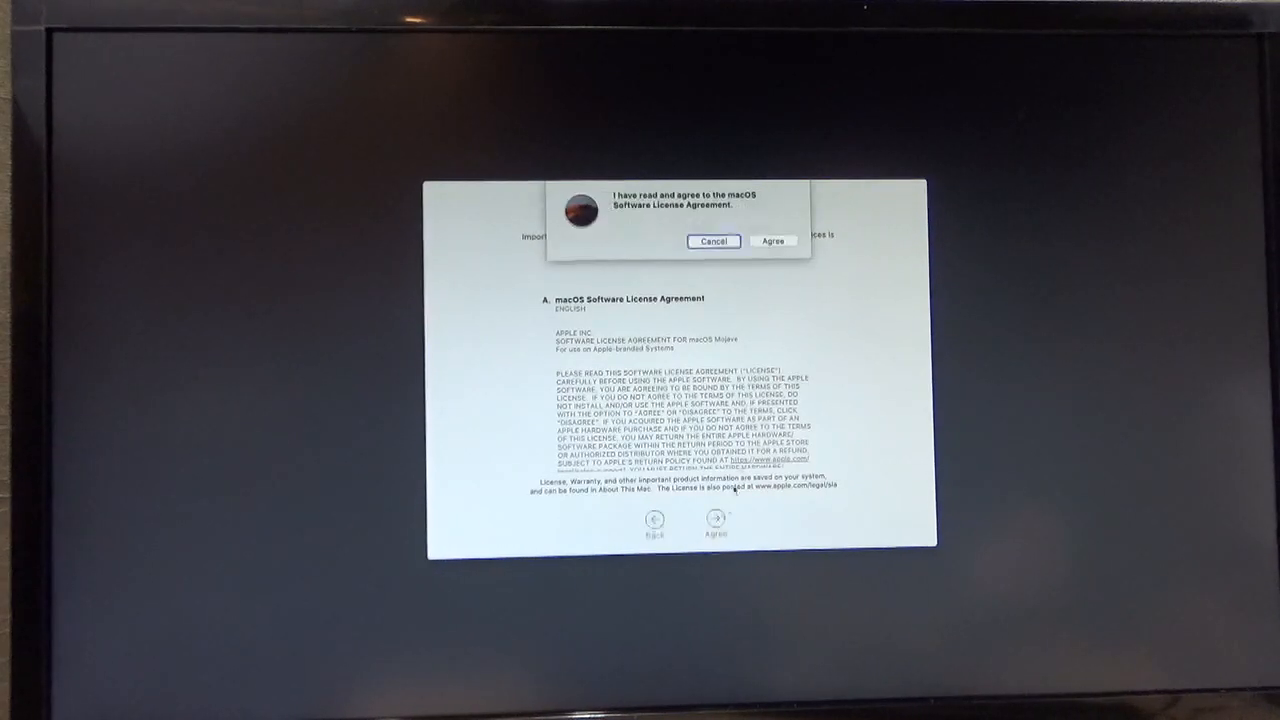
click(771, 241)
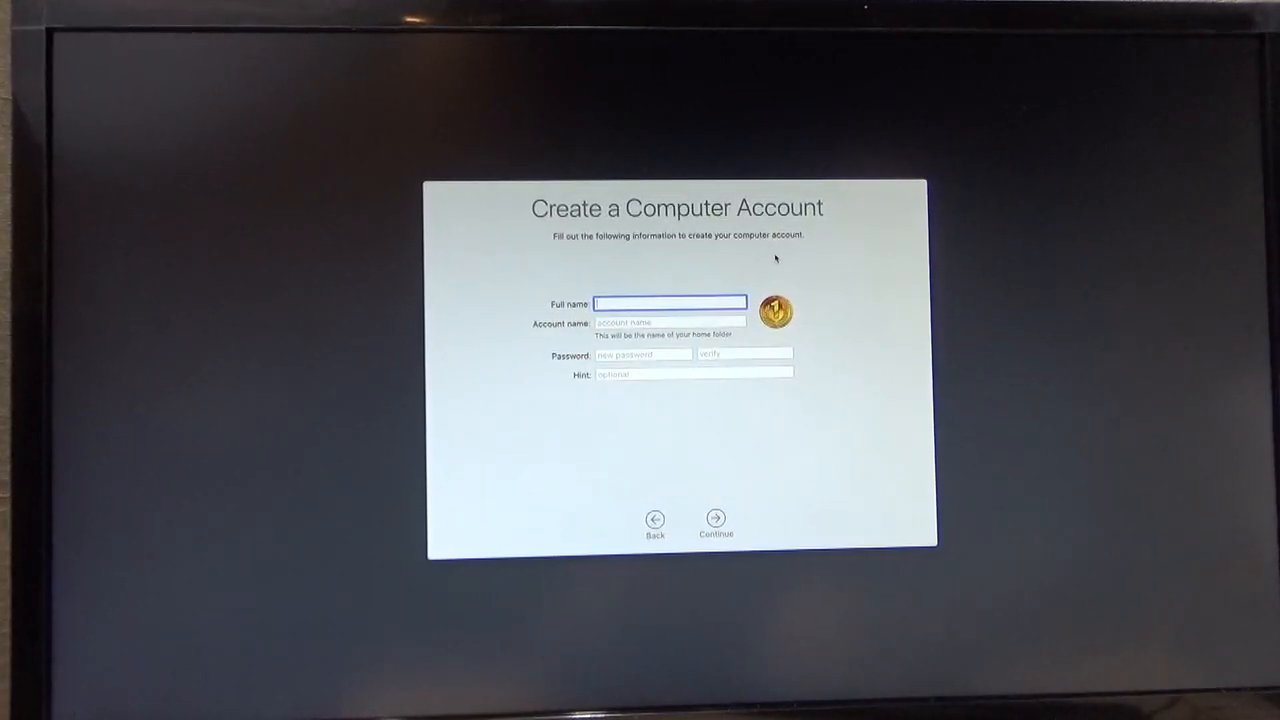
Create the computer account with full name MAC, account name mac and a password.
text(MAC)
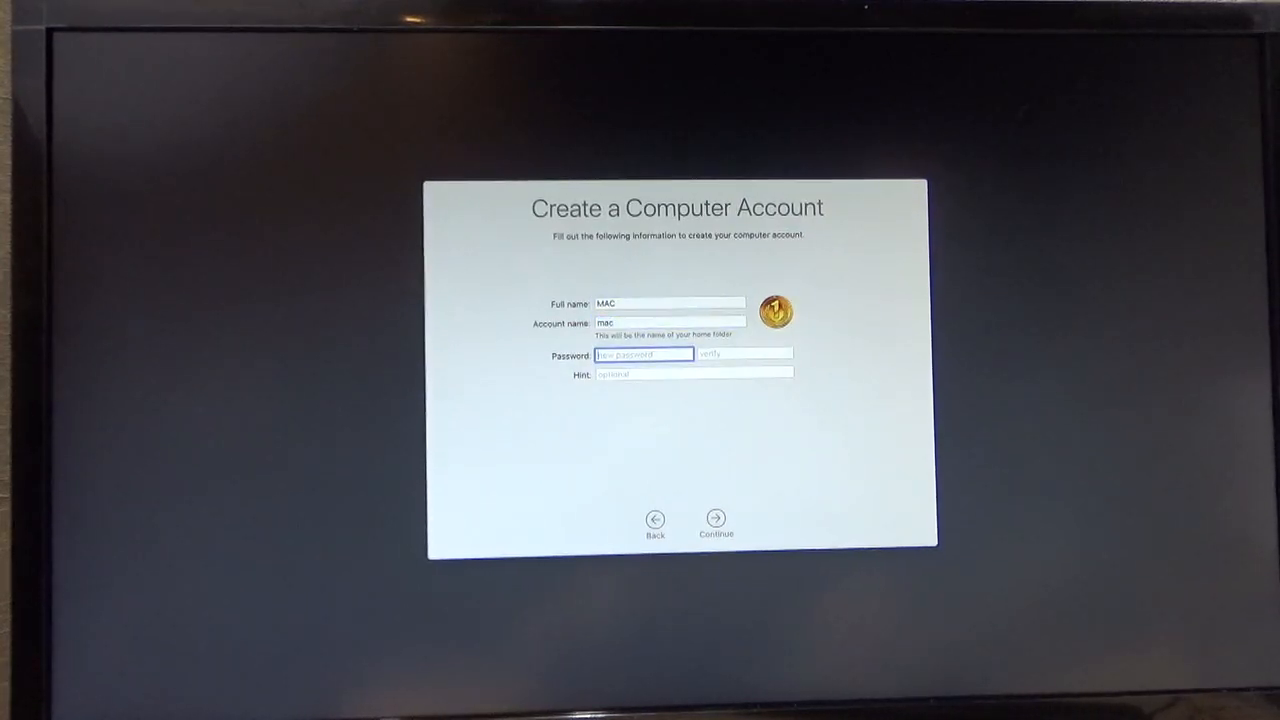
text(••••)
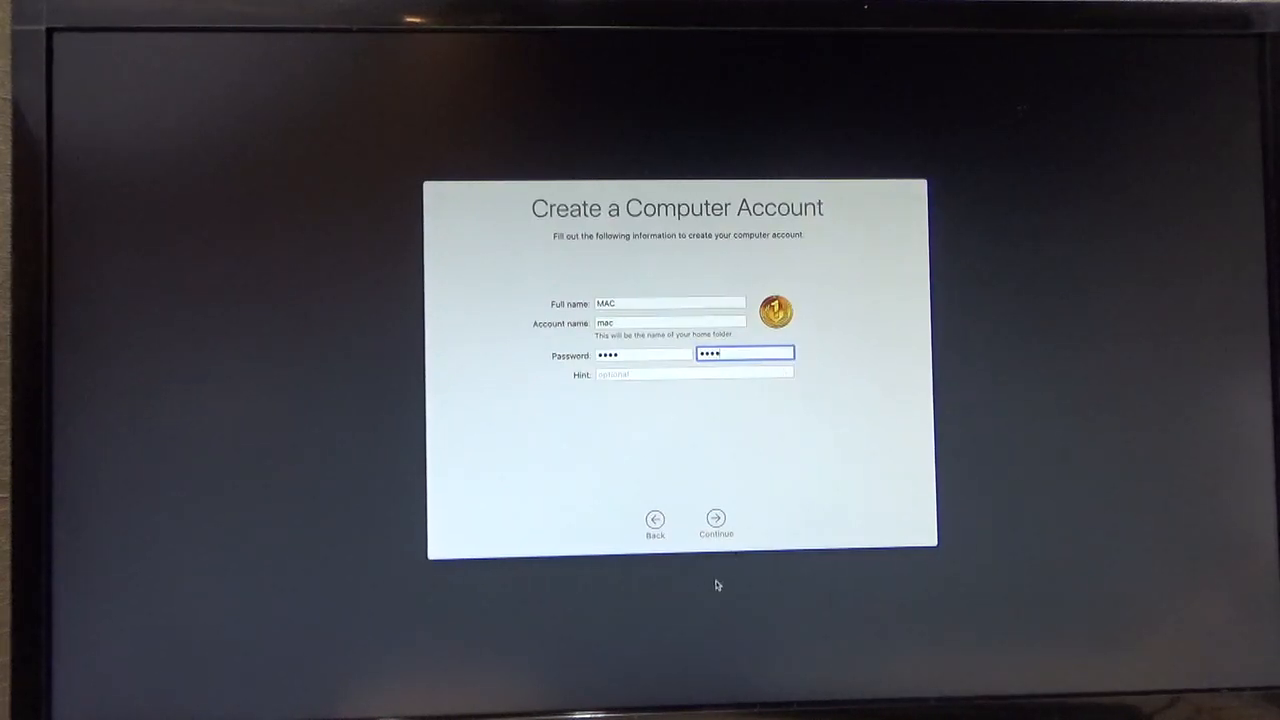
click(714, 519)
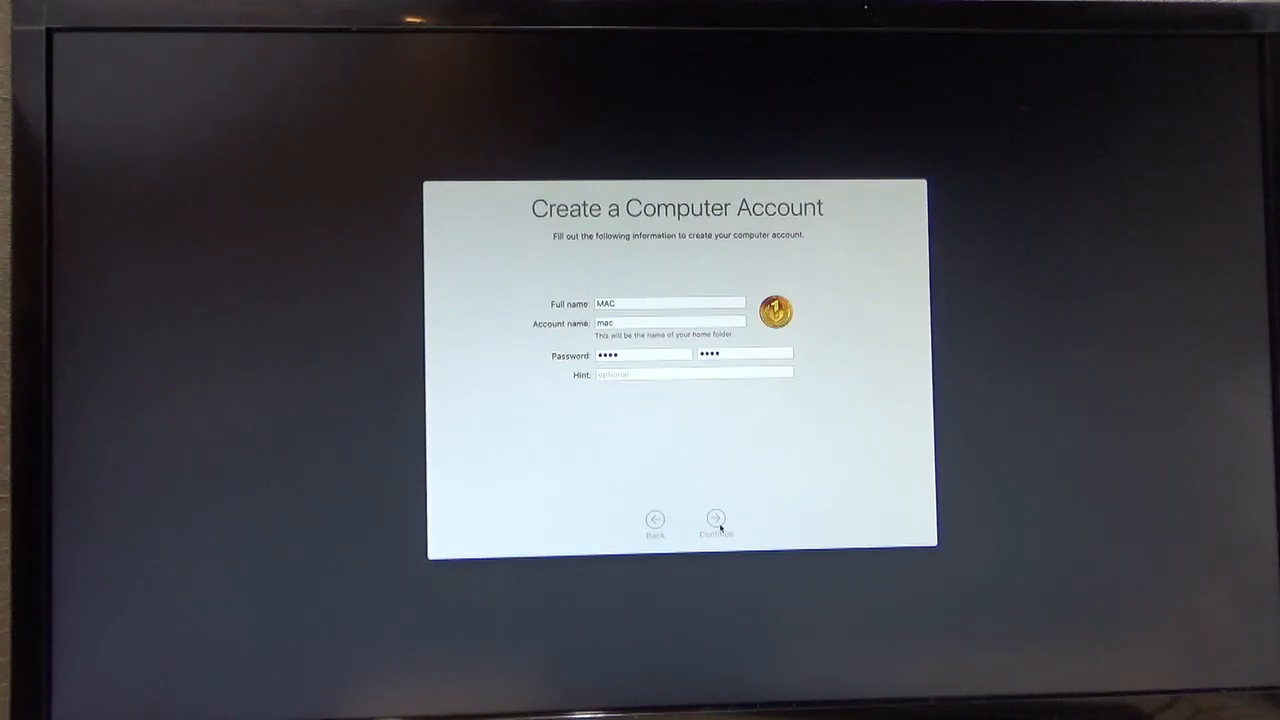
click(715, 518)
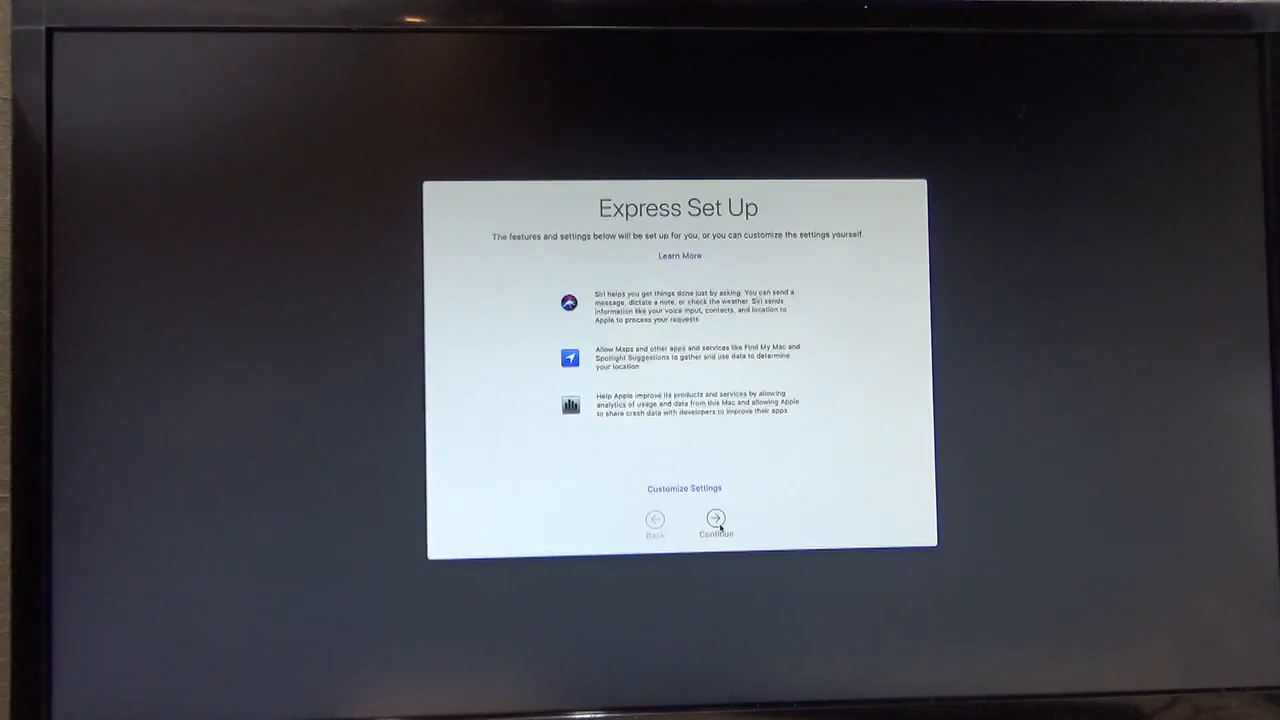
Customize settings: enable Location Services, leave analytics unshared, keep Ask Siri on.
click(715, 518)
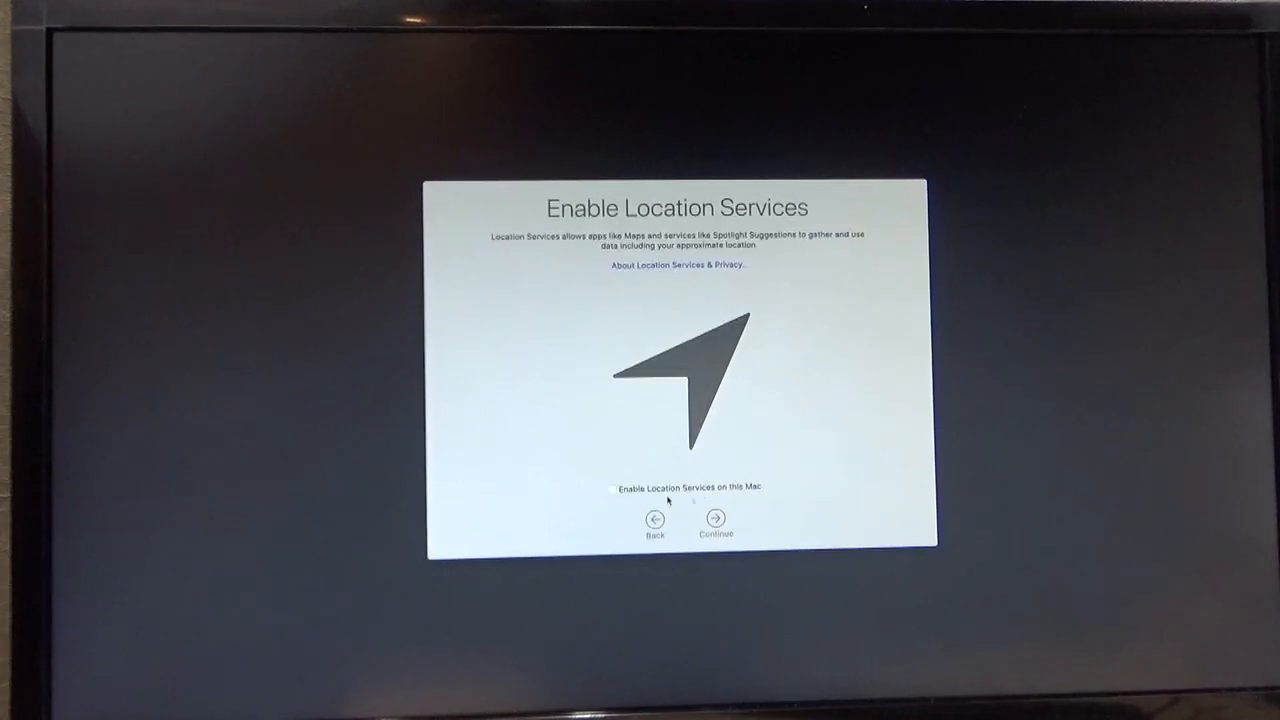
click(611, 488)
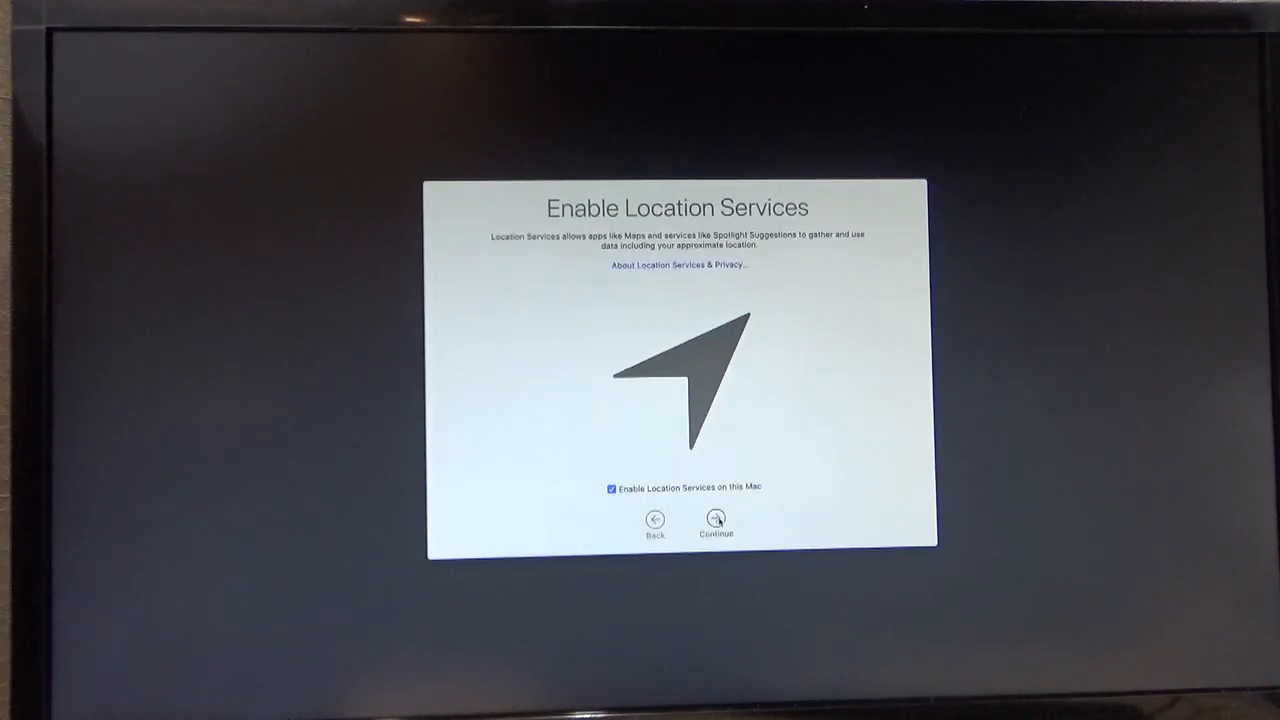
click(715, 518)
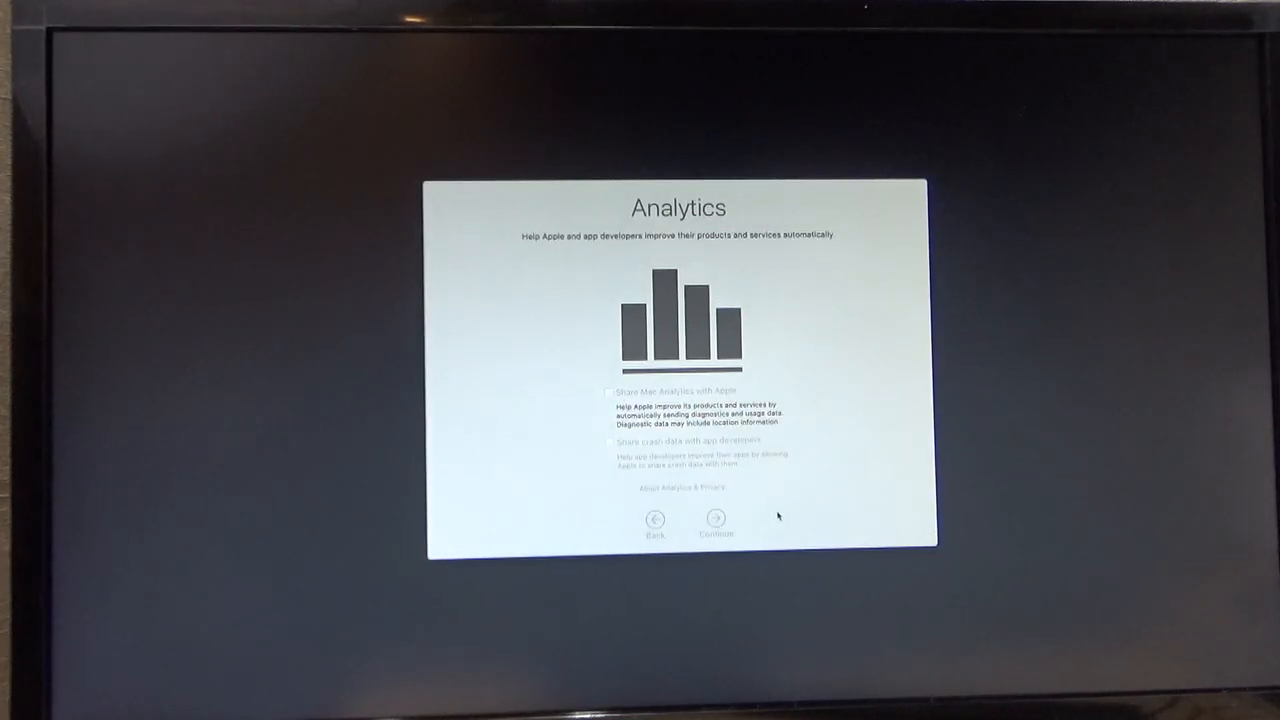
click(714, 519)
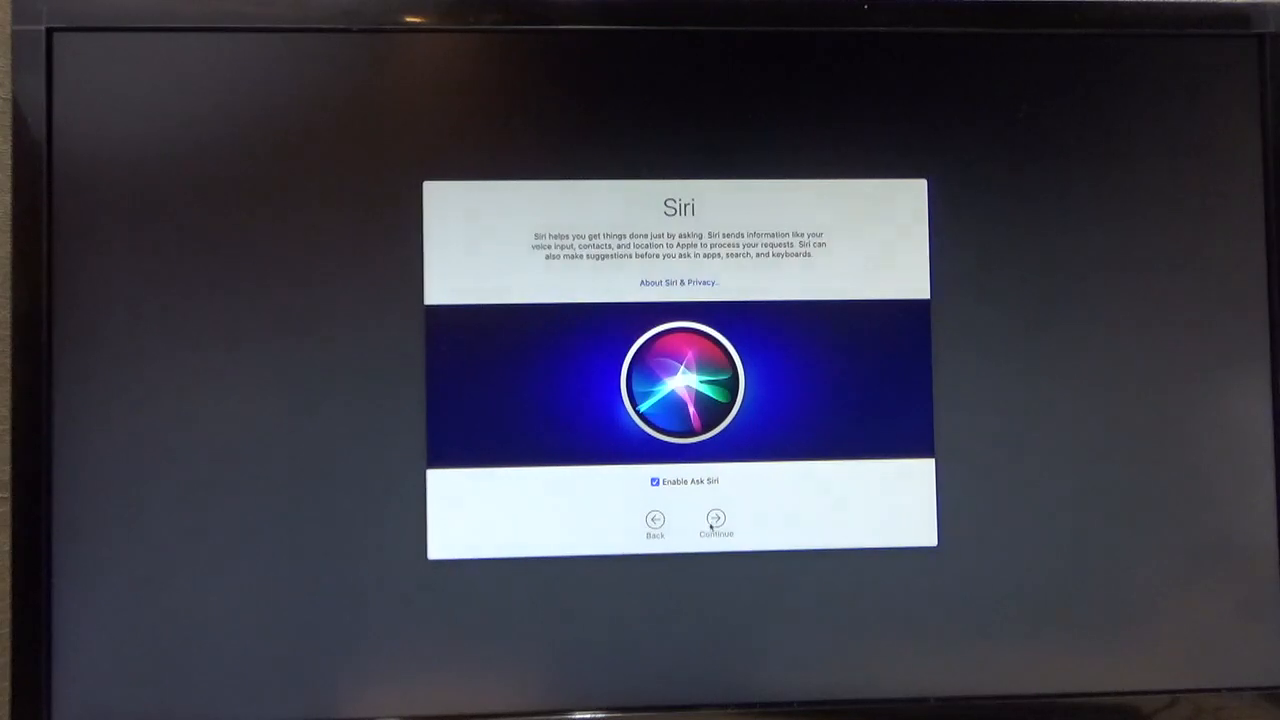
click(714, 519)
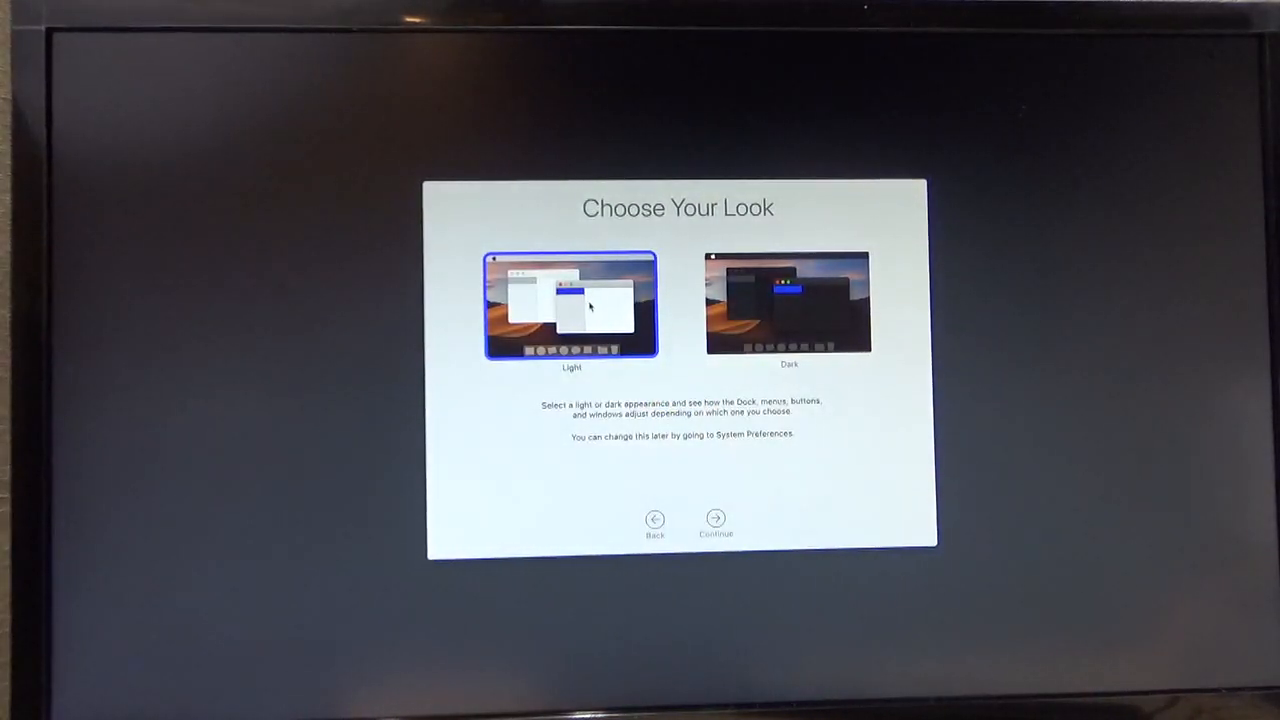
Choose the Light appearance after previewing Dark, and finish setup.
click(788, 303)
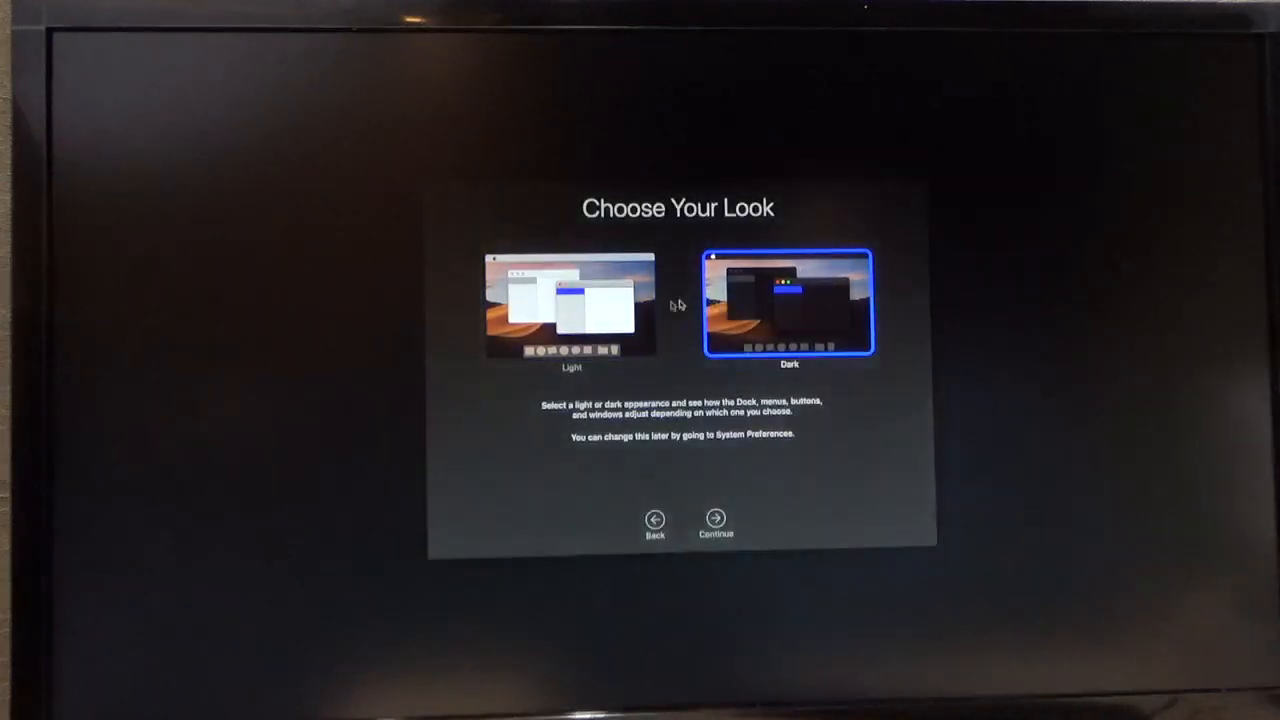
click(571, 305)
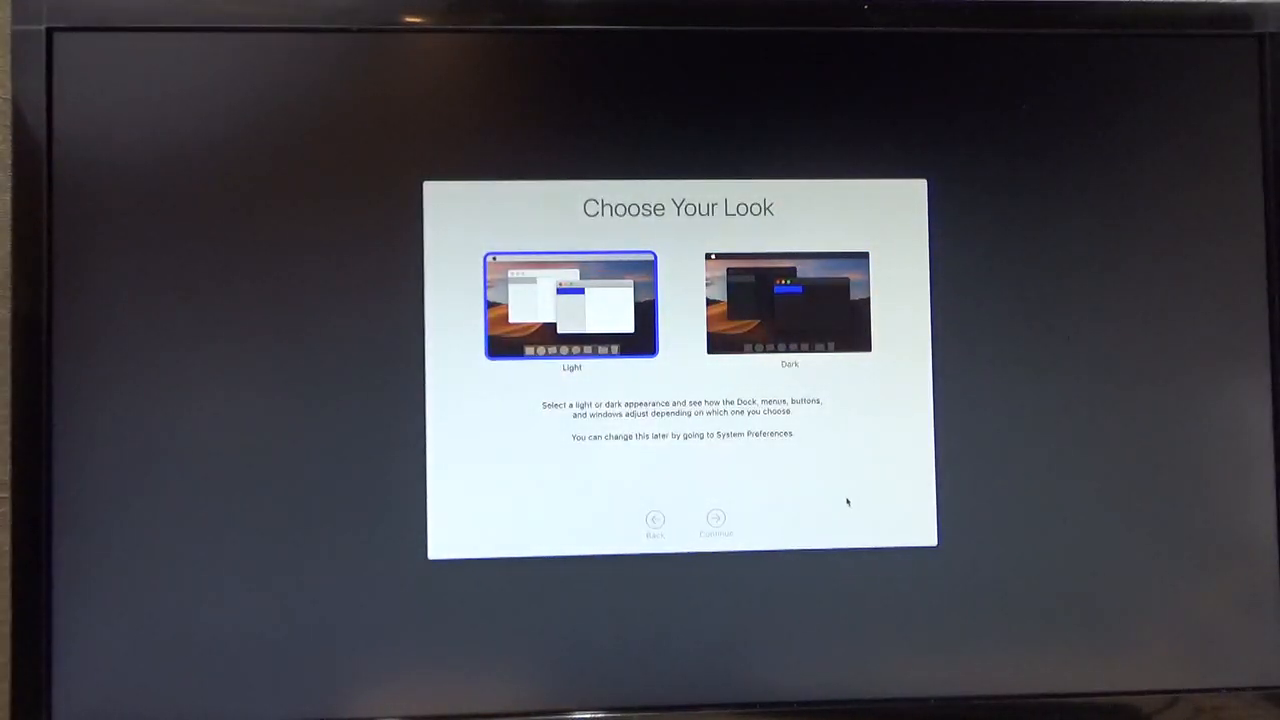
click(716, 518)
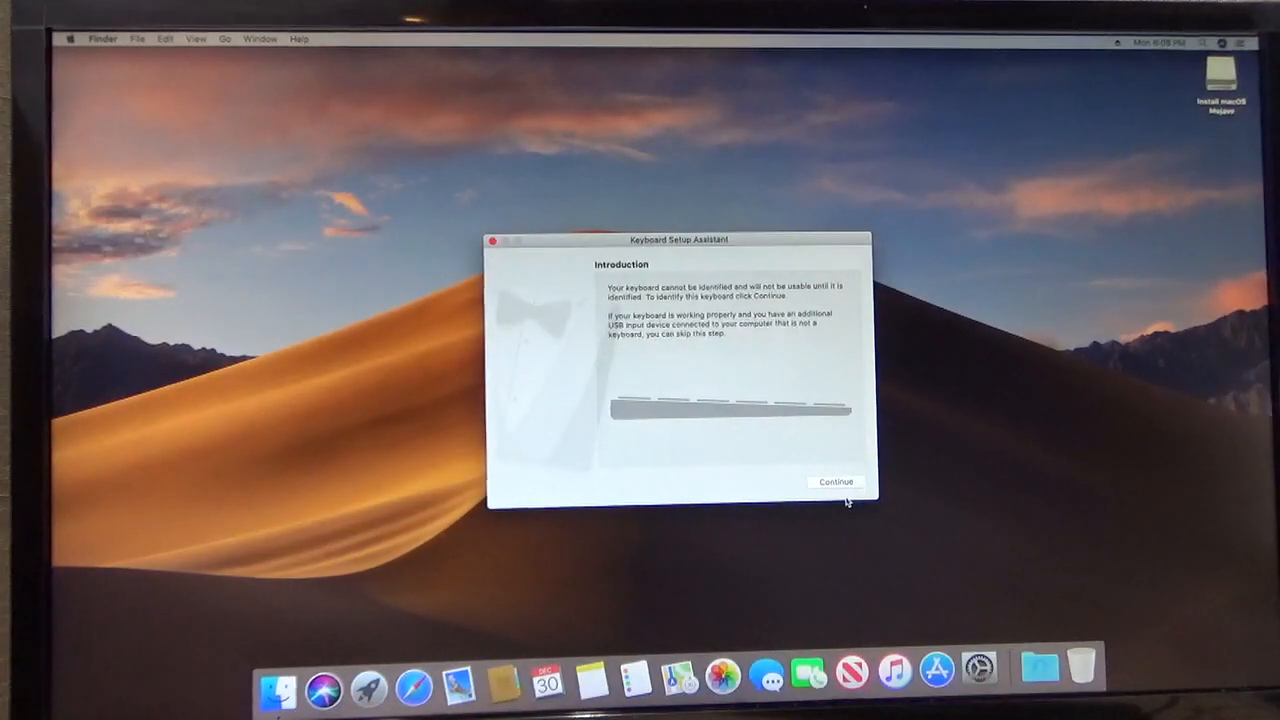
Get past keyboard identification with the Shift key and open the Install macOS Mojave drive.
click(836, 482)
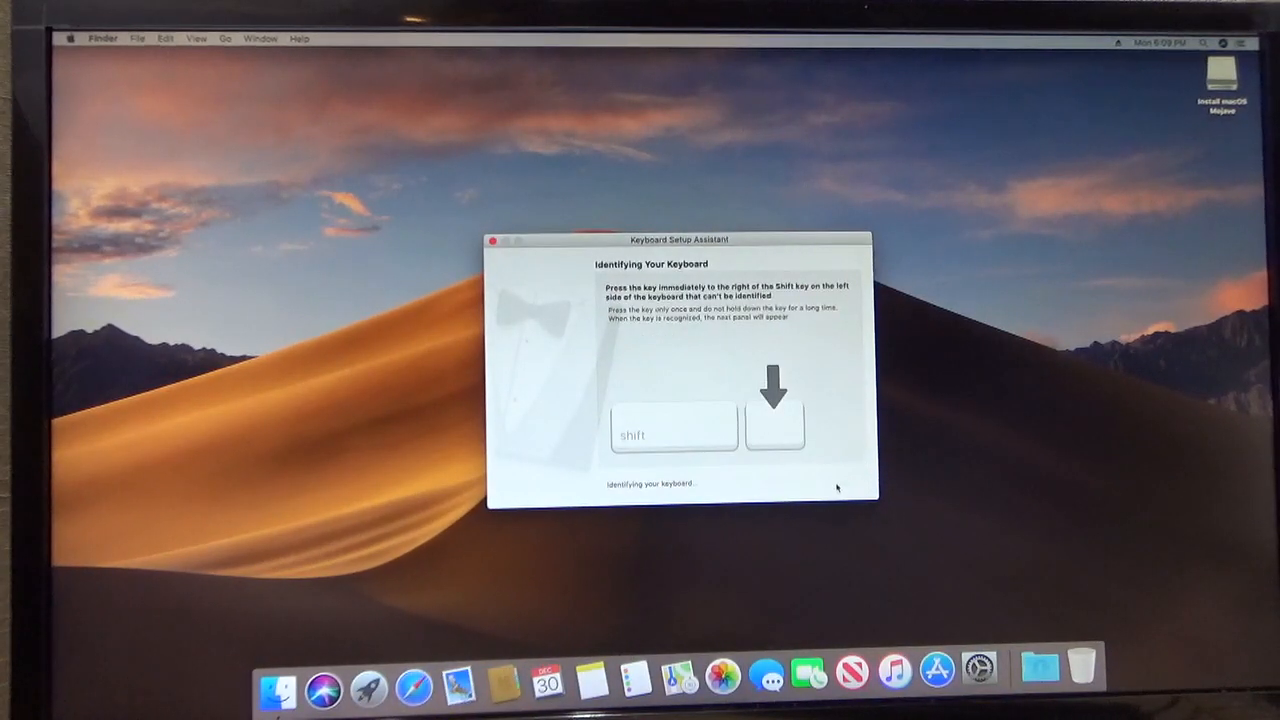
key(shift)
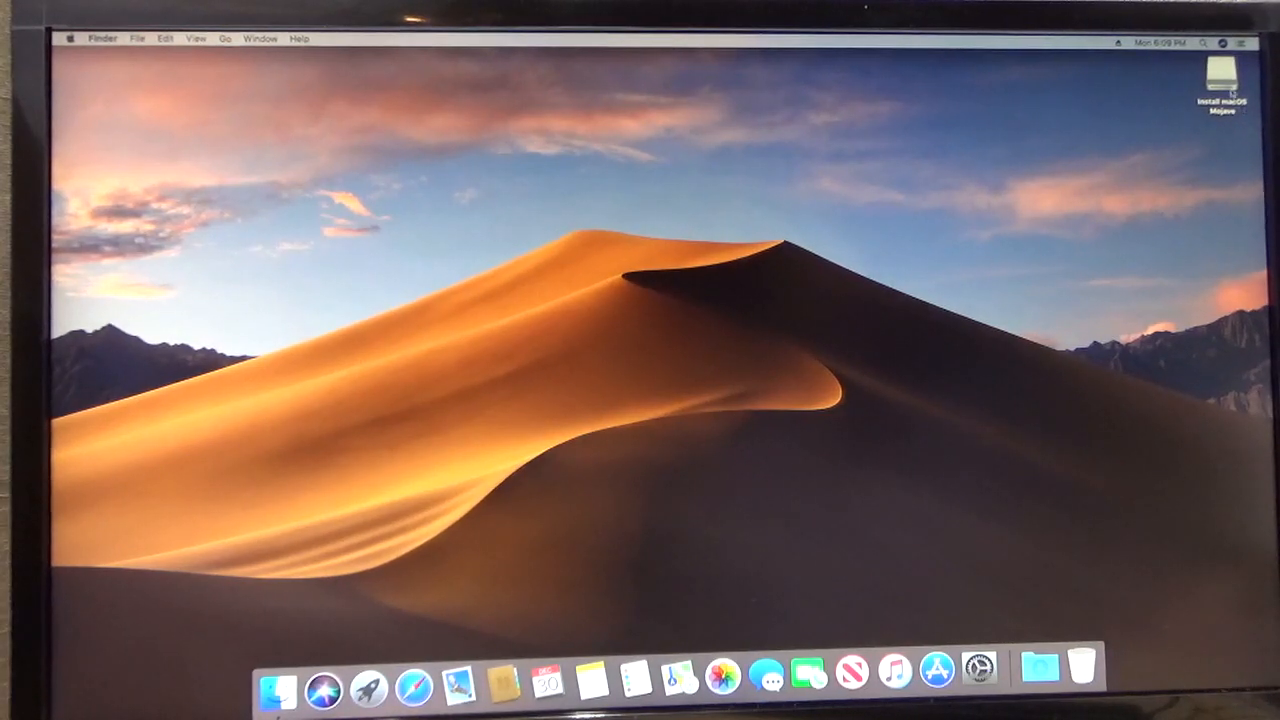
click(1218, 80)
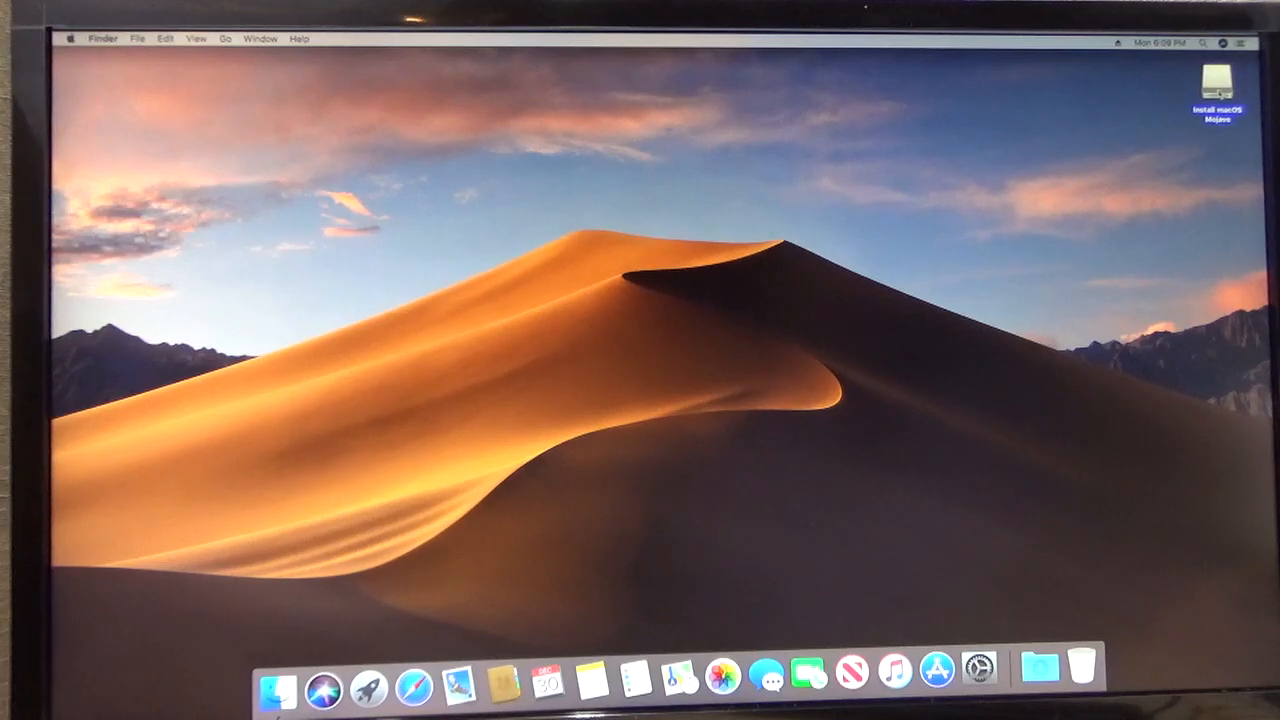
double_click(1216, 80)
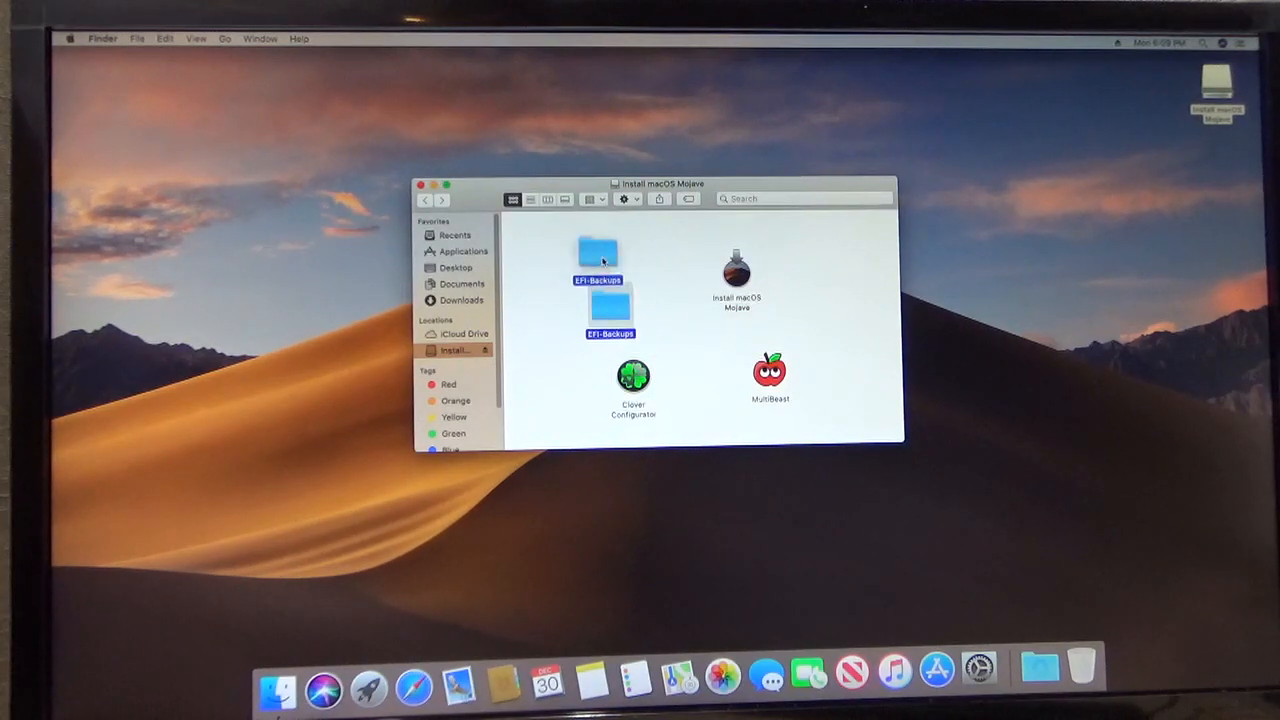
Launch the Clover Configurator app from the Install macOS Mojave window.
click(769, 375)
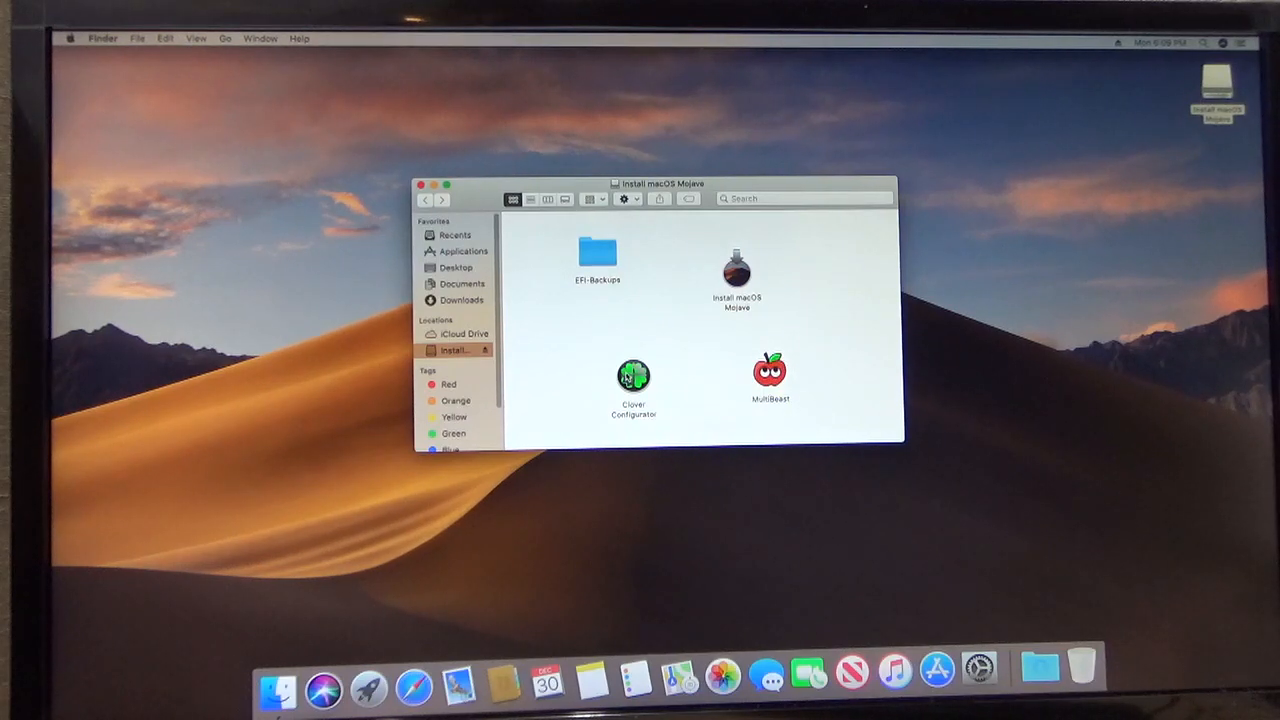
click(633, 377)
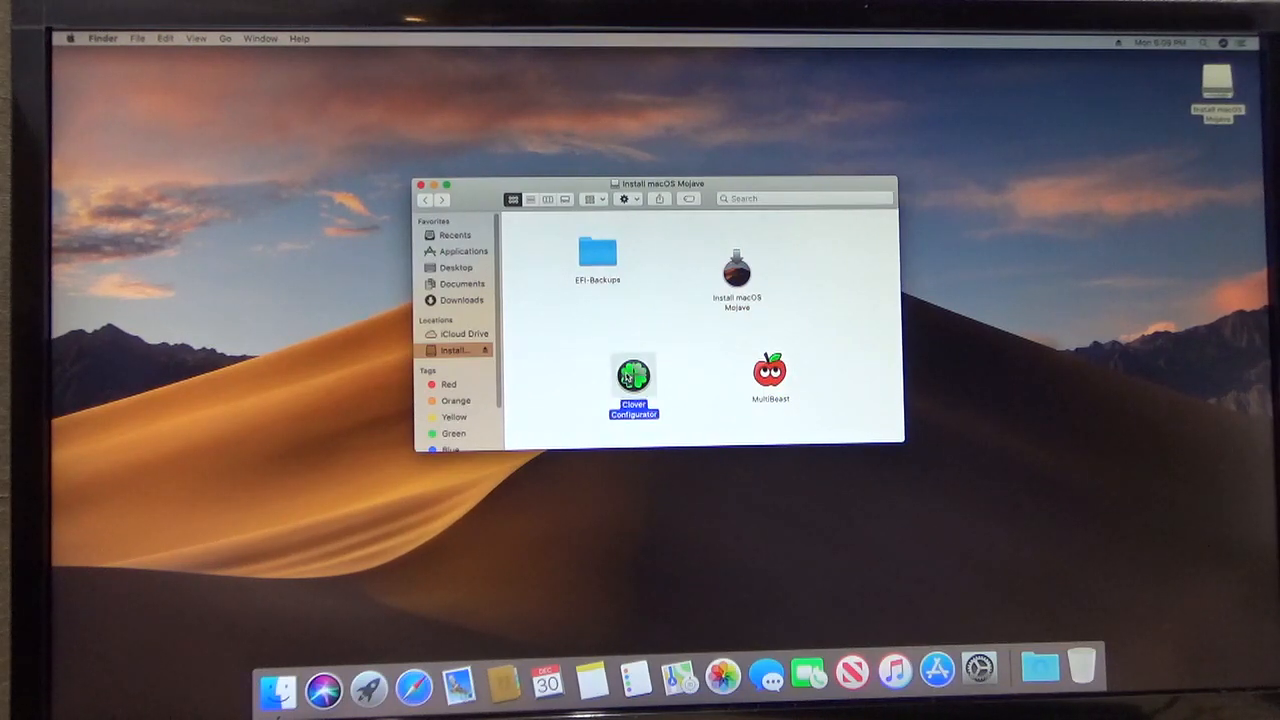
double_click(633, 378)
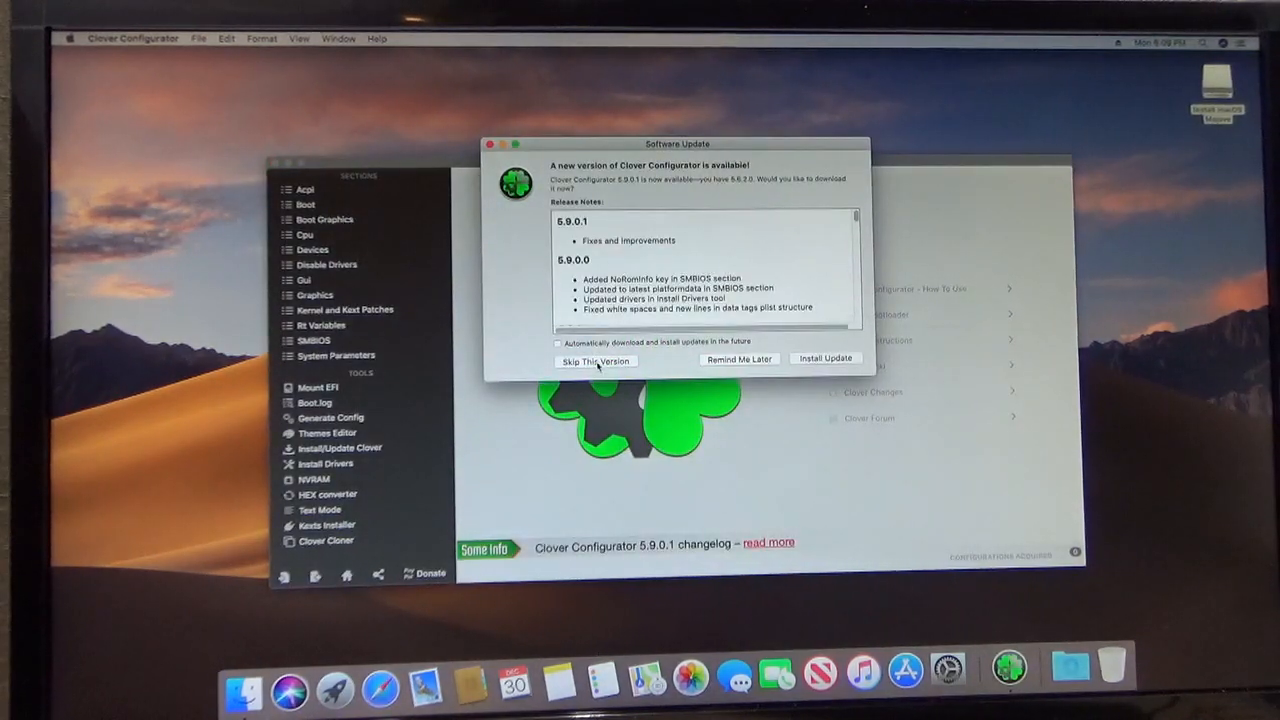
Skip the update and mount the installer and internal drive EFI partitions with the password.
click(595, 360)
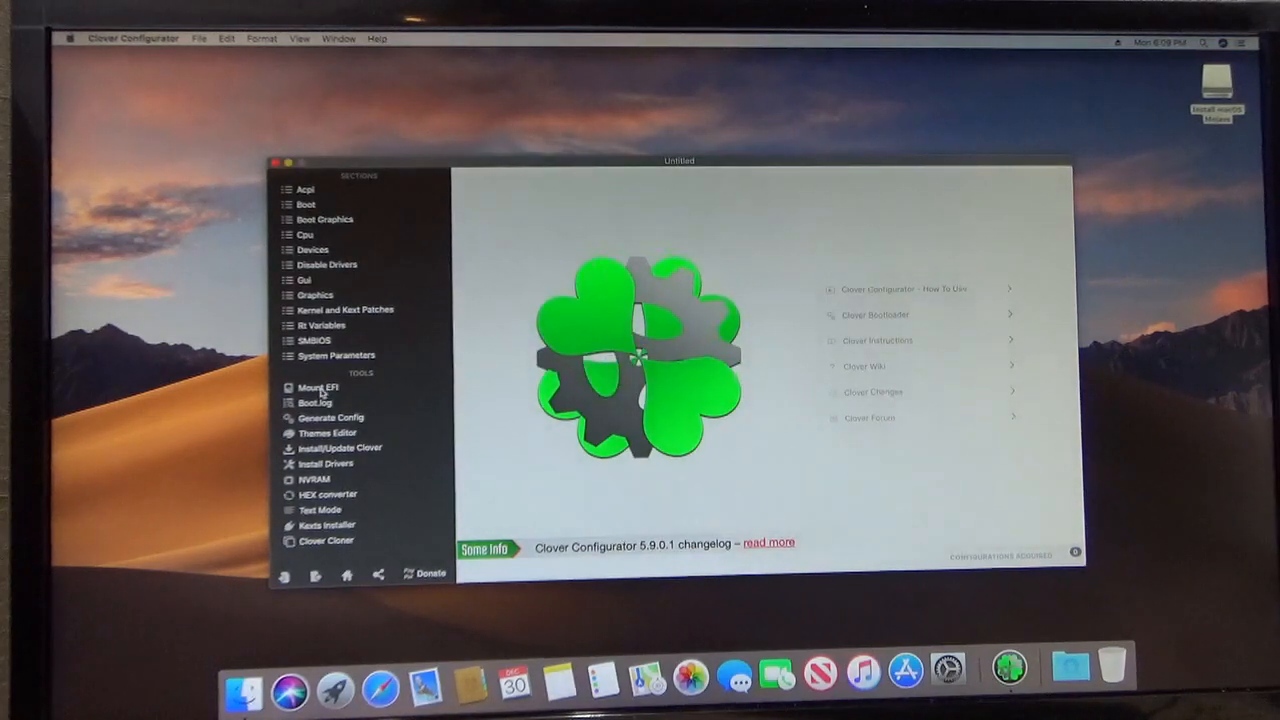
click(318, 387)
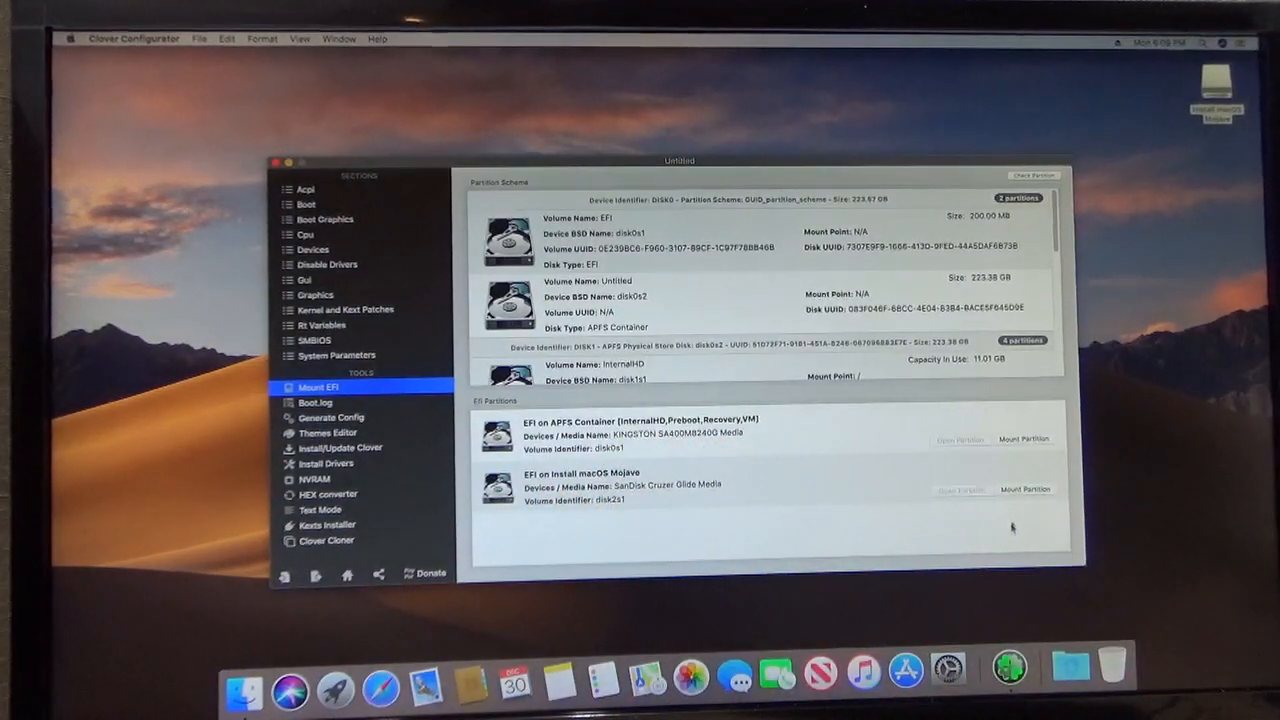
click(1024, 490)
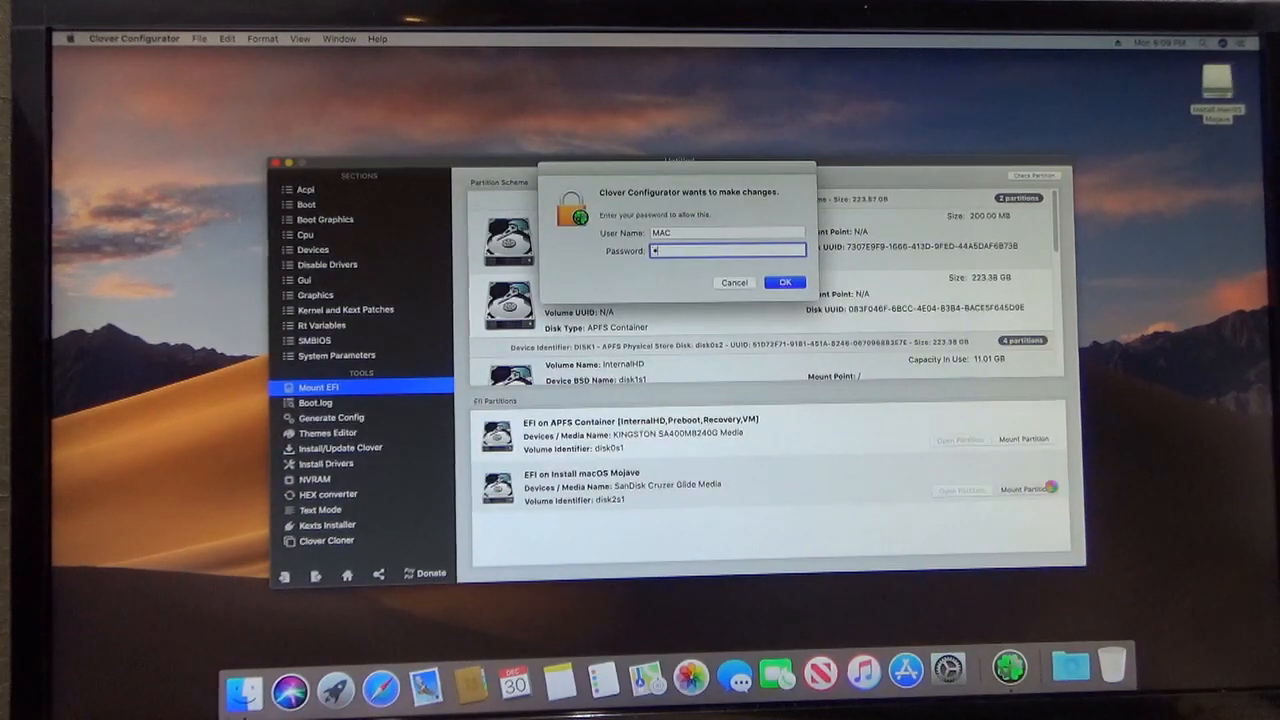
click(785, 282)
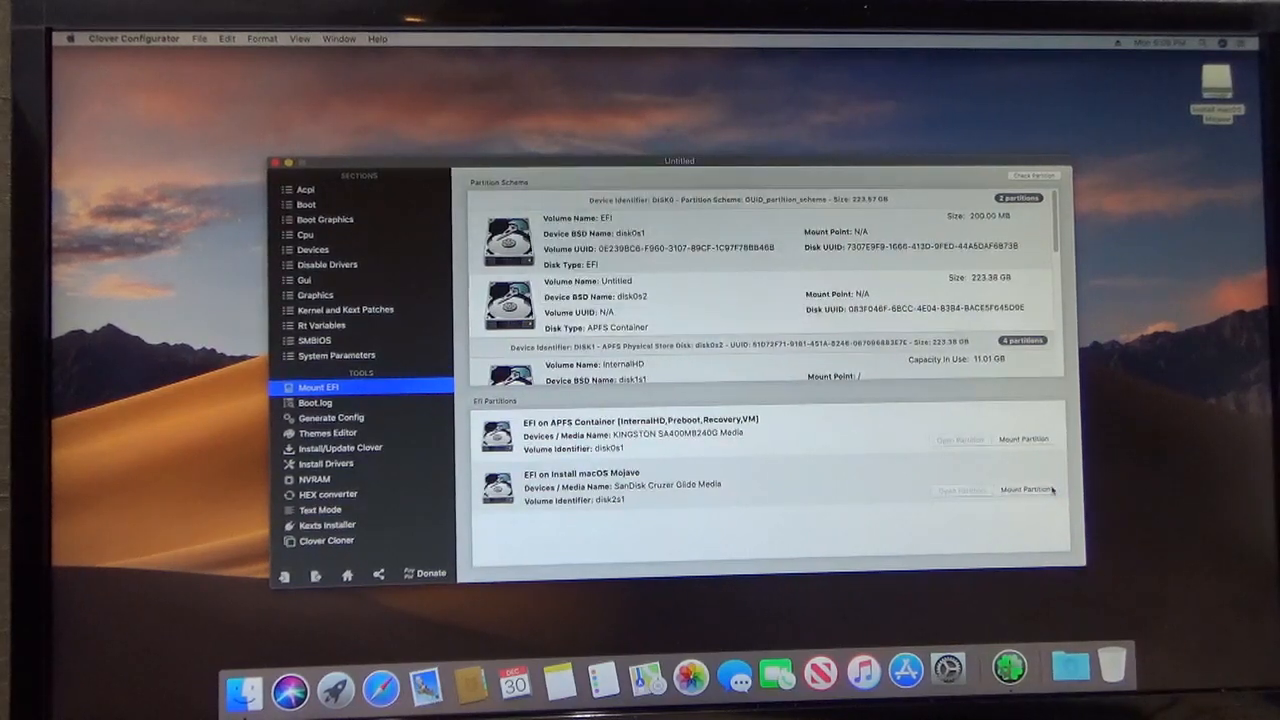
click(1026, 490)
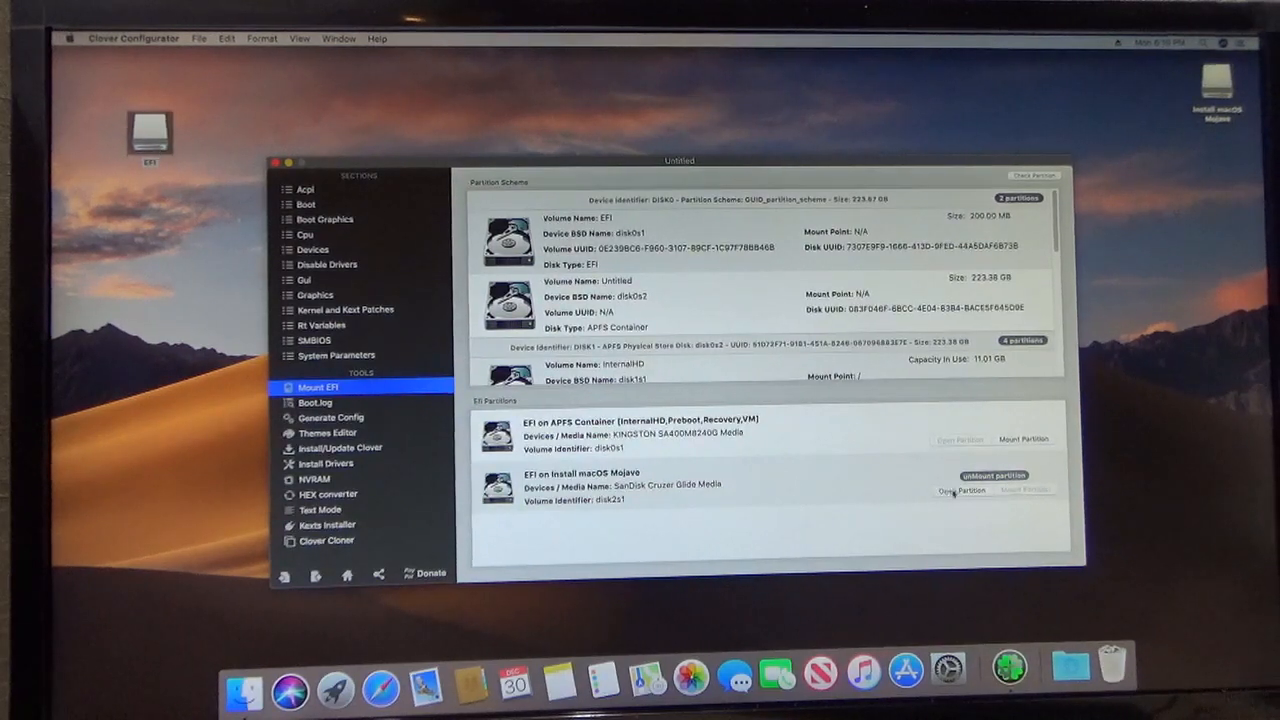
click(1024, 438)
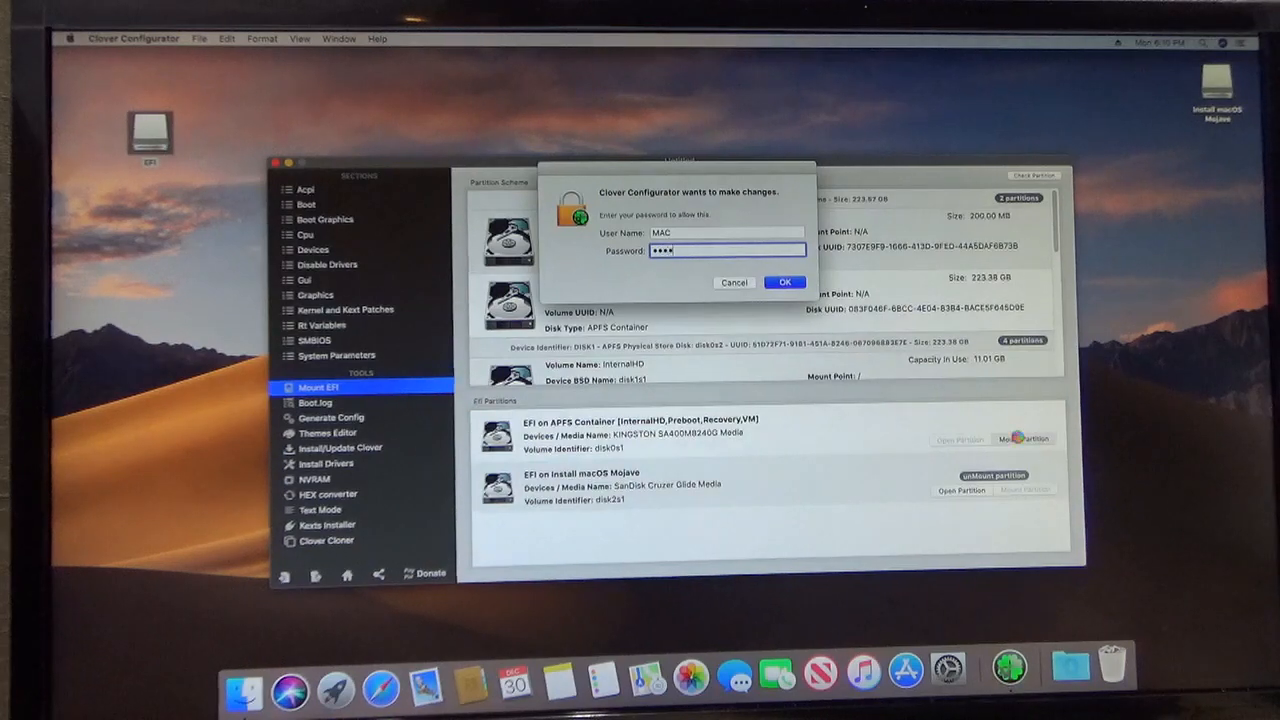
click(785, 282)
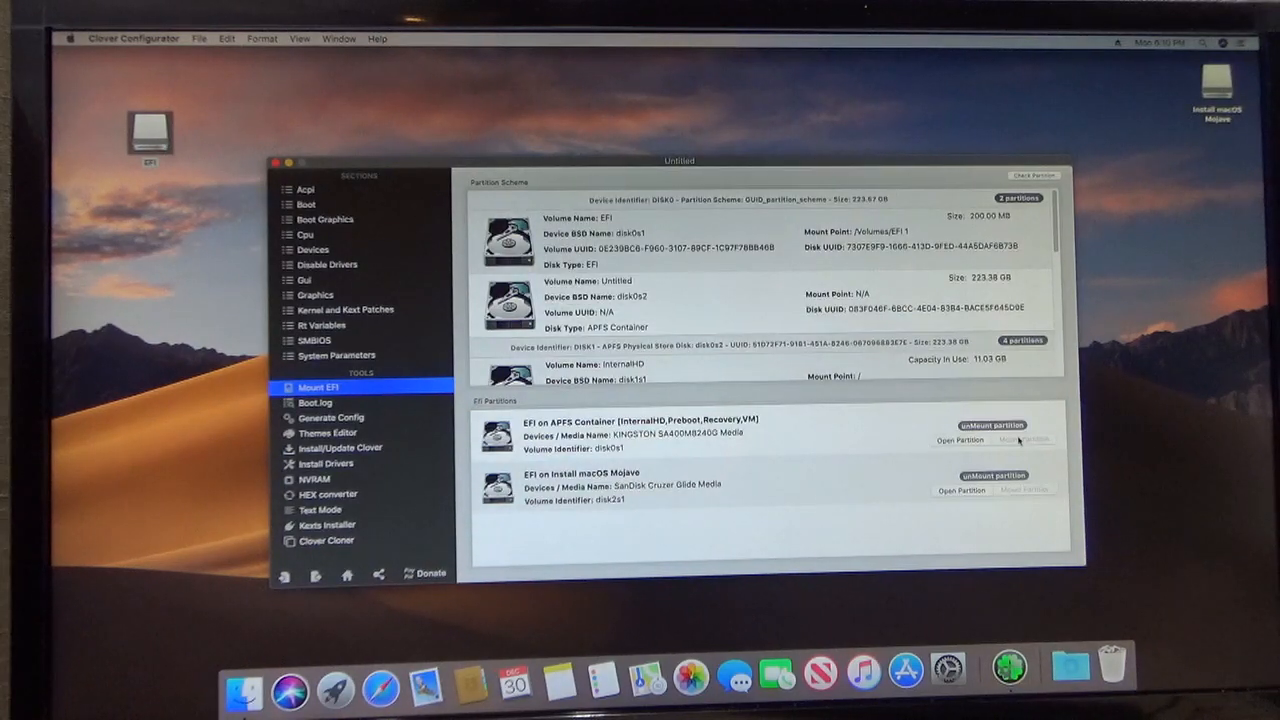
click(960, 440)
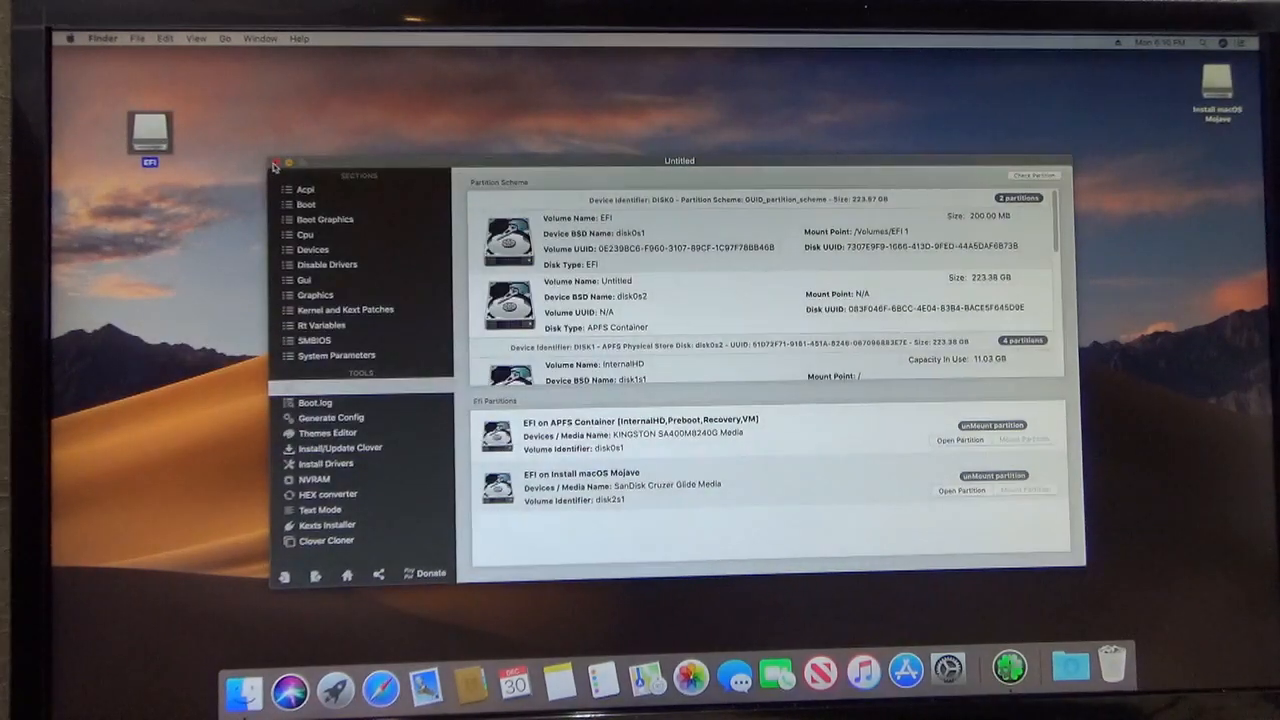
Quit Clover Configurator from its application menu.
click(318, 387)
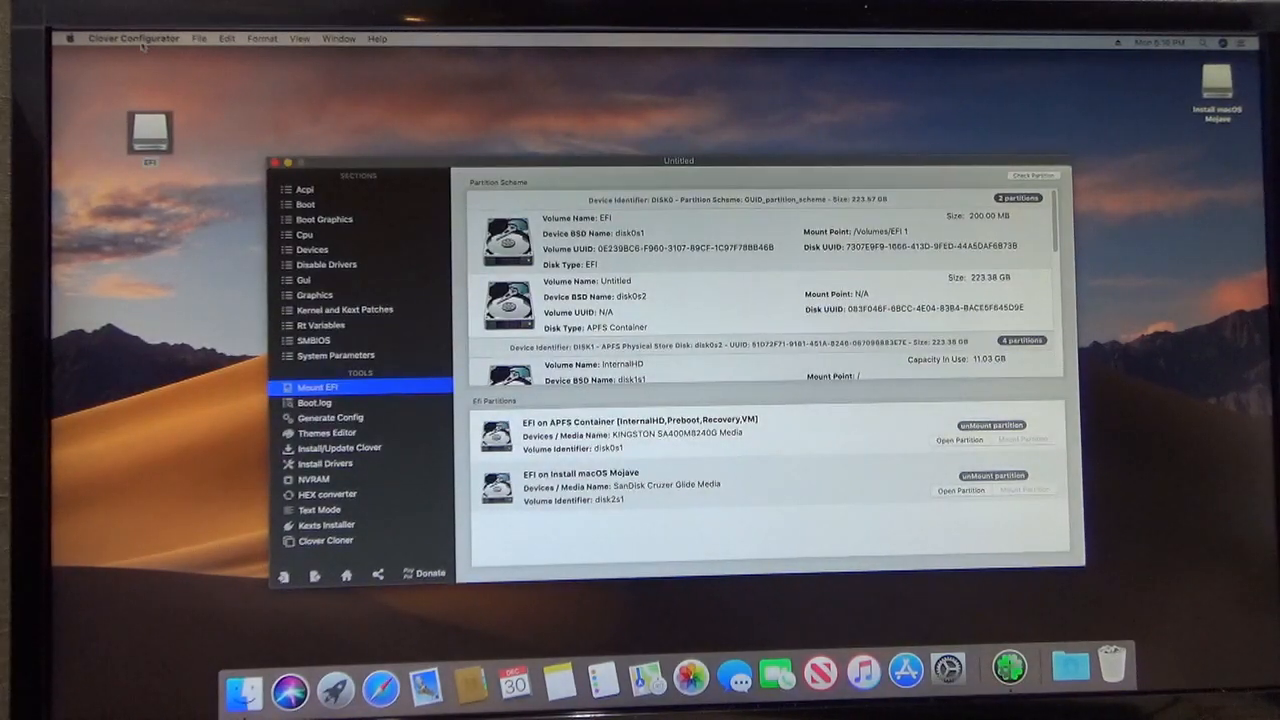
click(133, 38)
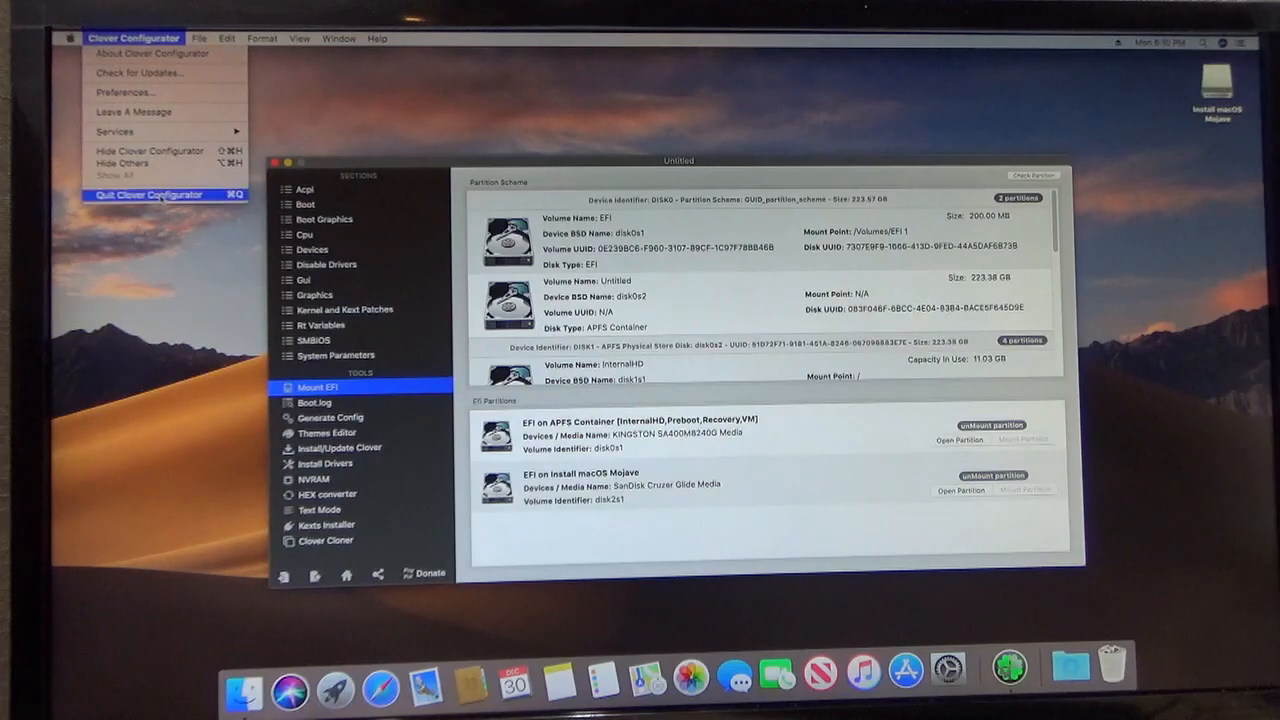
click(145, 194)
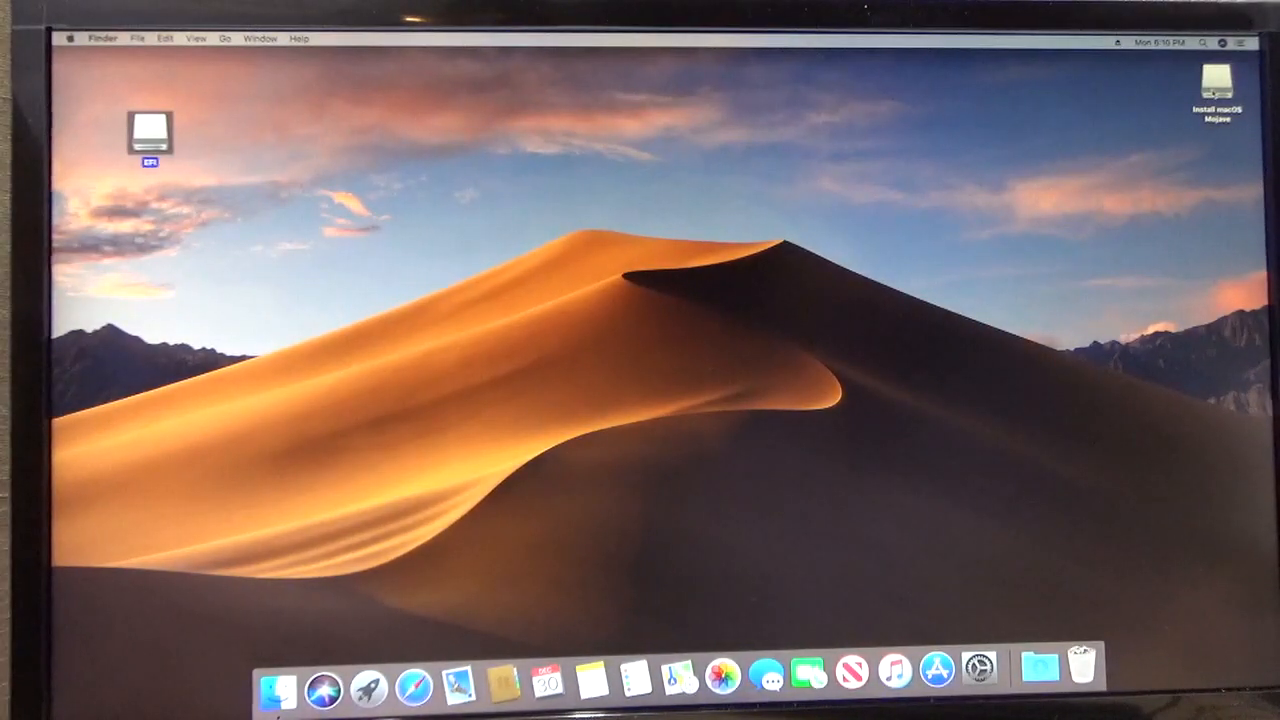
Eject the Install macOS Mojave drive and restart without reopening windows at login.
right_click(1215, 85)
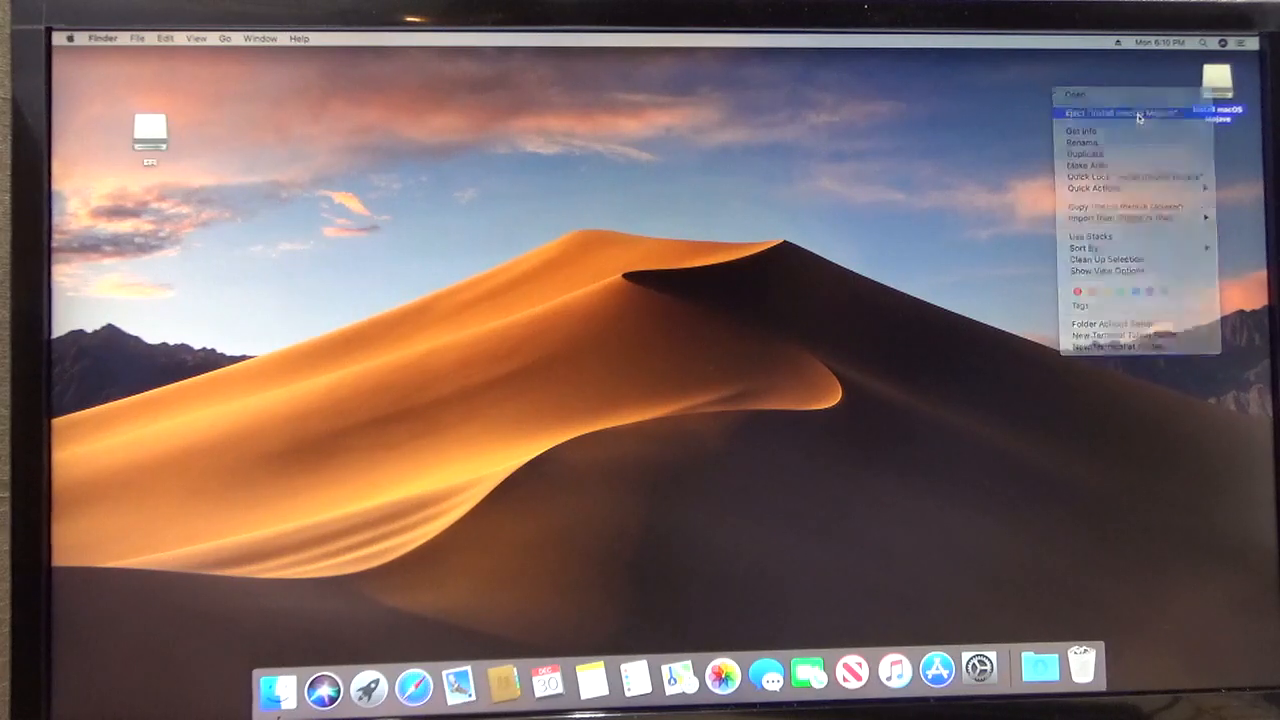
click(1080, 111)
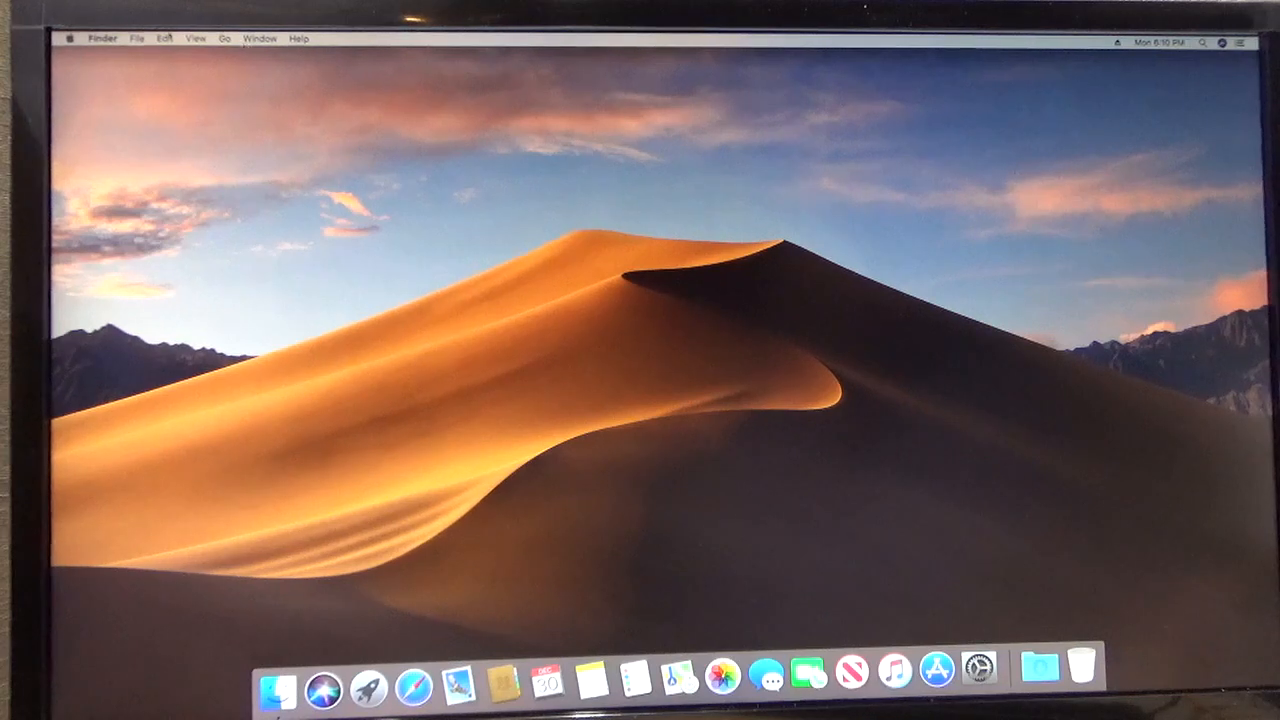
click(69, 38)
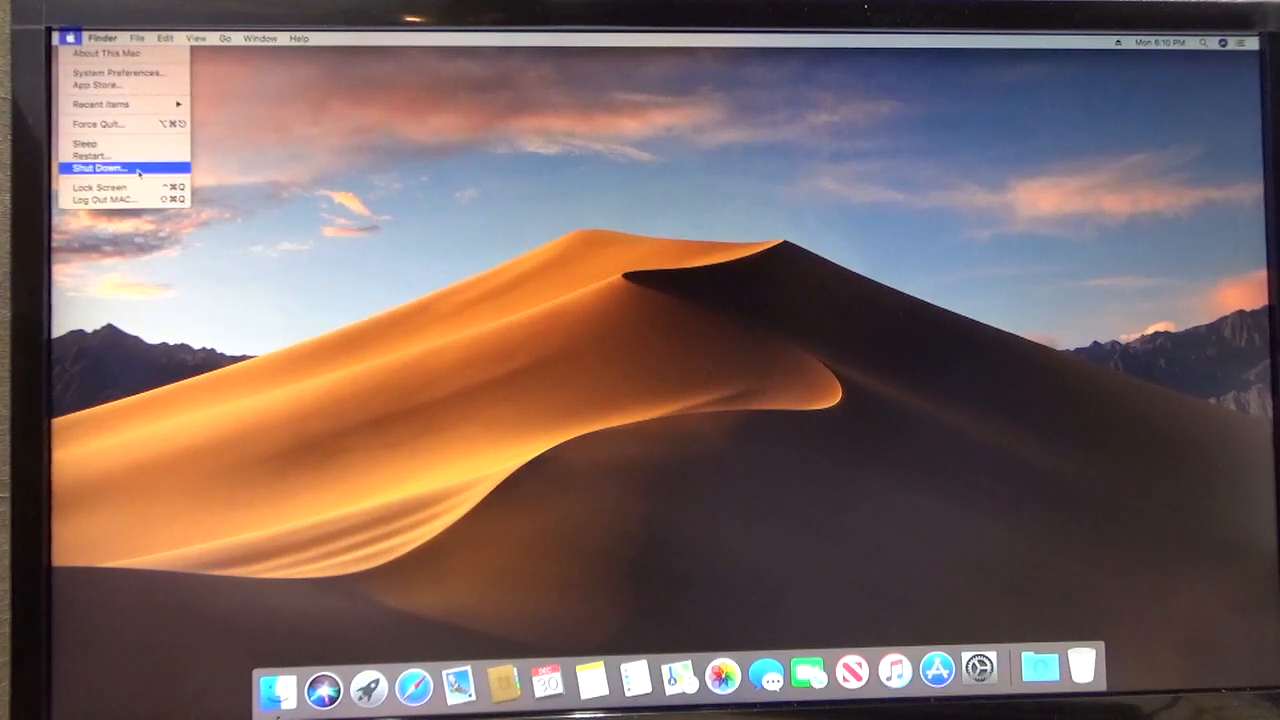
click(90, 156)
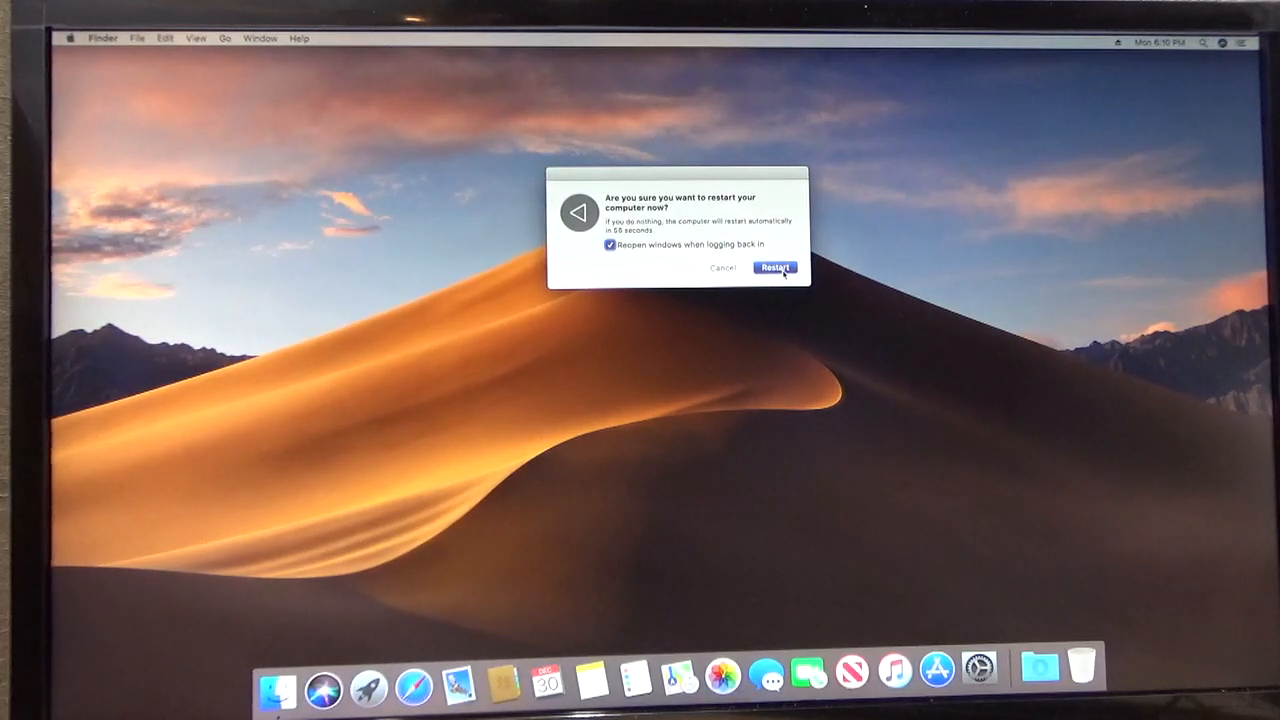
click(609, 245)
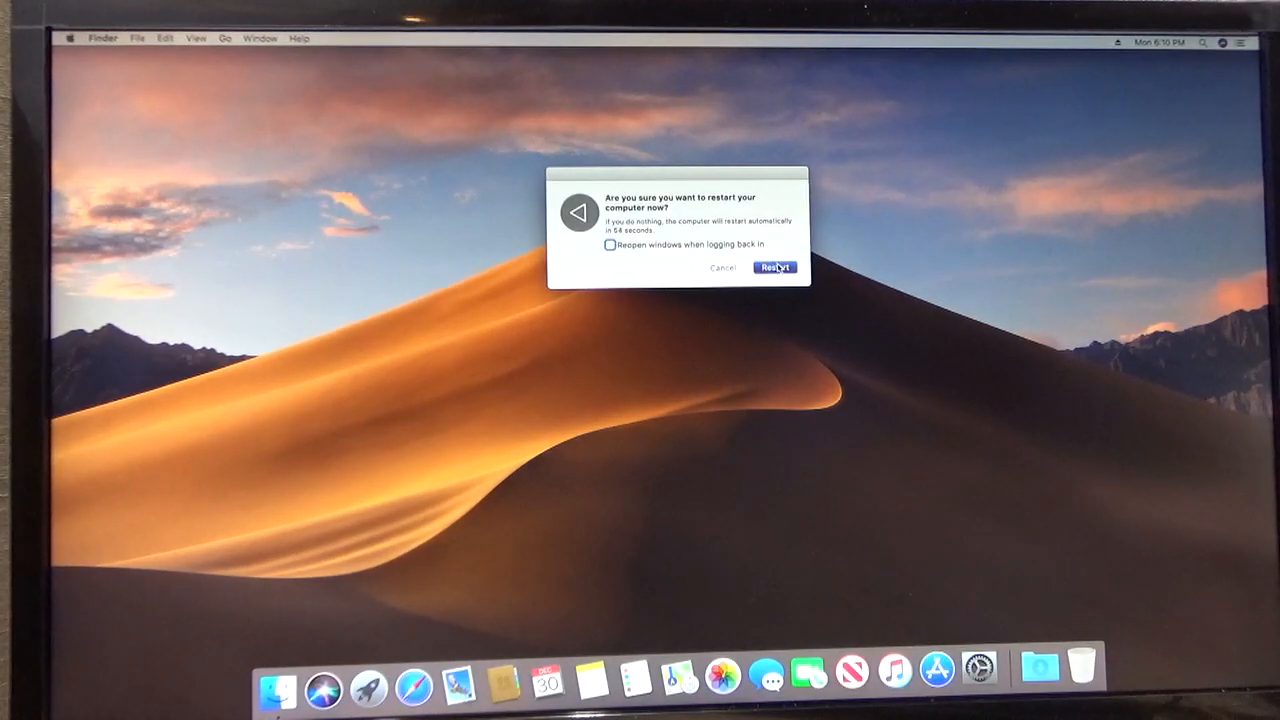
click(775, 267)
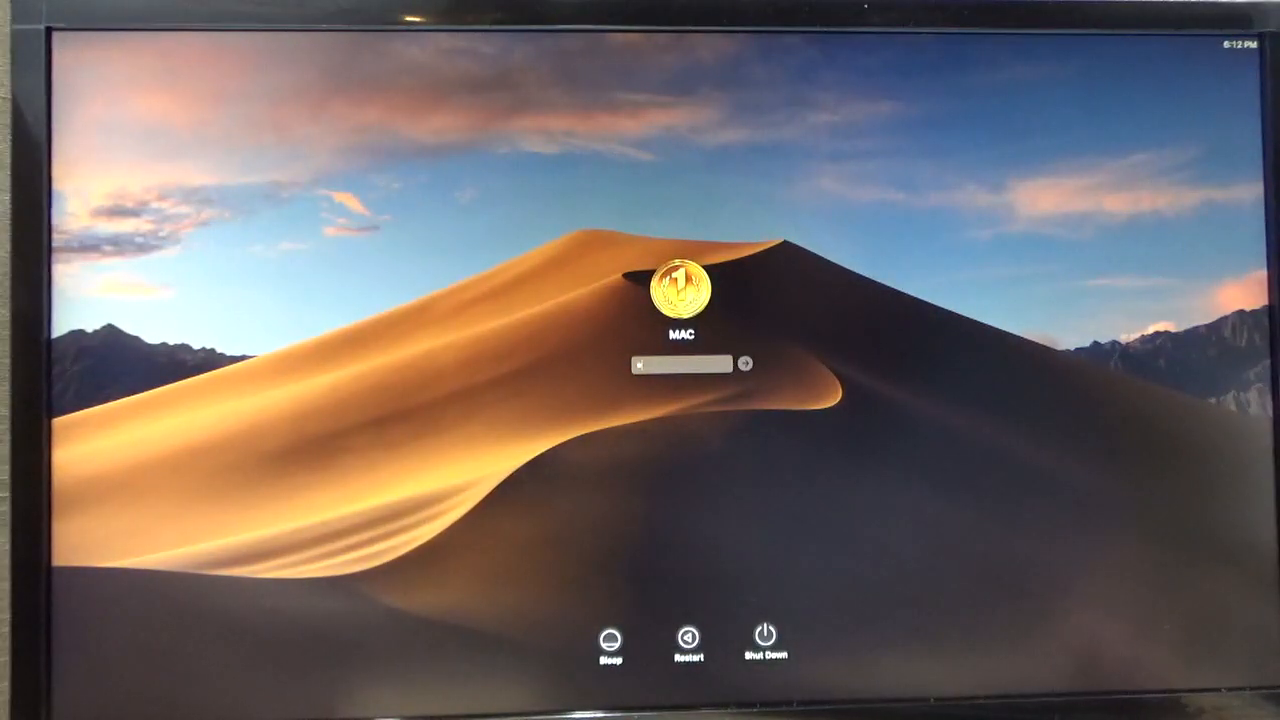
Enter the MAC account password at the login screen.
text(password)
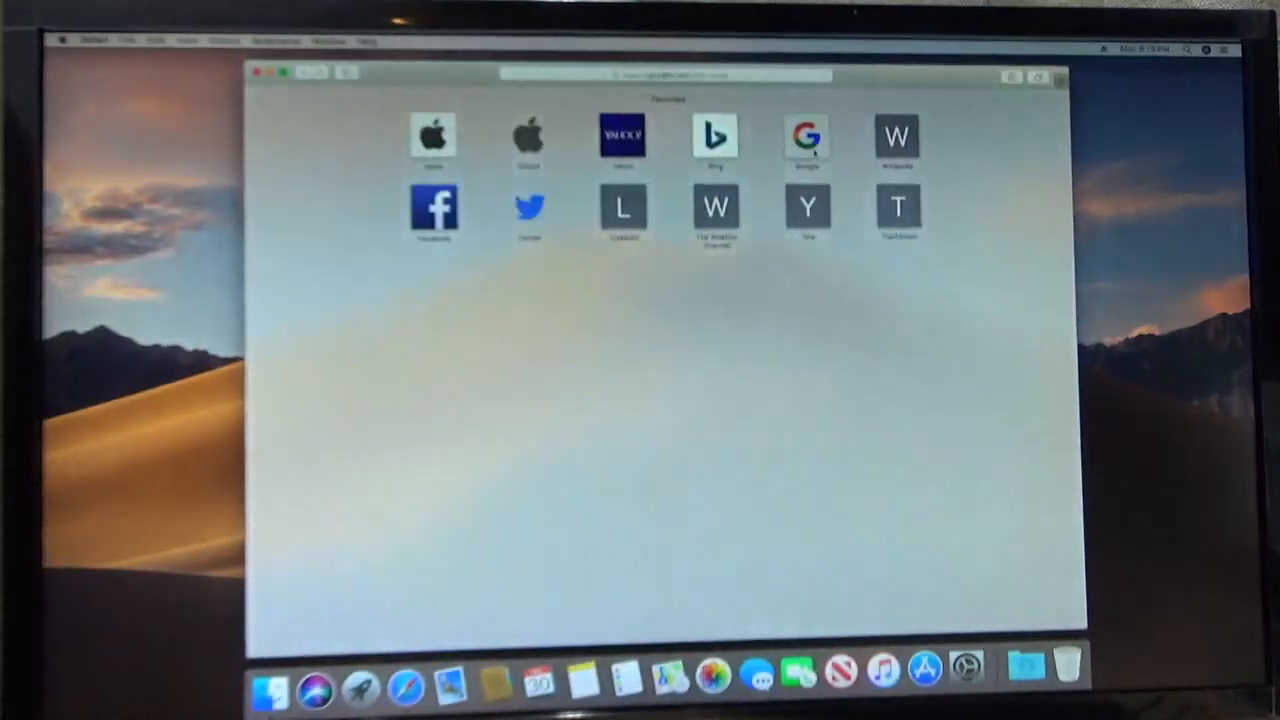
Load Google from Safari's Favorites, then close the Safari window.
click(807, 135)
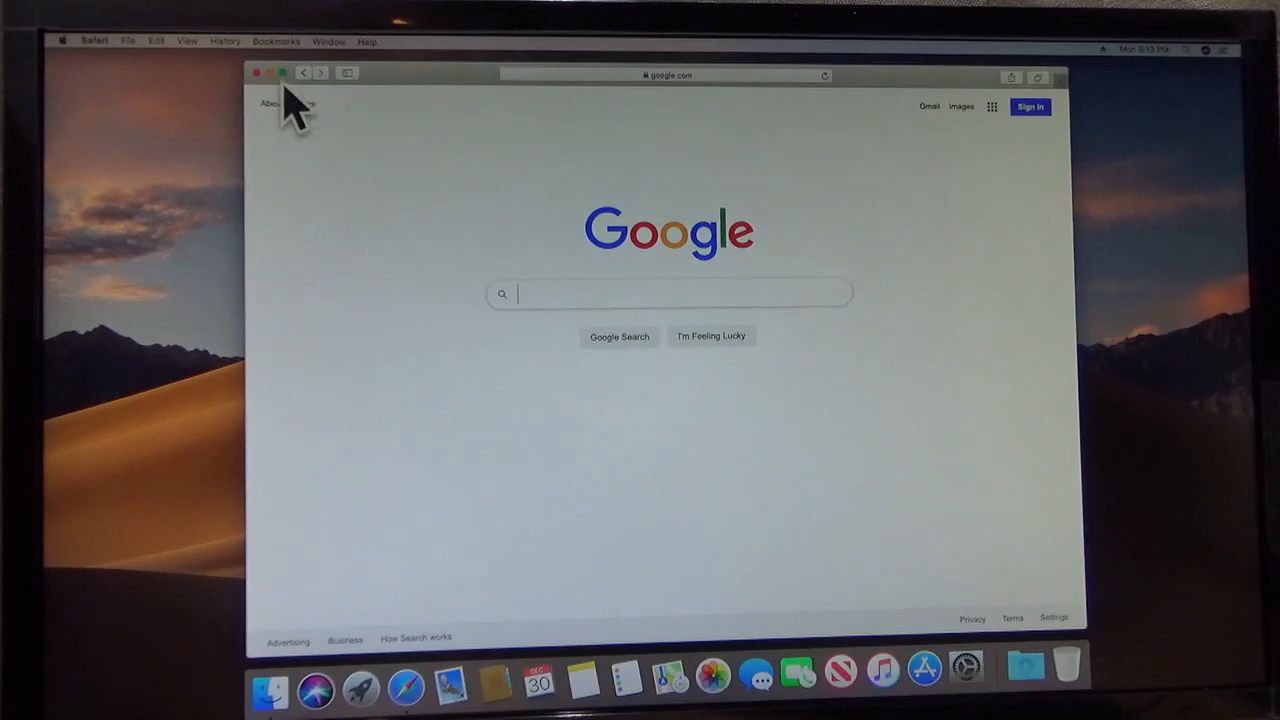
click(257, 72)
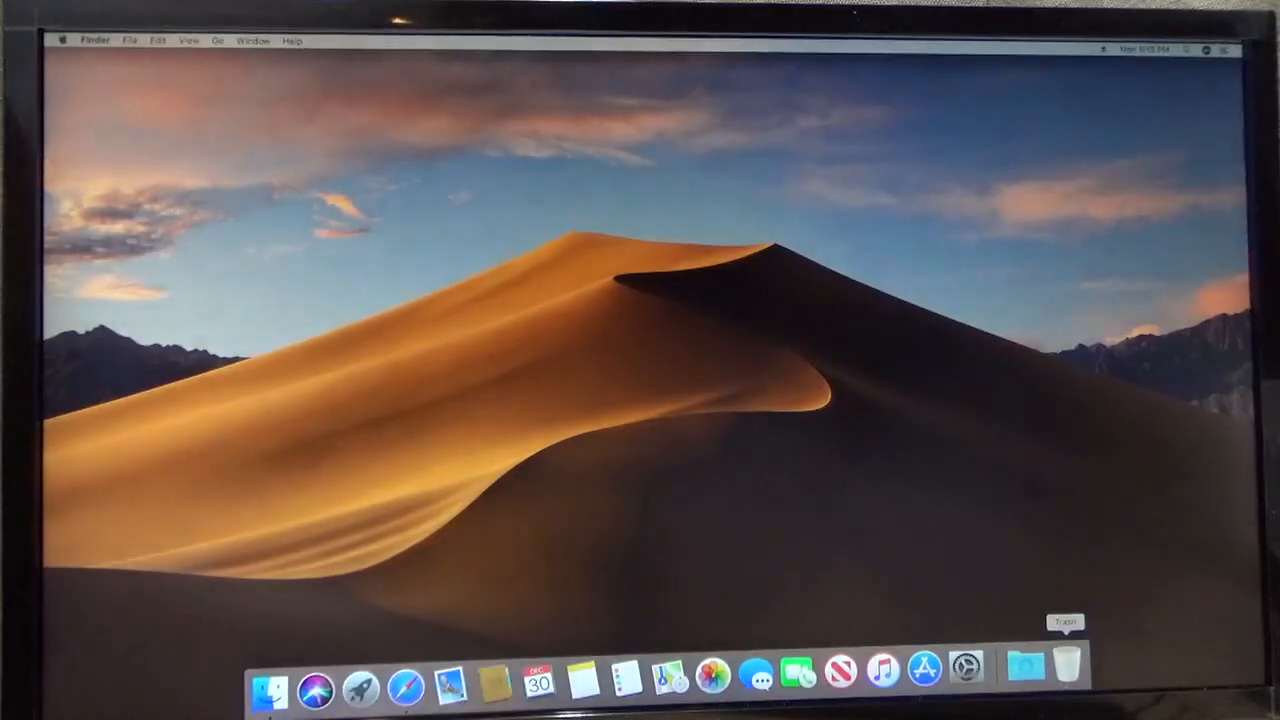
click(964, 668)
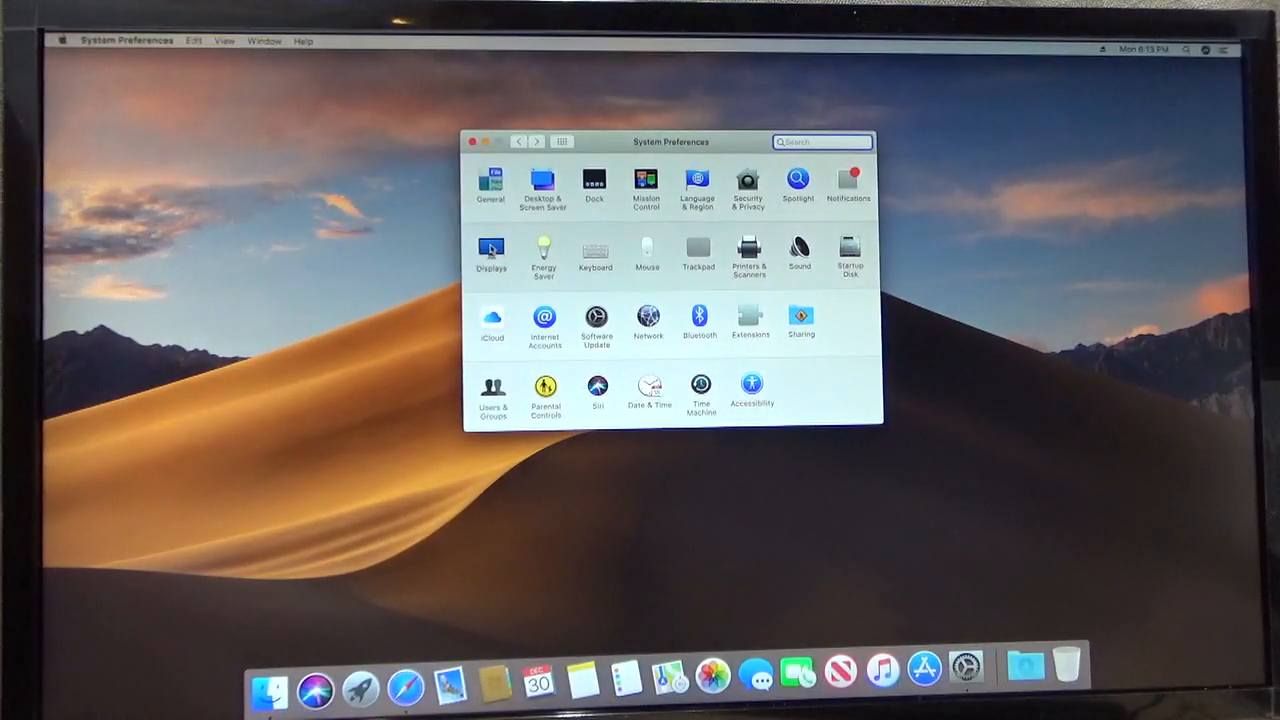
Switch Displays to scaled resolutions and select 1920 × 1080.
click(490, 250)
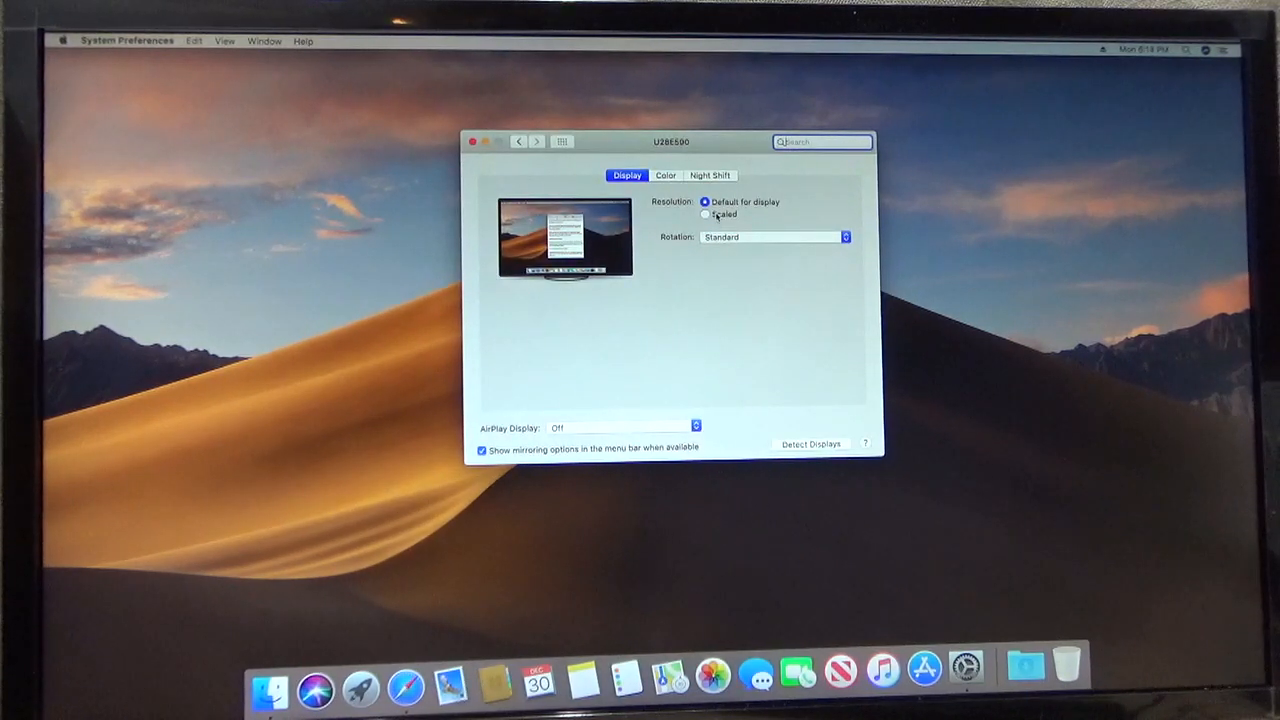
click(705, 214)
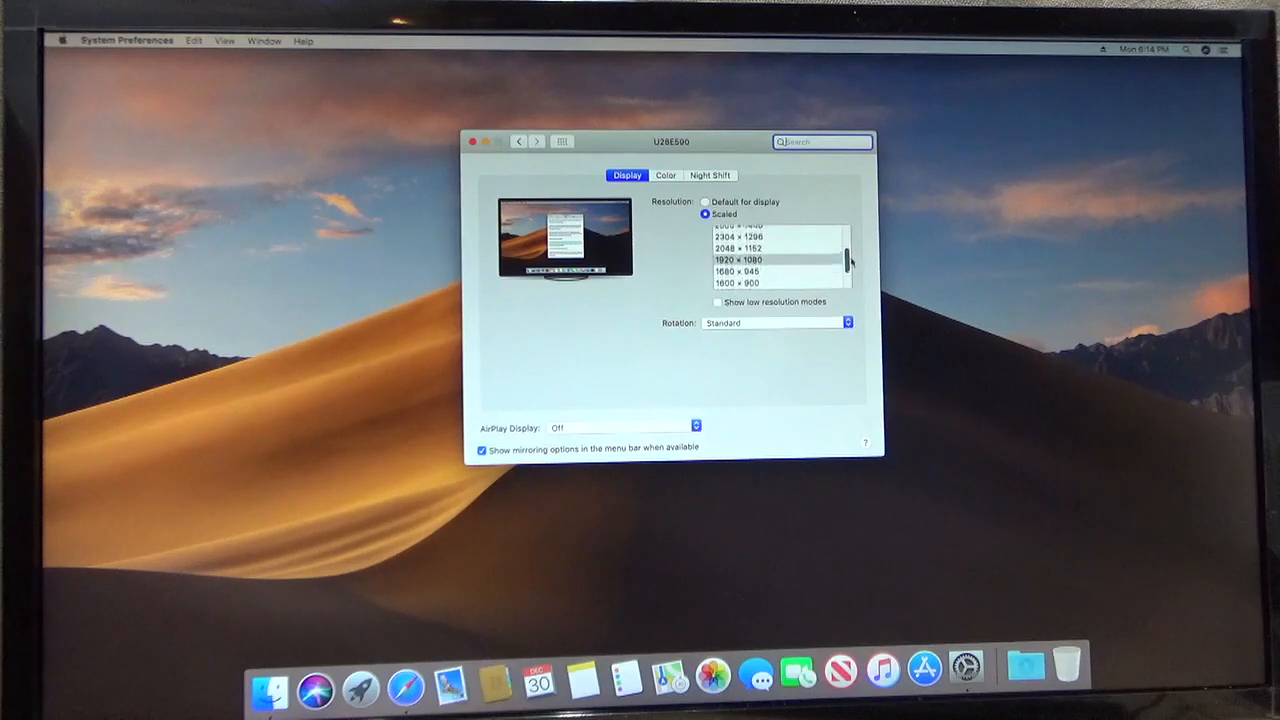
scroll(up, 3)
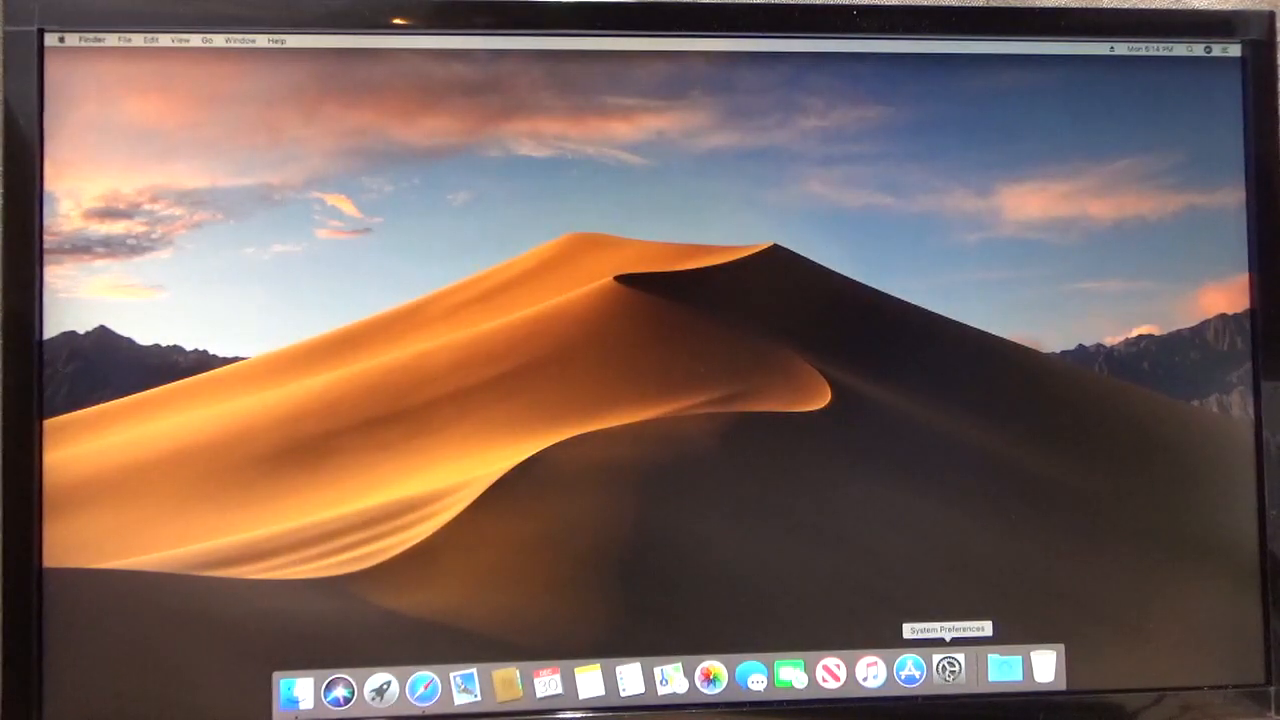
Set sound output to Internal Speakers and show volume in the menu bar.
click(948, 682)
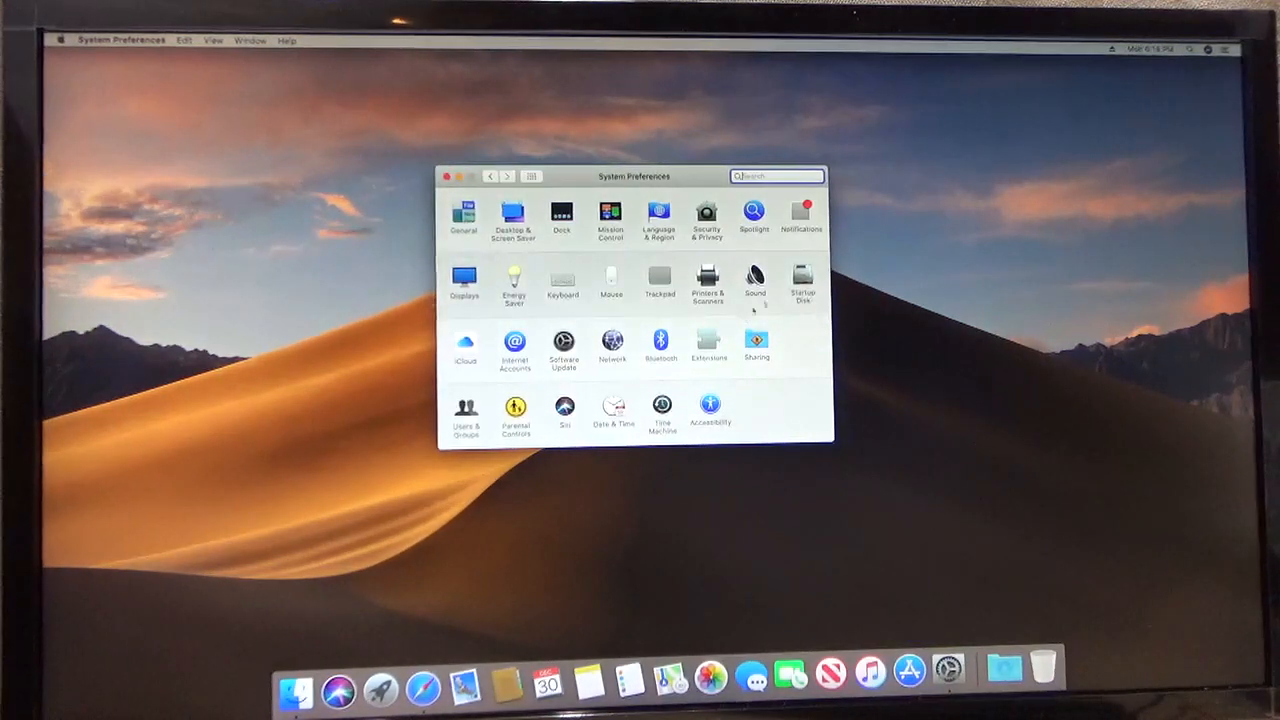
click(755, 280)
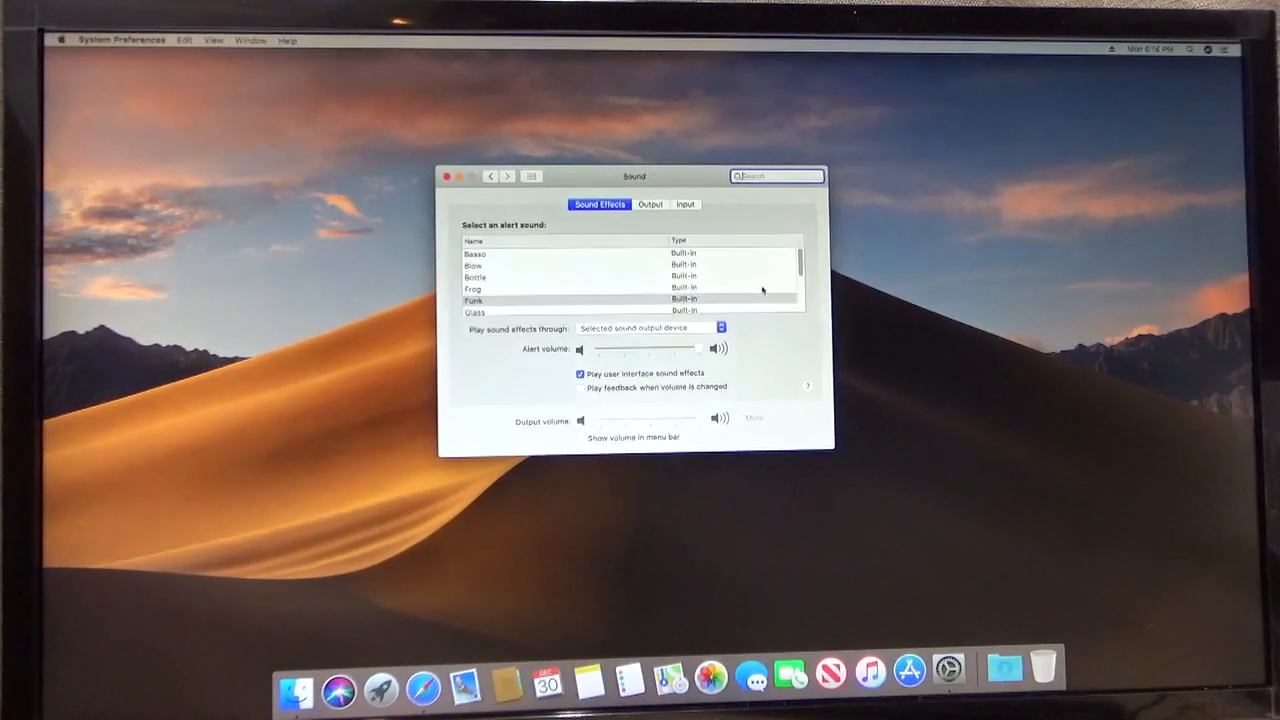
click(650, 204)
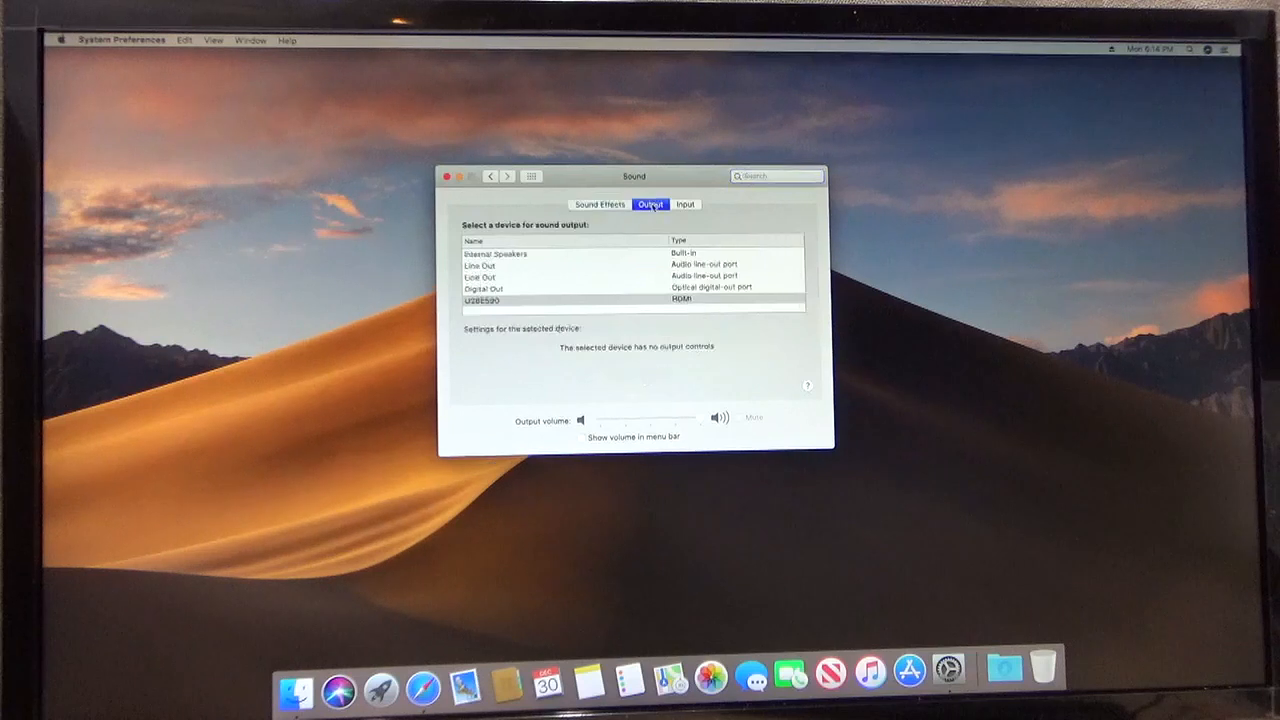
click(494, 253)
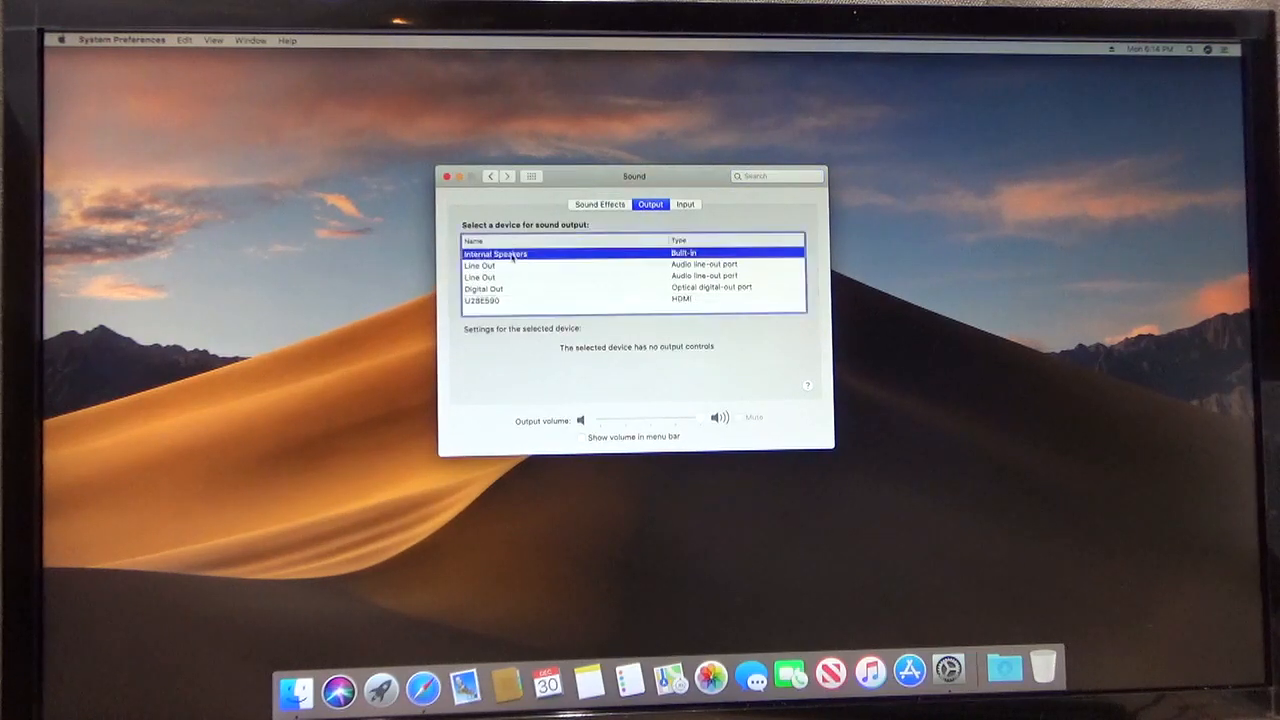
click(495, 253)
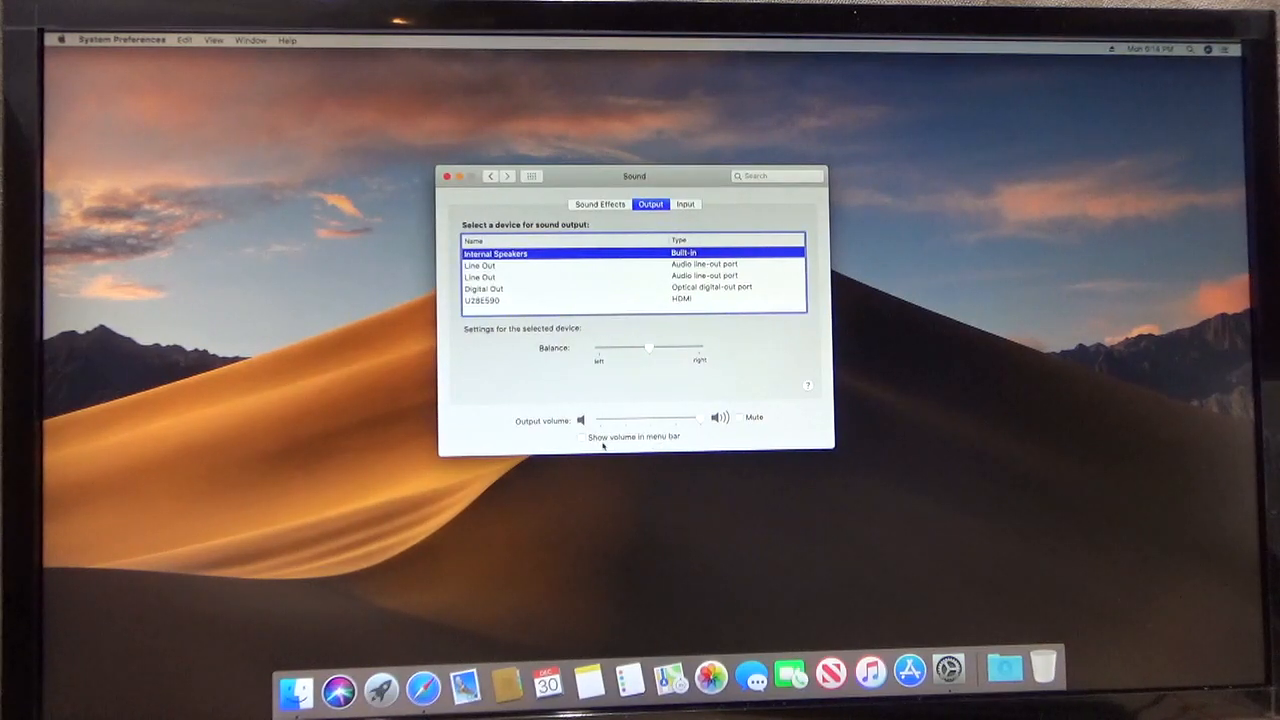
click(582, 437)
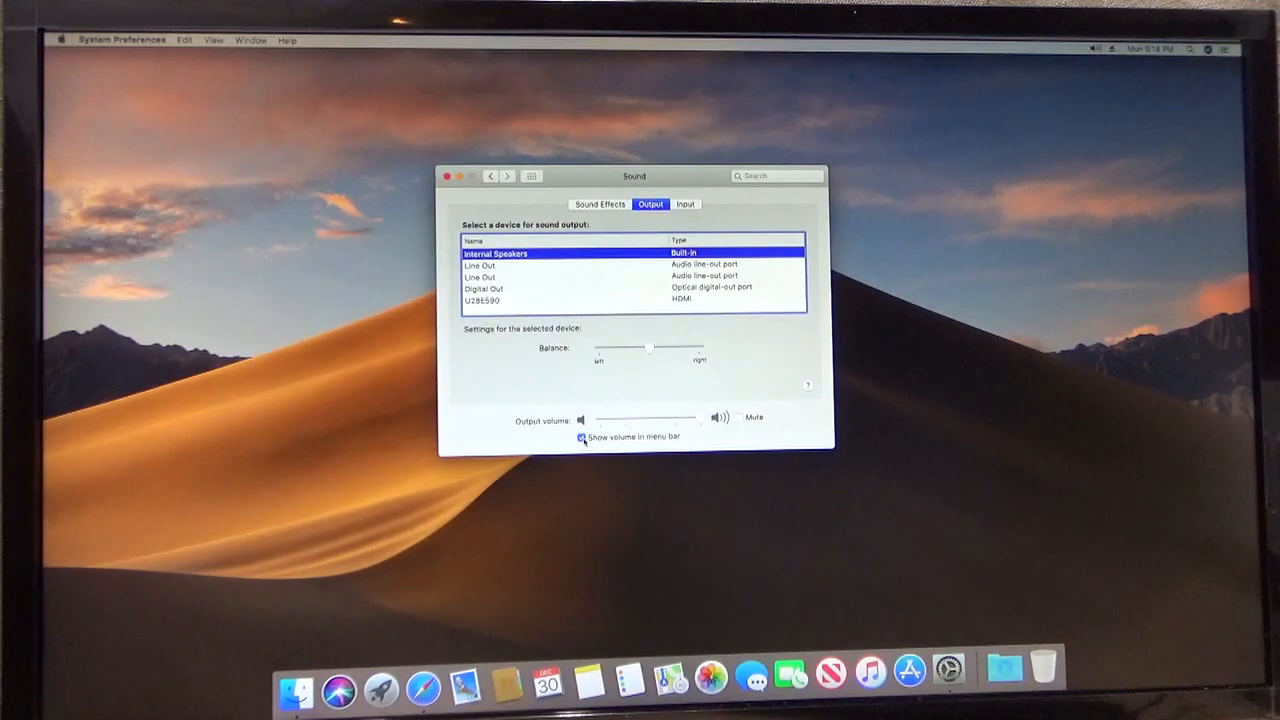
Switch the sound input device to Line In.
click(1096, 48)
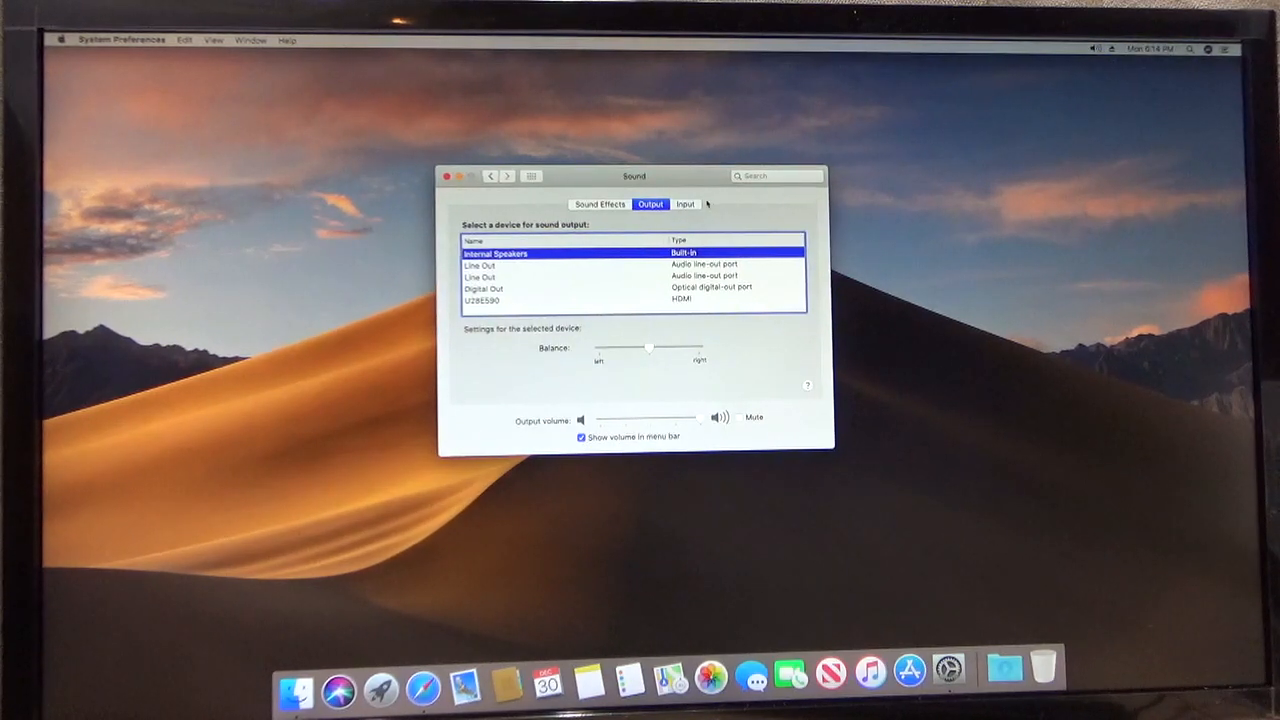
click(685, 204)
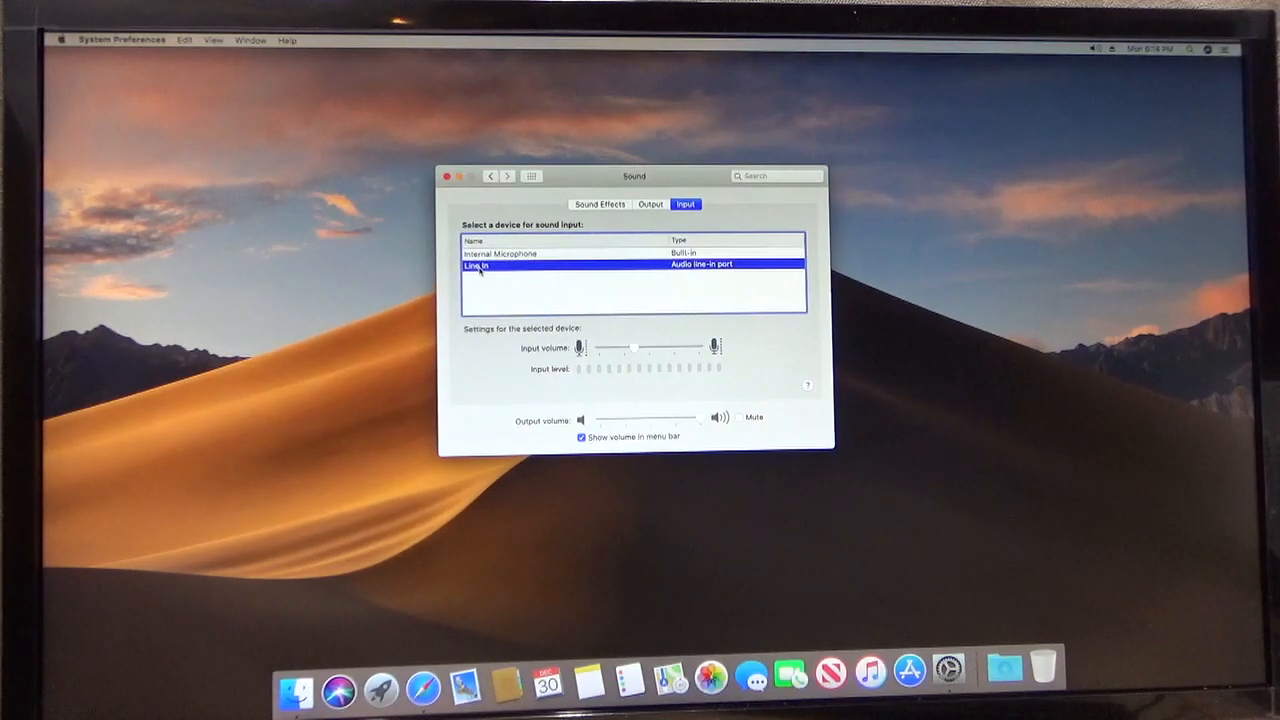
click(448, 176)
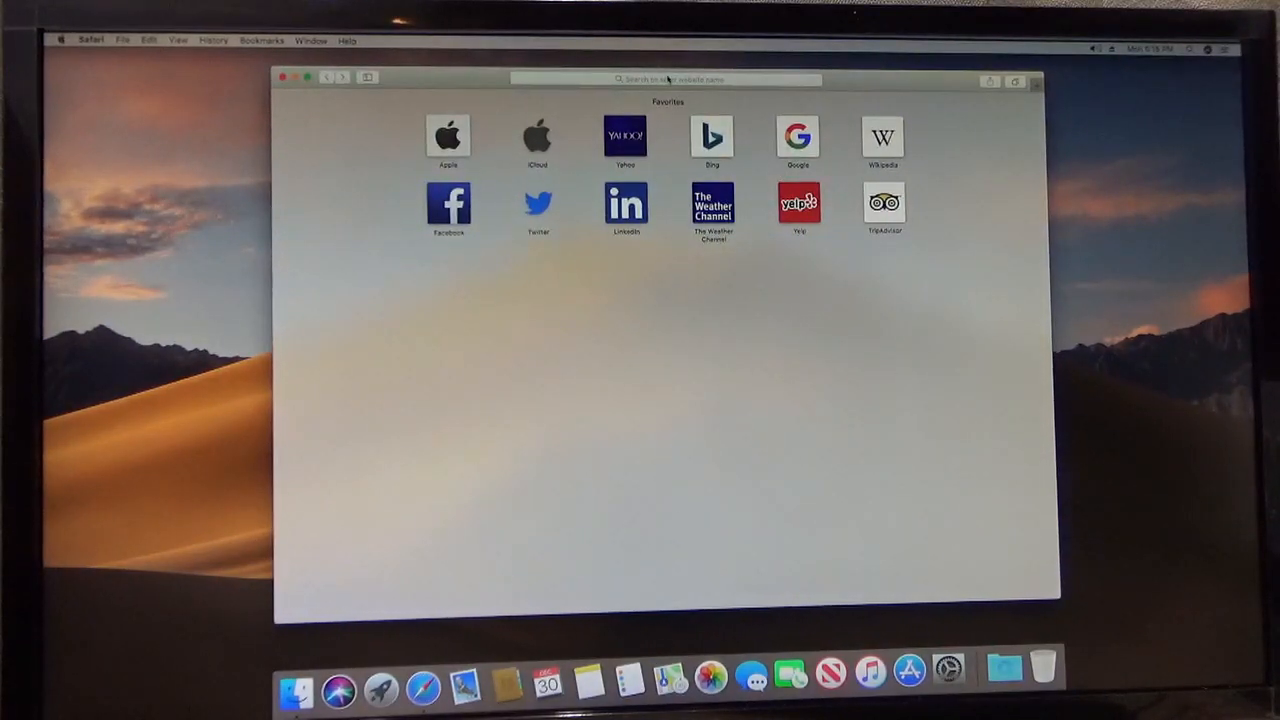
Play THE GRUDGE trailer on YouTube to test audio, then pause it and close Safari.
text(youtube.com)
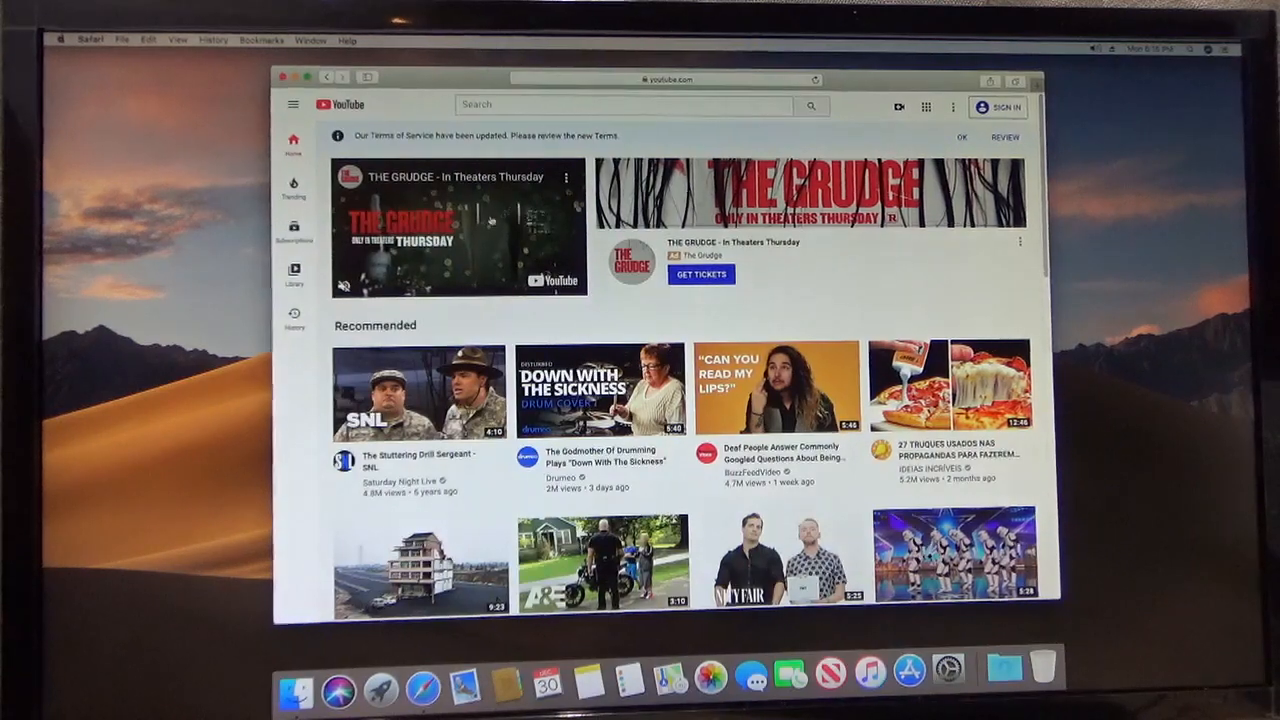
click(458, 232)
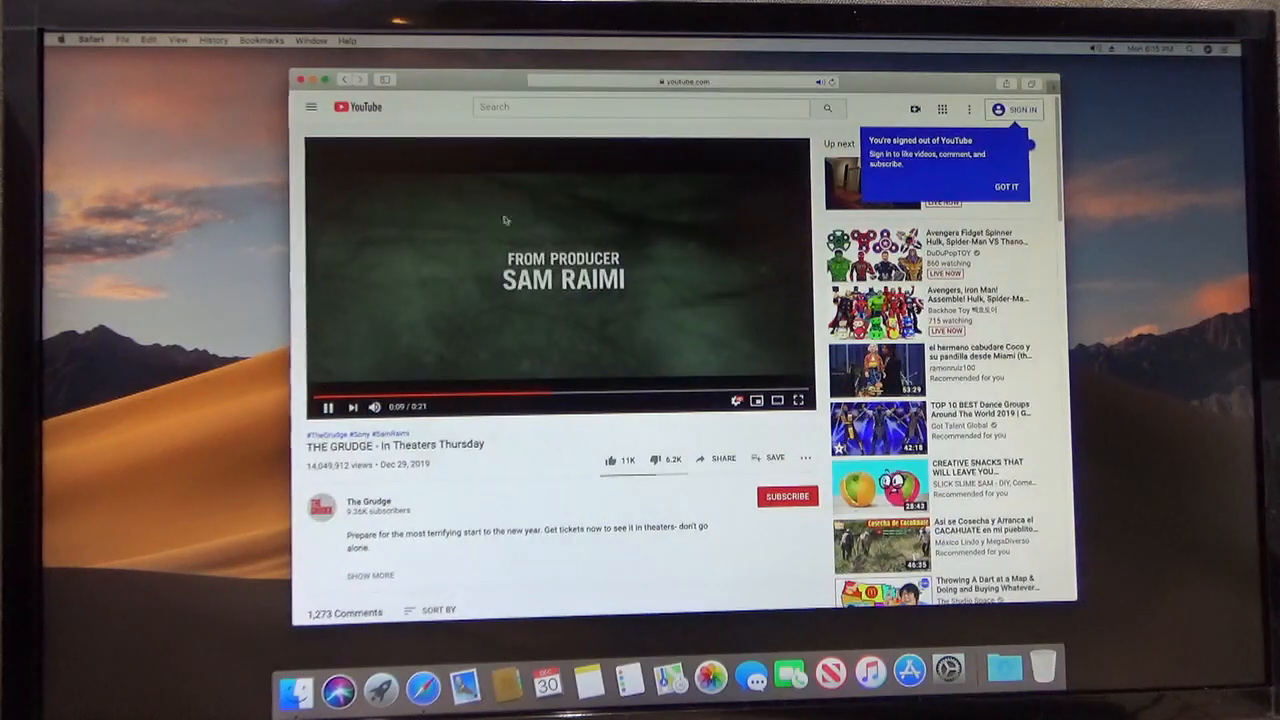
click(1008, 187)
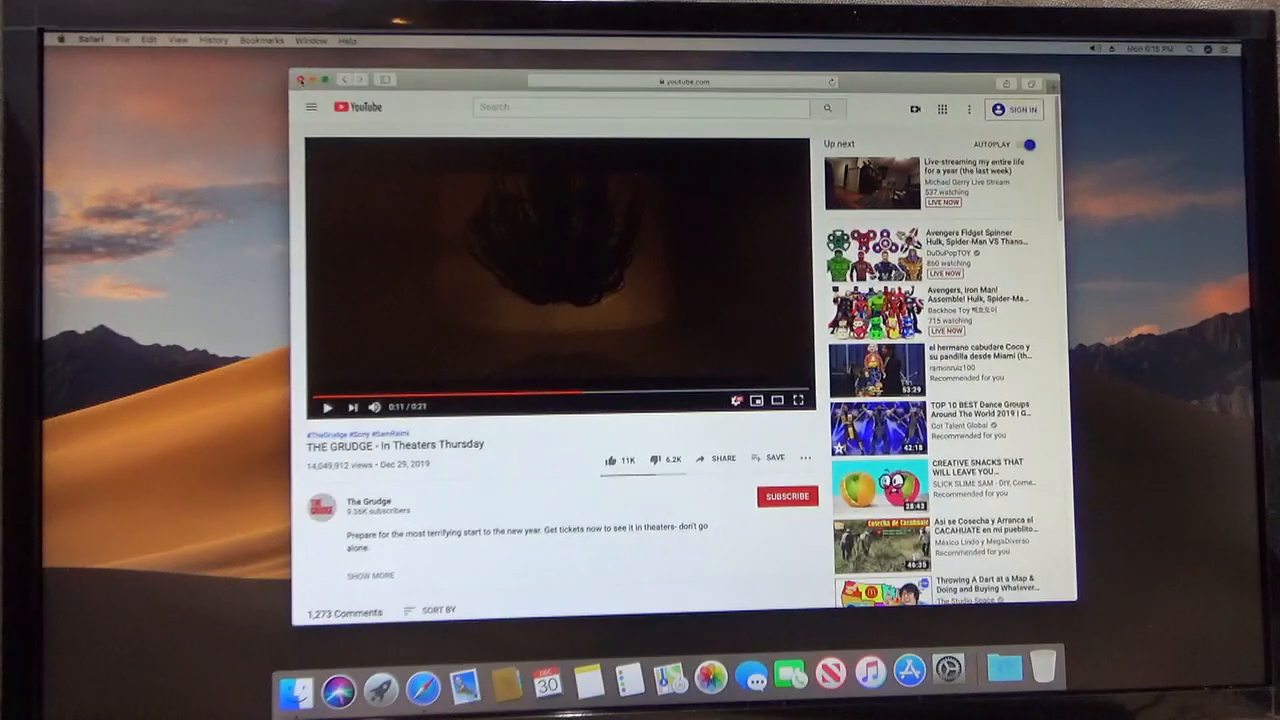
click(302, 80)
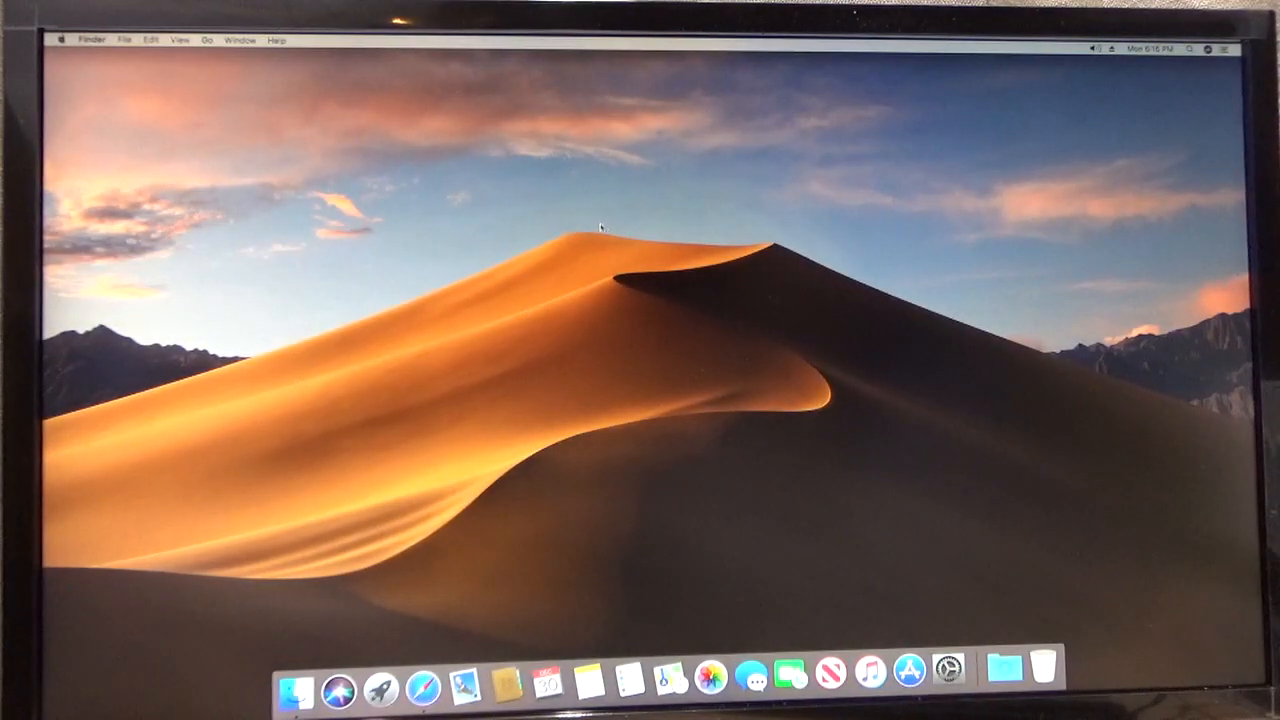
mouse_move(738, 490)
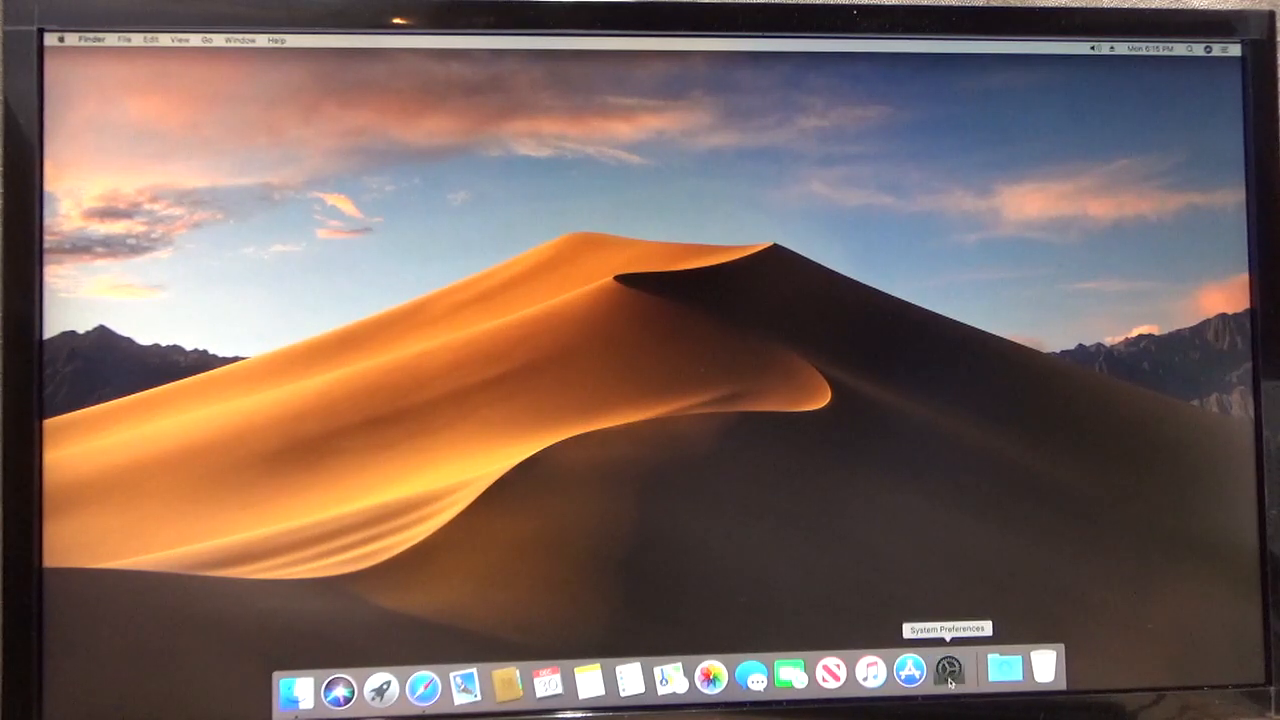
Raise Energy Saver computer and display sleep to about an hour, then close preferences.
click(948, 684)
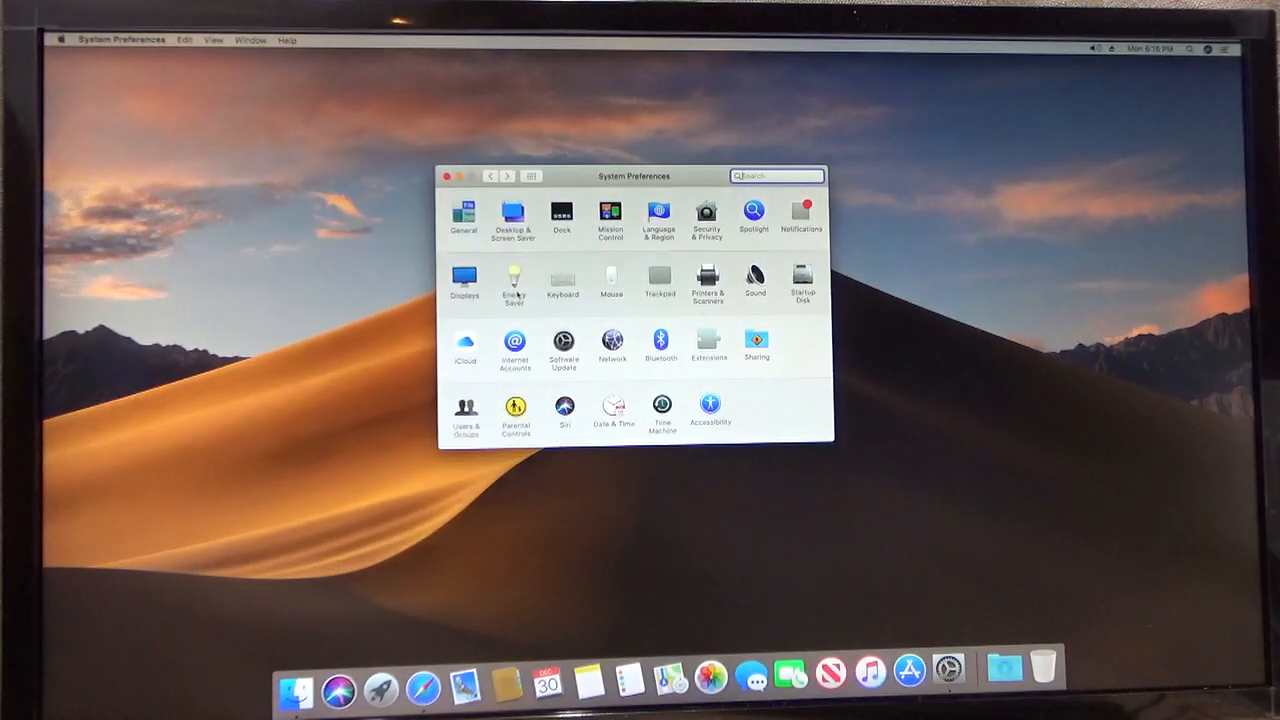
click(514, 283)
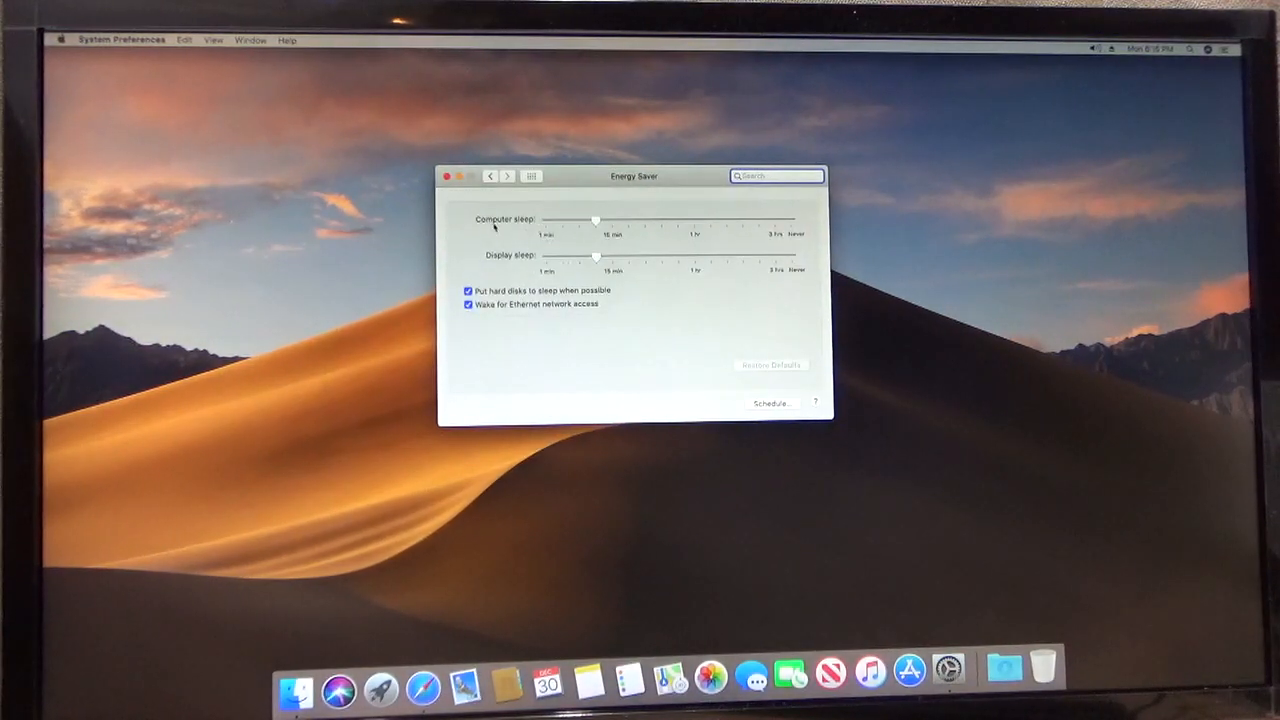
mouse_move(520, 263)
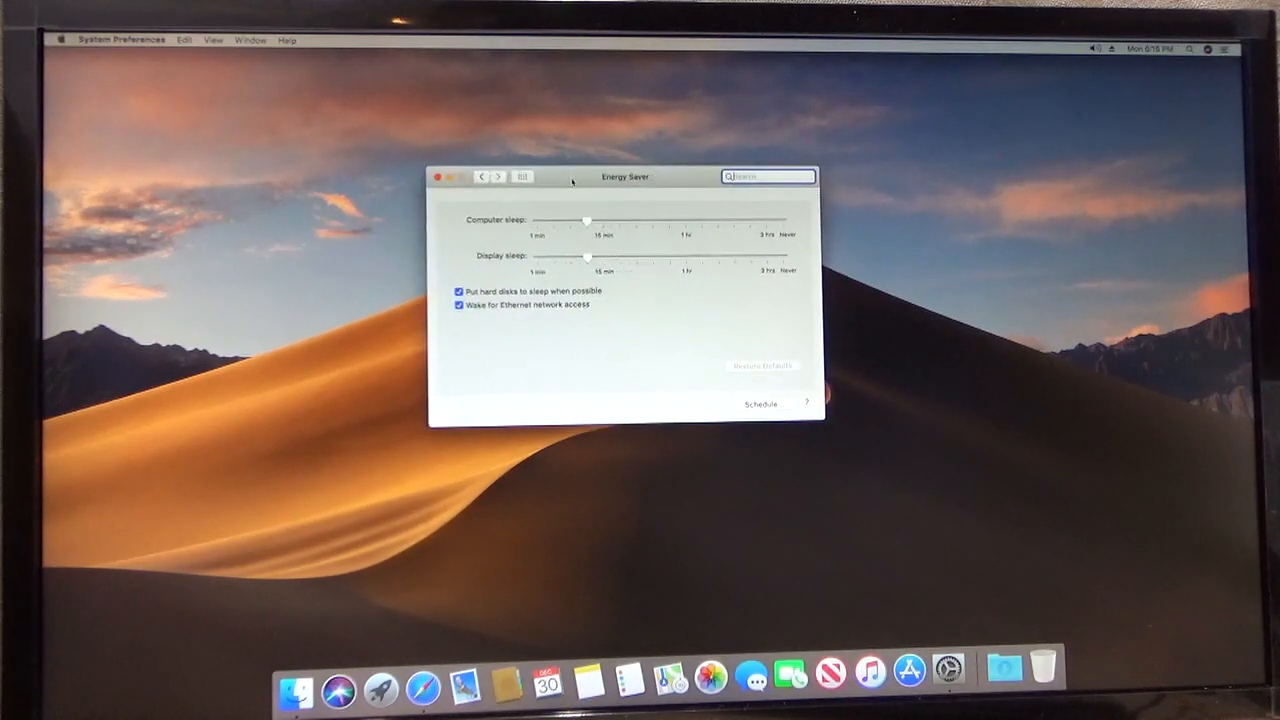
drag(587, 220, 783, 220)
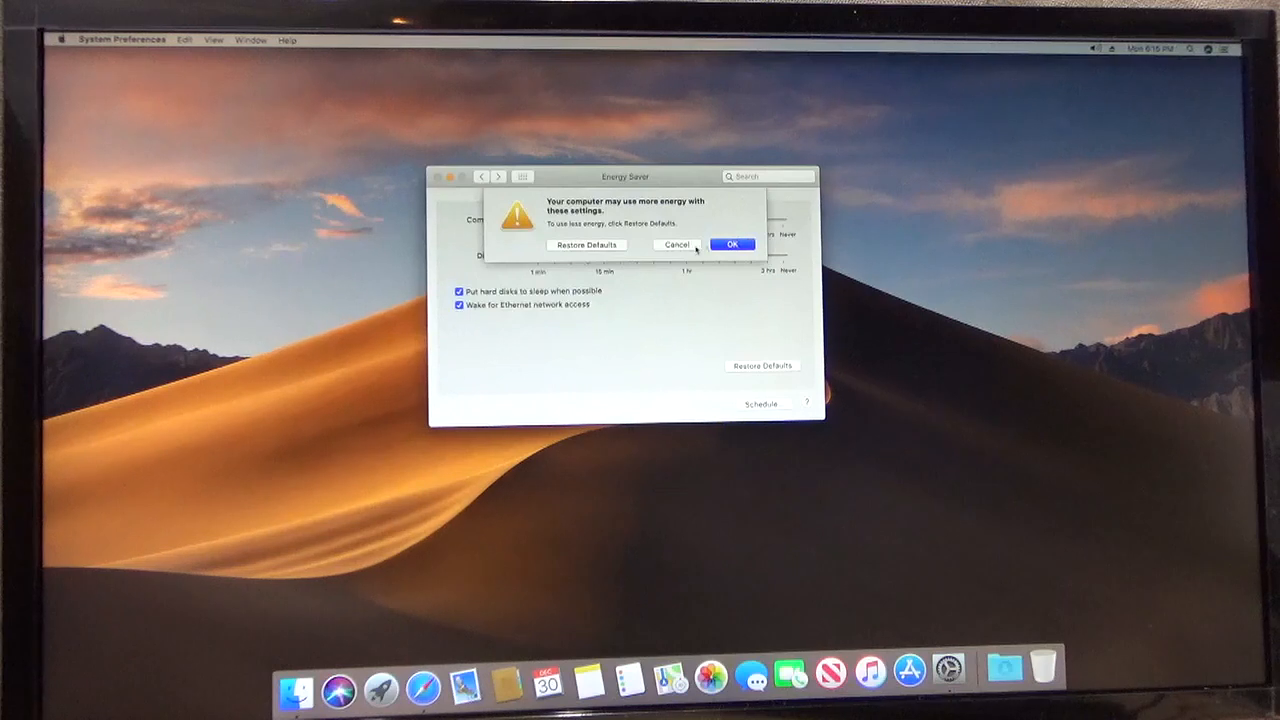
click(731, 244)
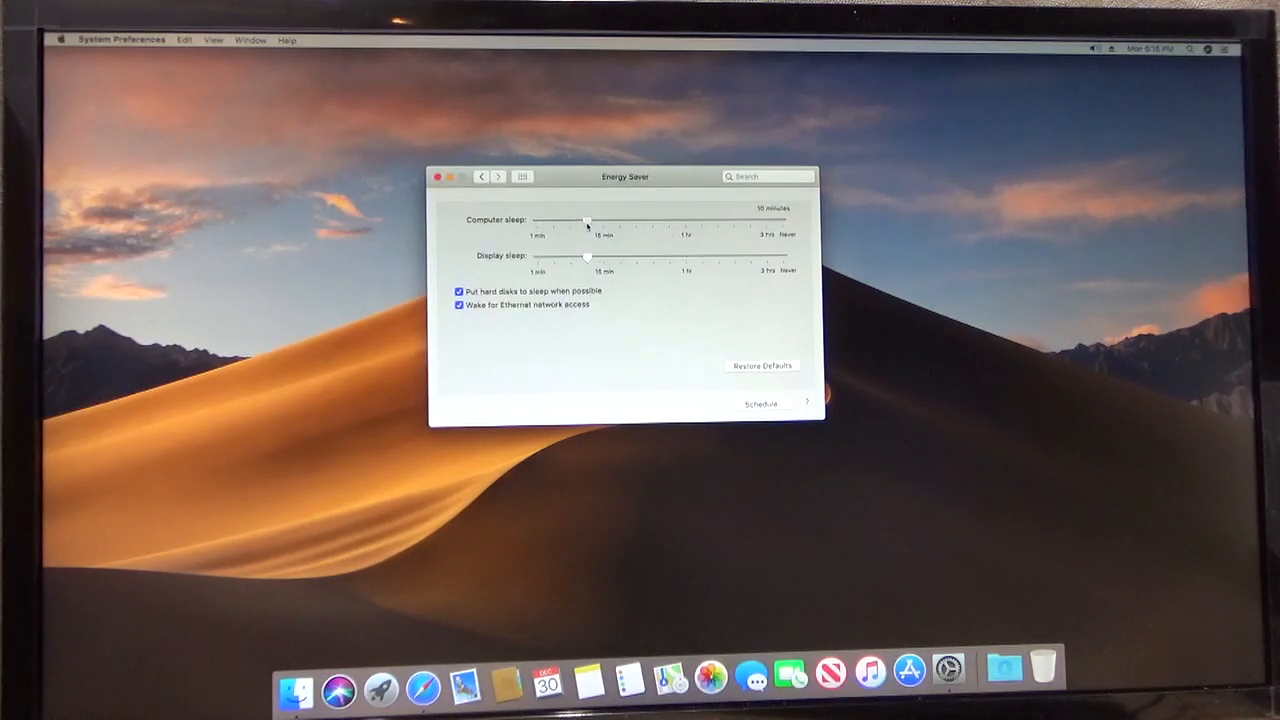
drag(588, 220, 635, 220)
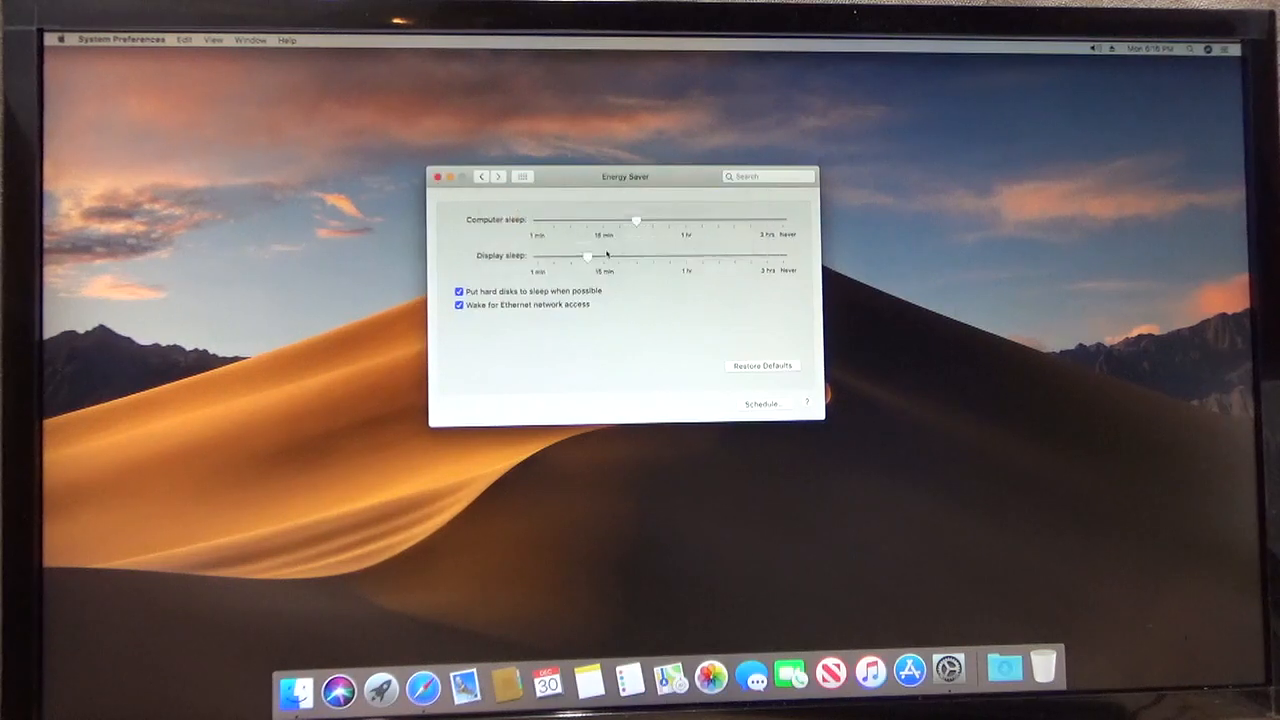
drag(587, 256, 615, 256)
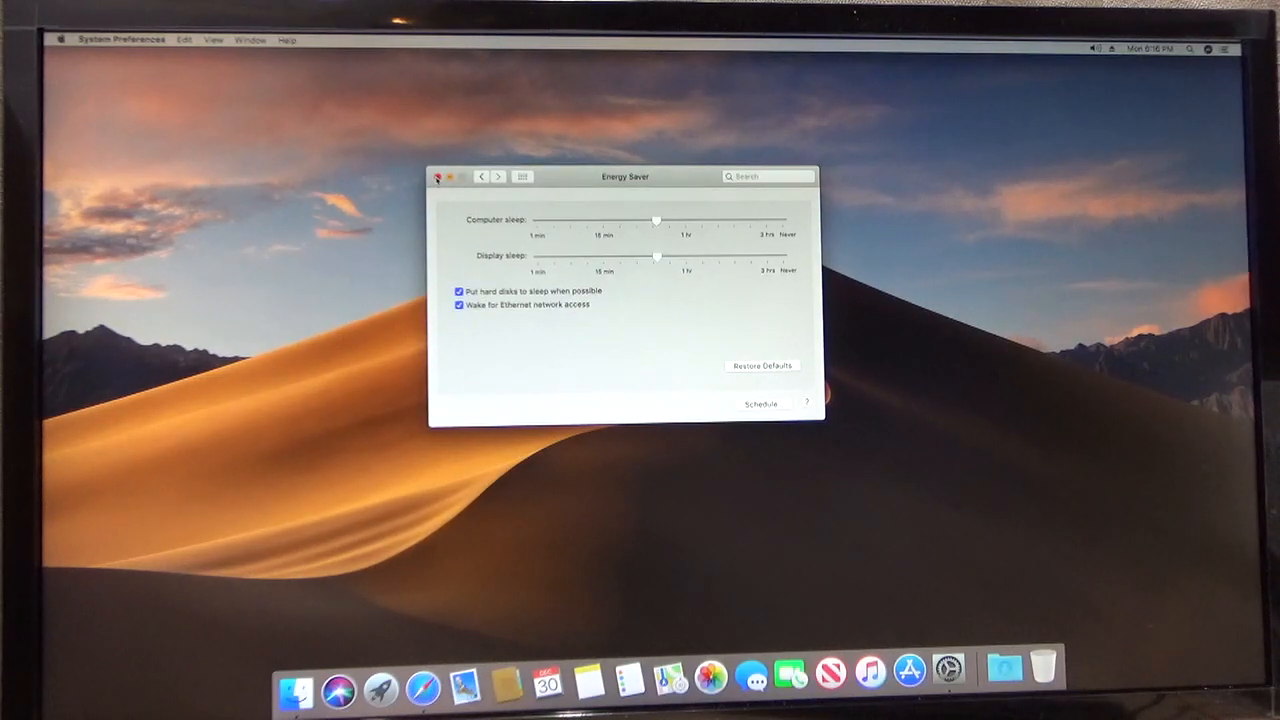
click(437, 177)
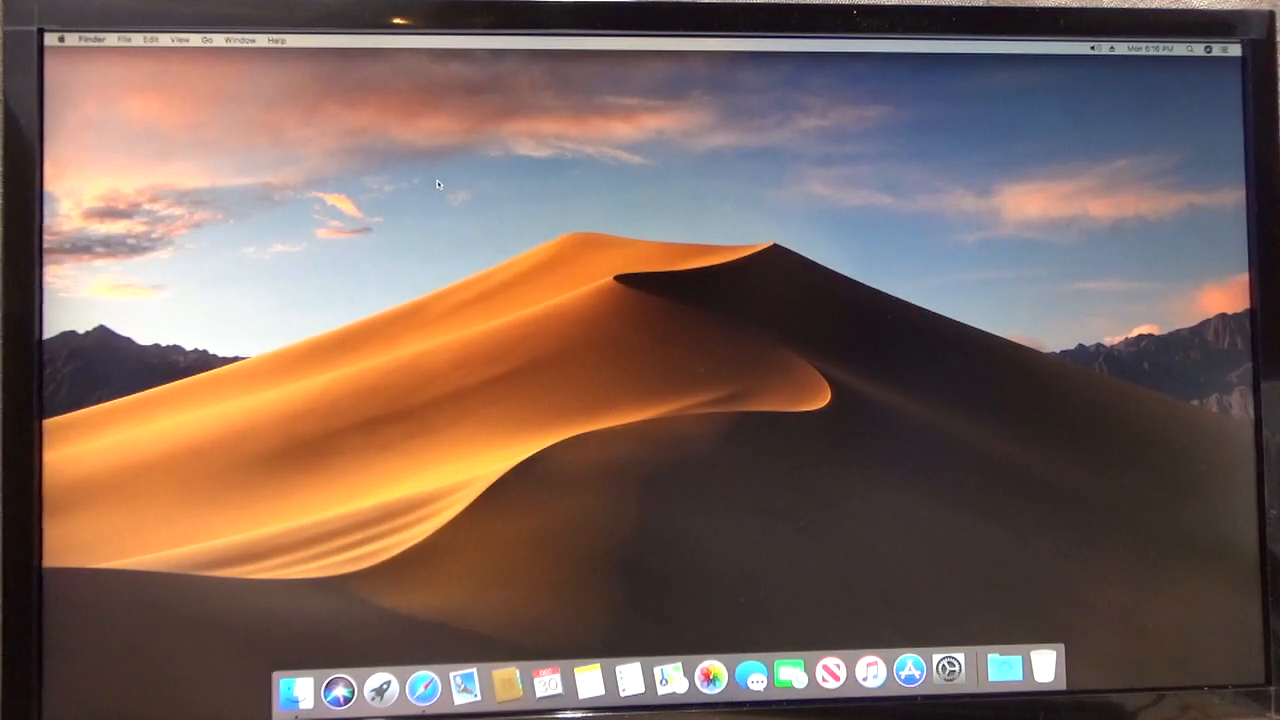
mouse_move(636, 243)
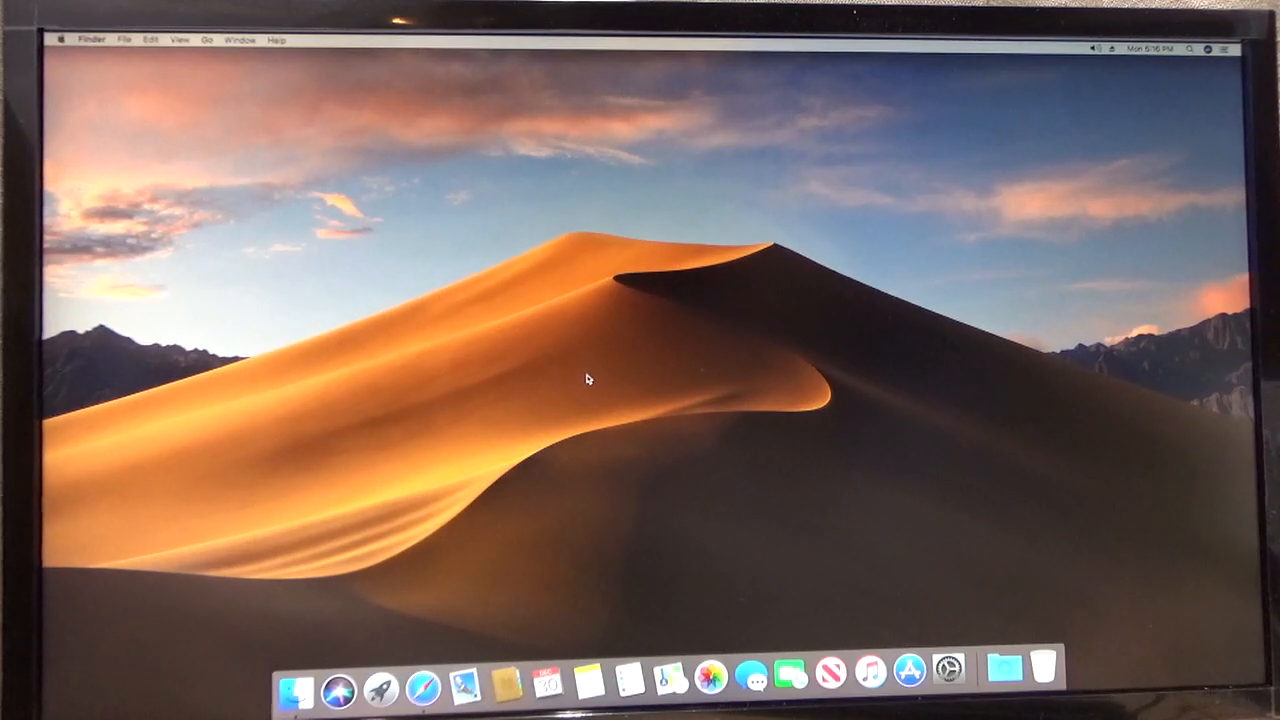
mouse_move(593, 368)
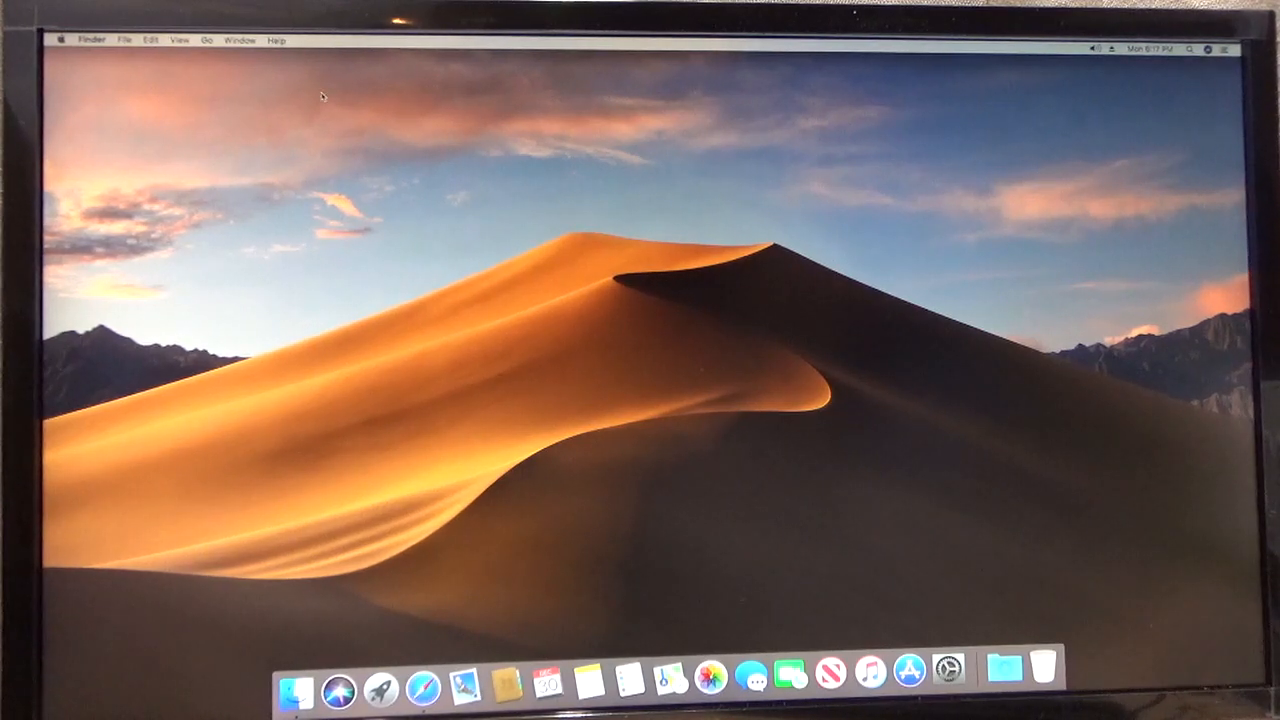
Restart the Mac through verbose boot and start entering the MAC account password.
click(62, 39)
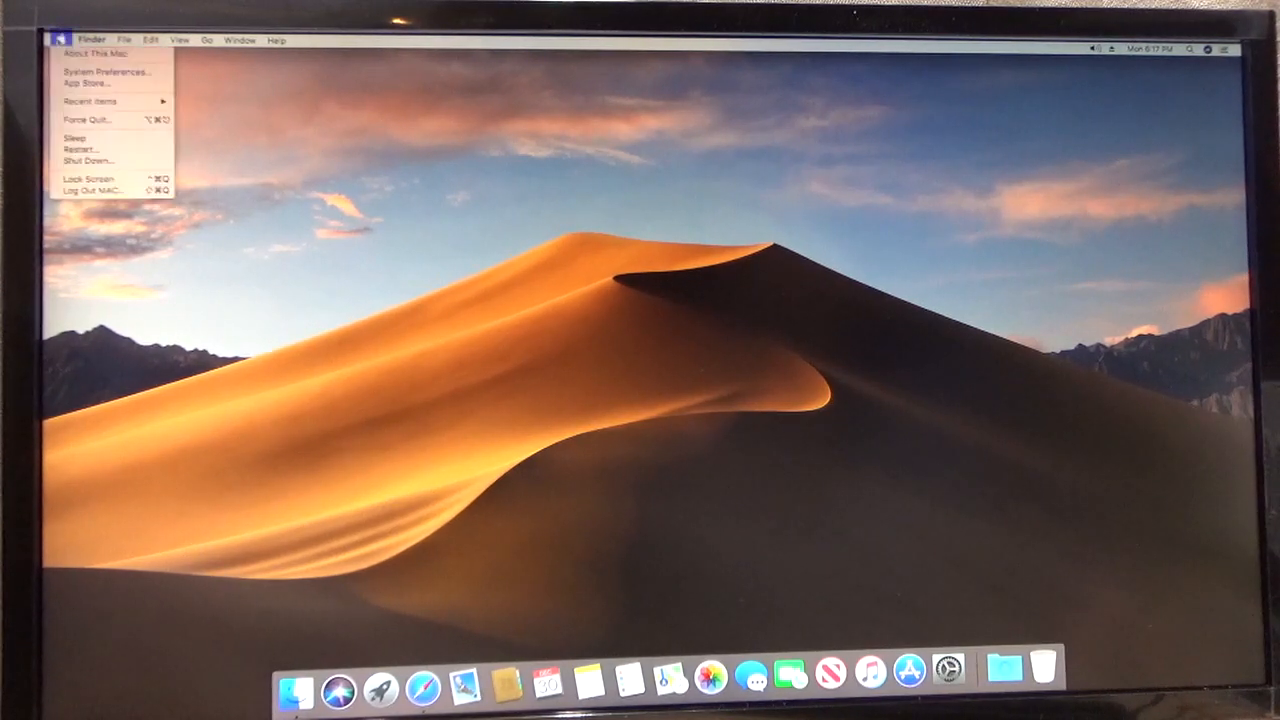
mouse_move(80, 148)
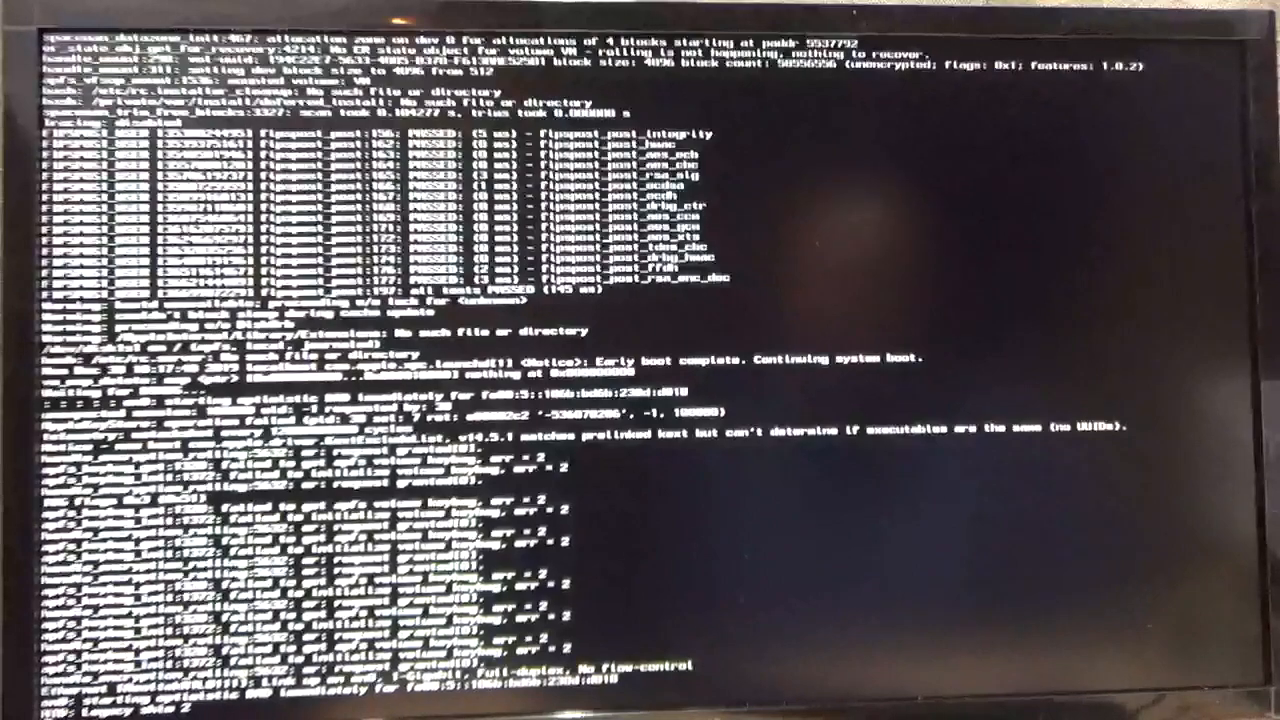
scroll(down, 3)
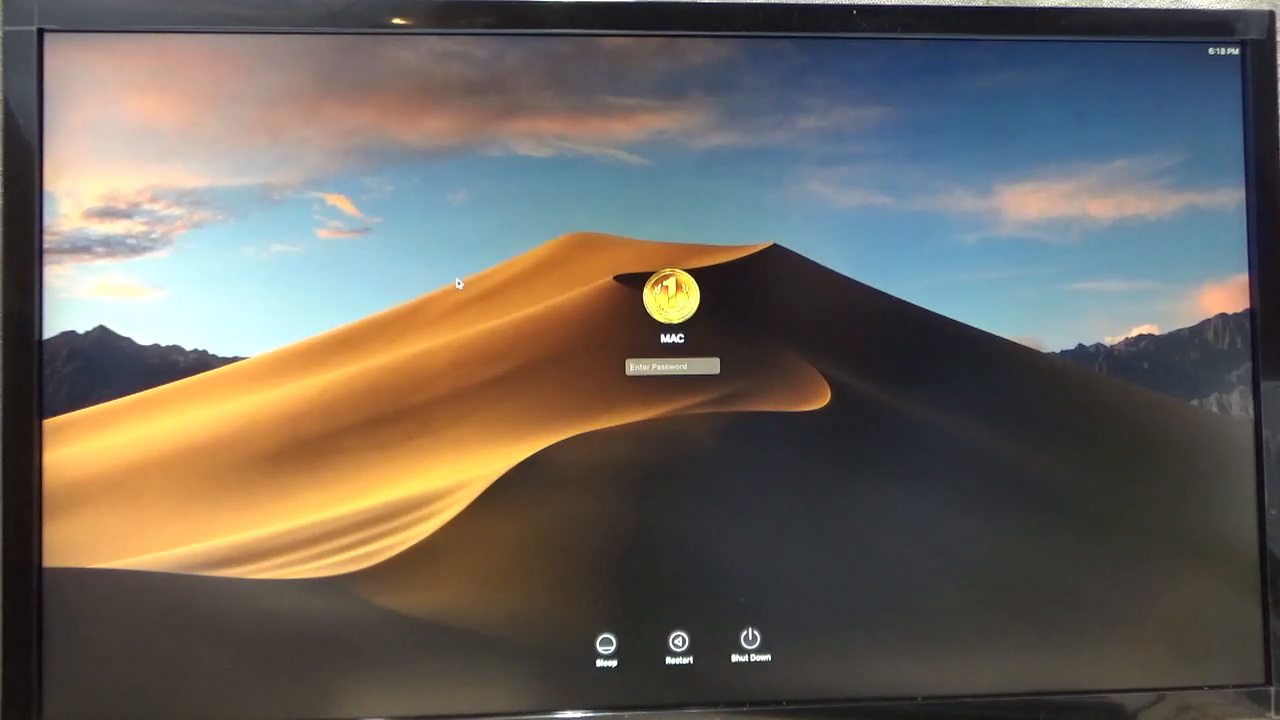
click(670, 366)
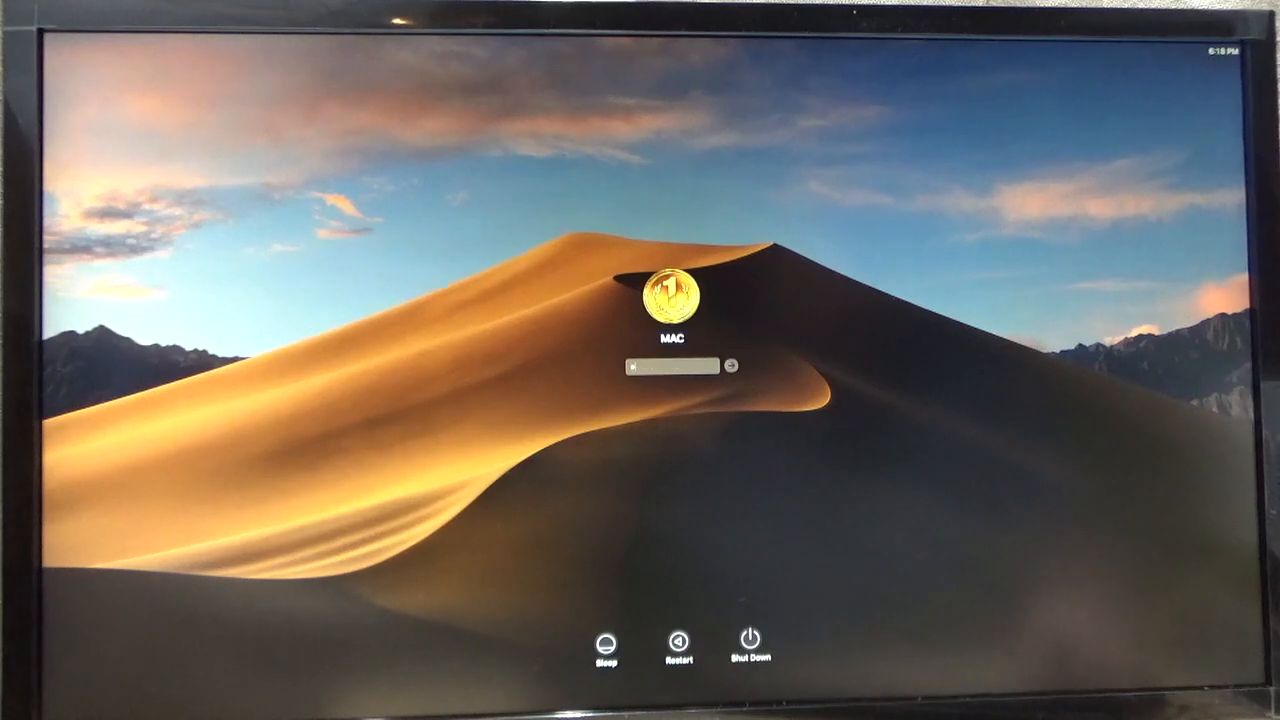